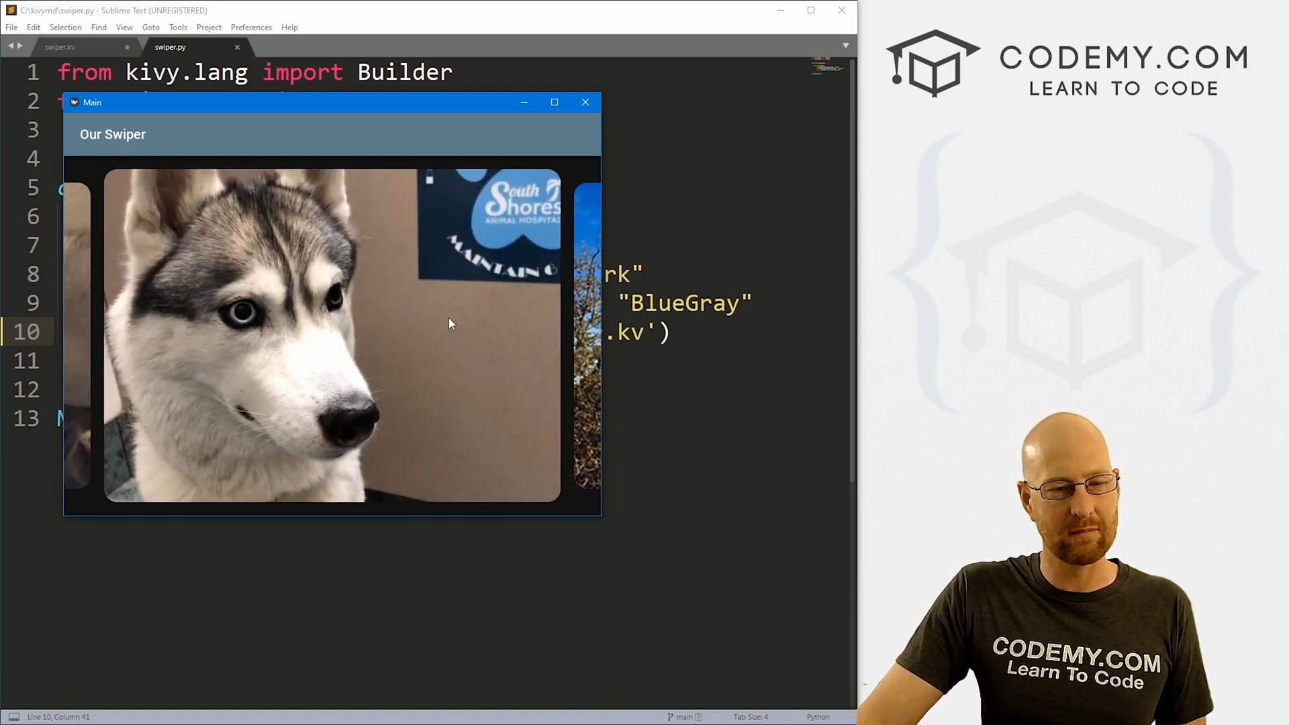
pyautogui.moveTo(325, 330)
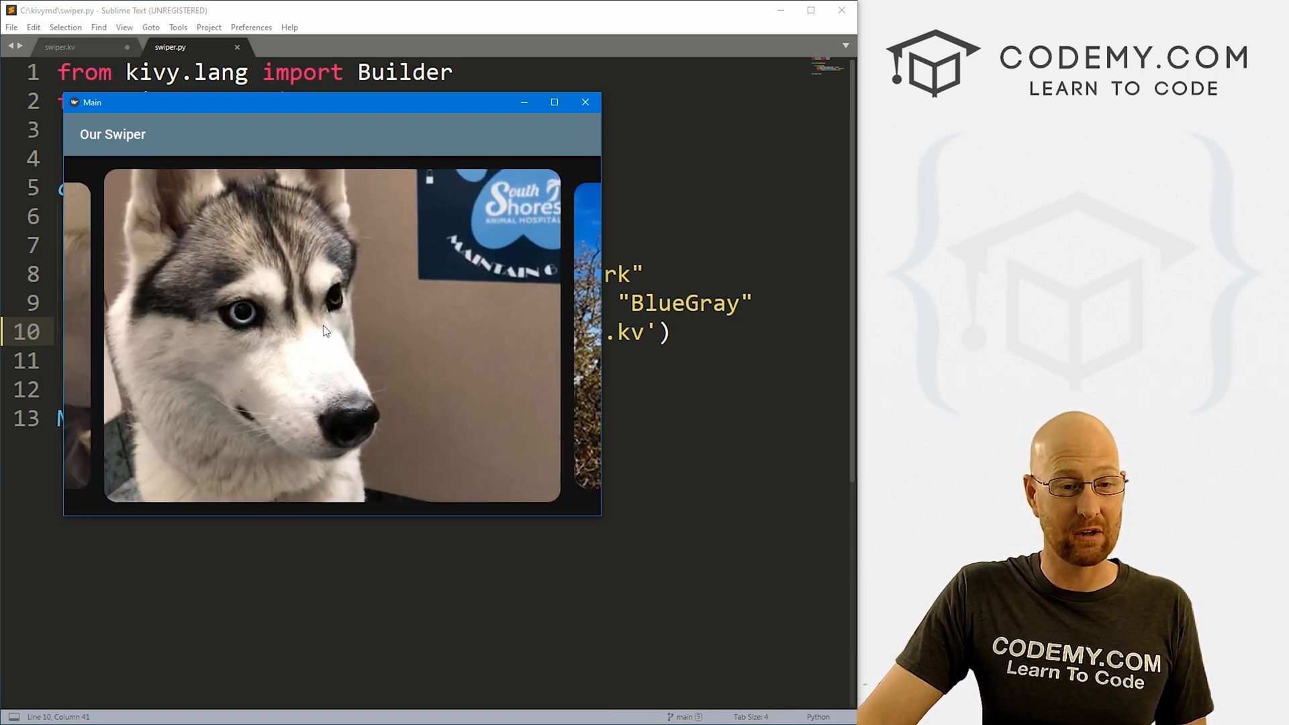
# - Close the running swiper app window to bring swiper.py back into view
pyautogui.click(585, 102)
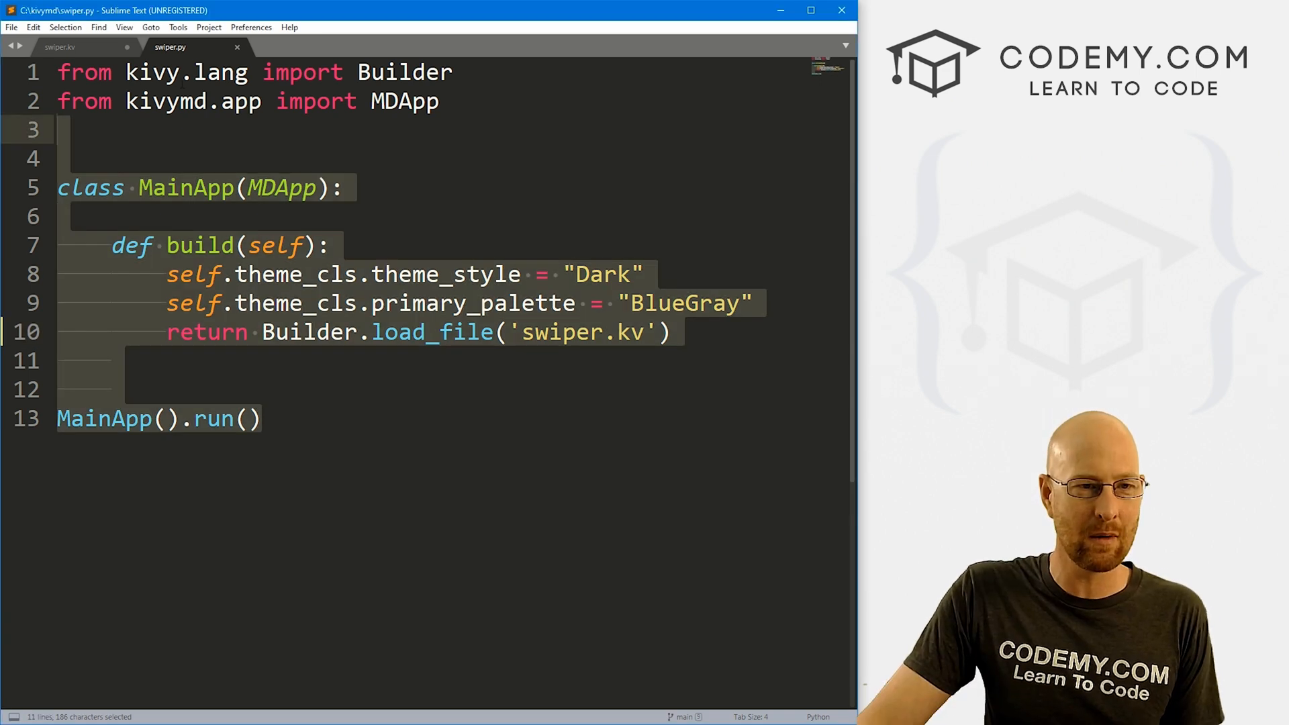
# - In swiper.kv, add a FitImage: line under <MySwiper@MDSwiperItem>
pyautogui.click(45, 62)
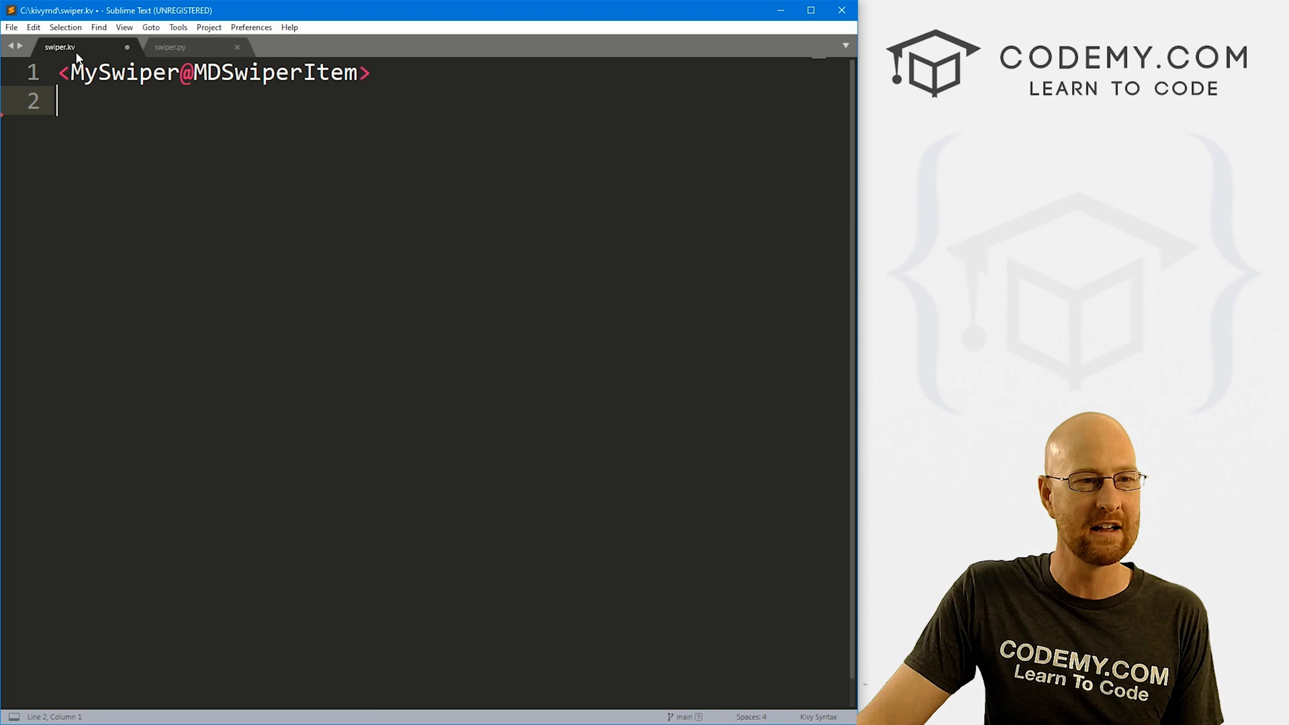
pyautogui.click(174, 47)
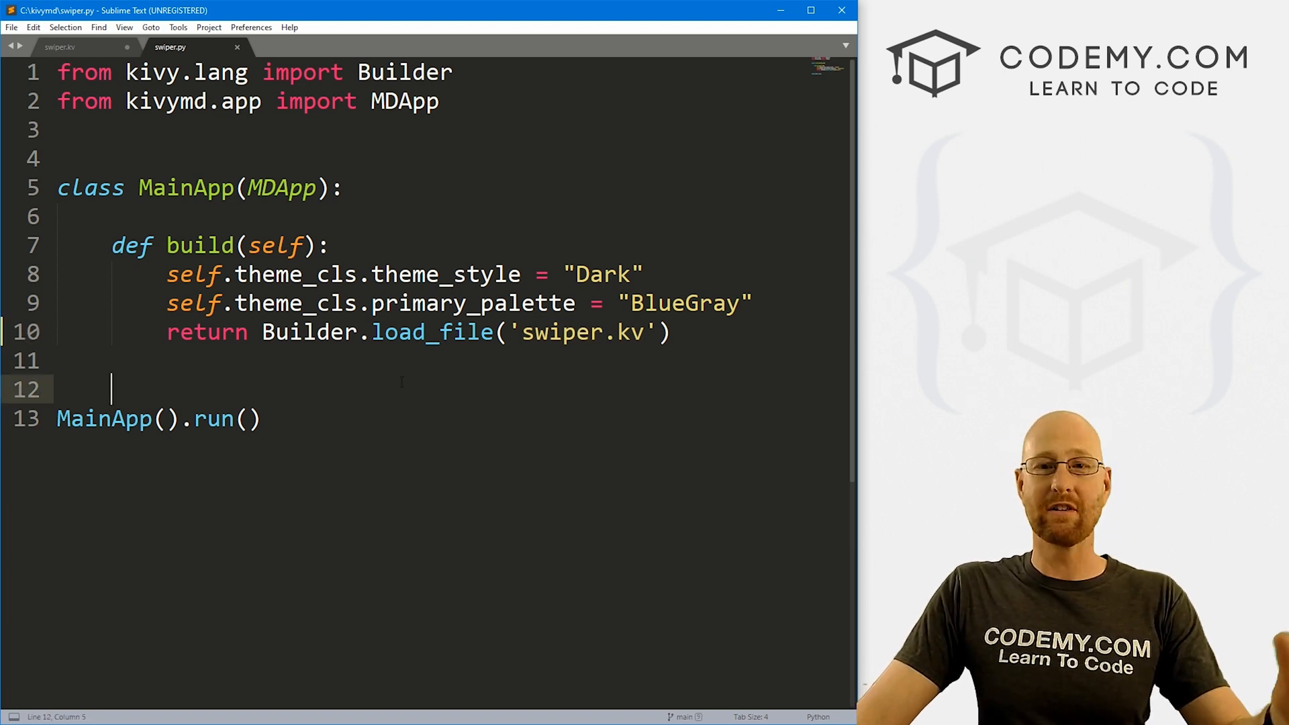
pyautogui.moveTo(377, 475)
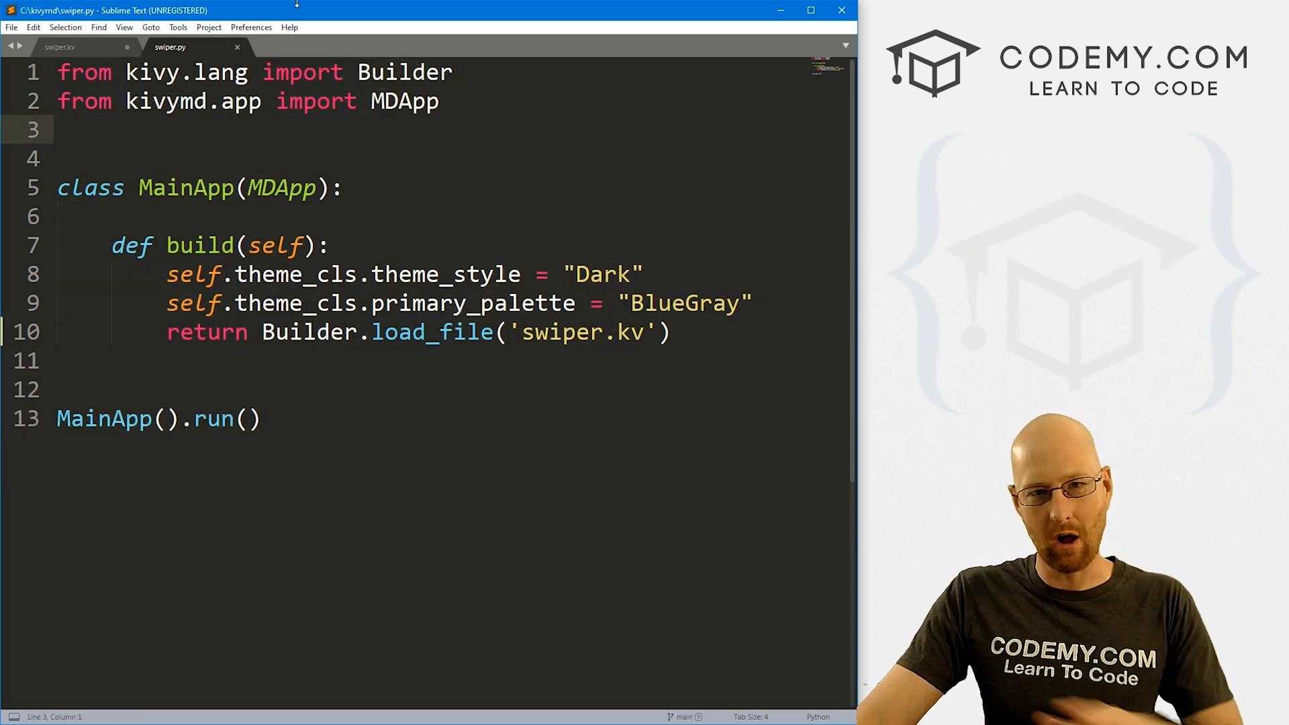
pyautogui.click(57, 45)
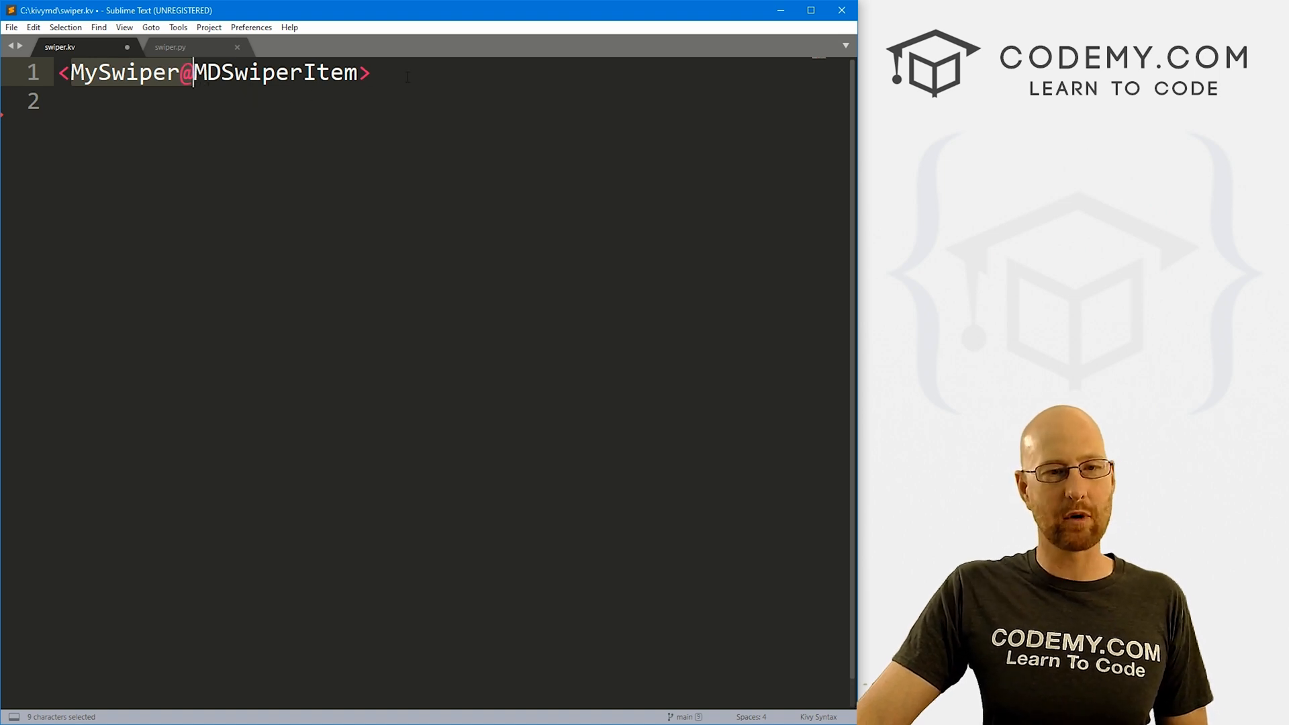
pyautogui.press('Enter')
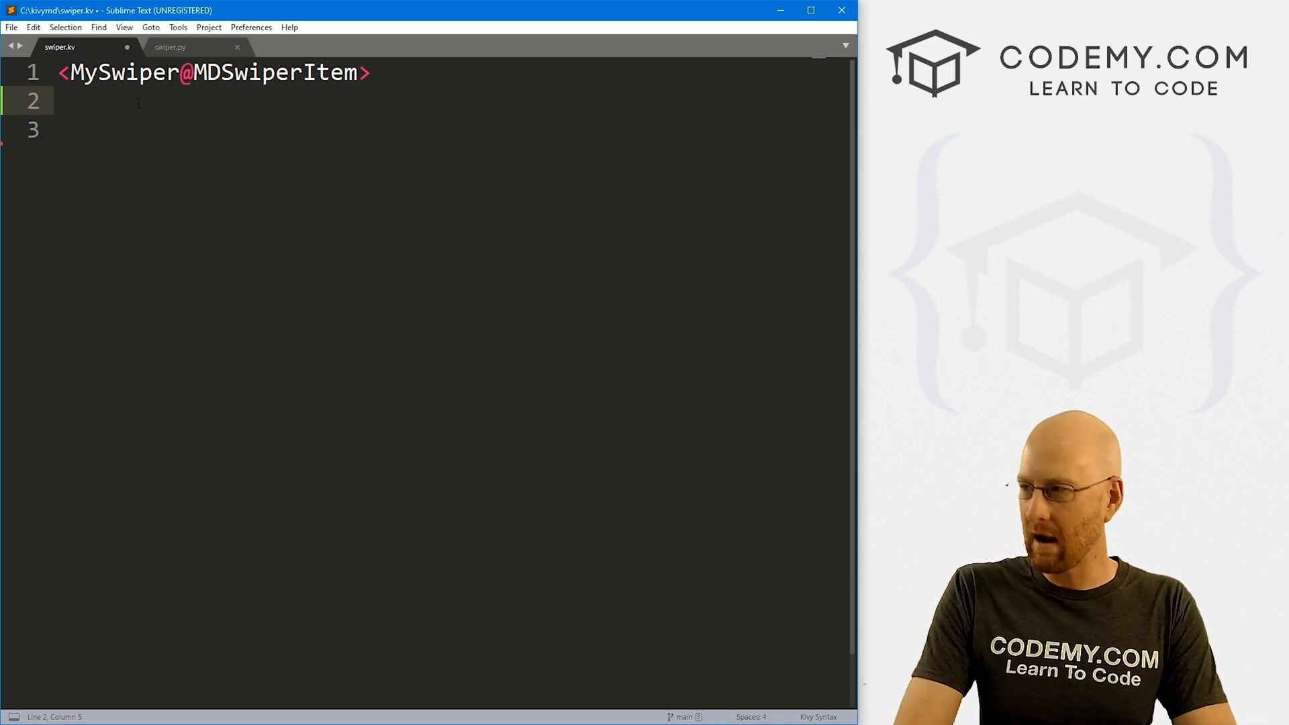
pyautogui.write('FitImage:')
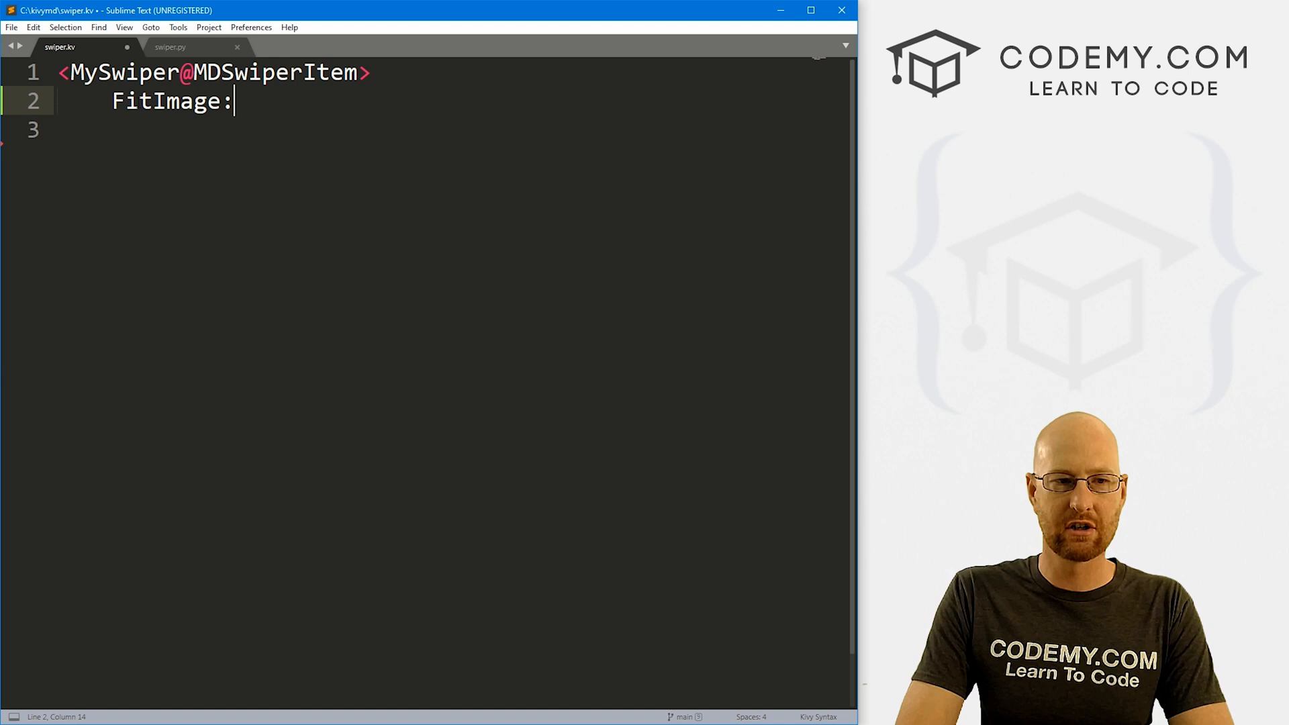
# - Start the FitImage source line and browse to the images folder in File Explorer
pyautogui.write('sou')
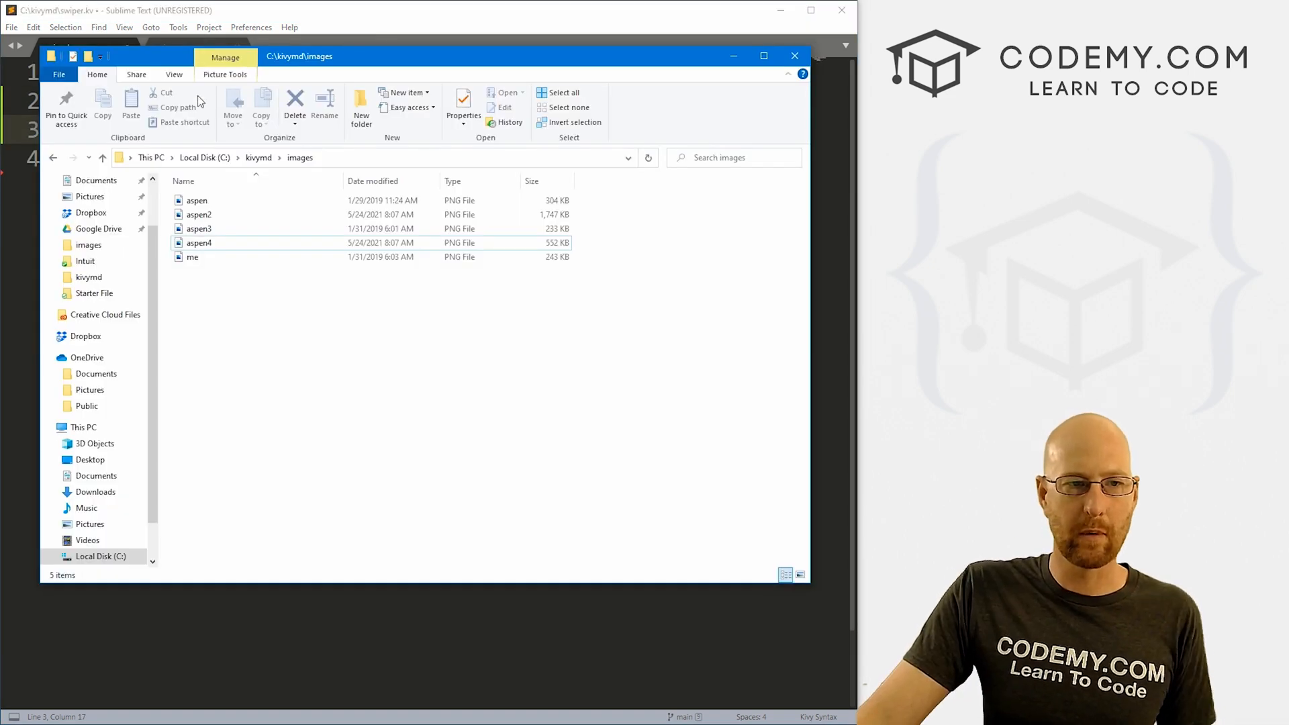
pyautogui.click(259, 157)
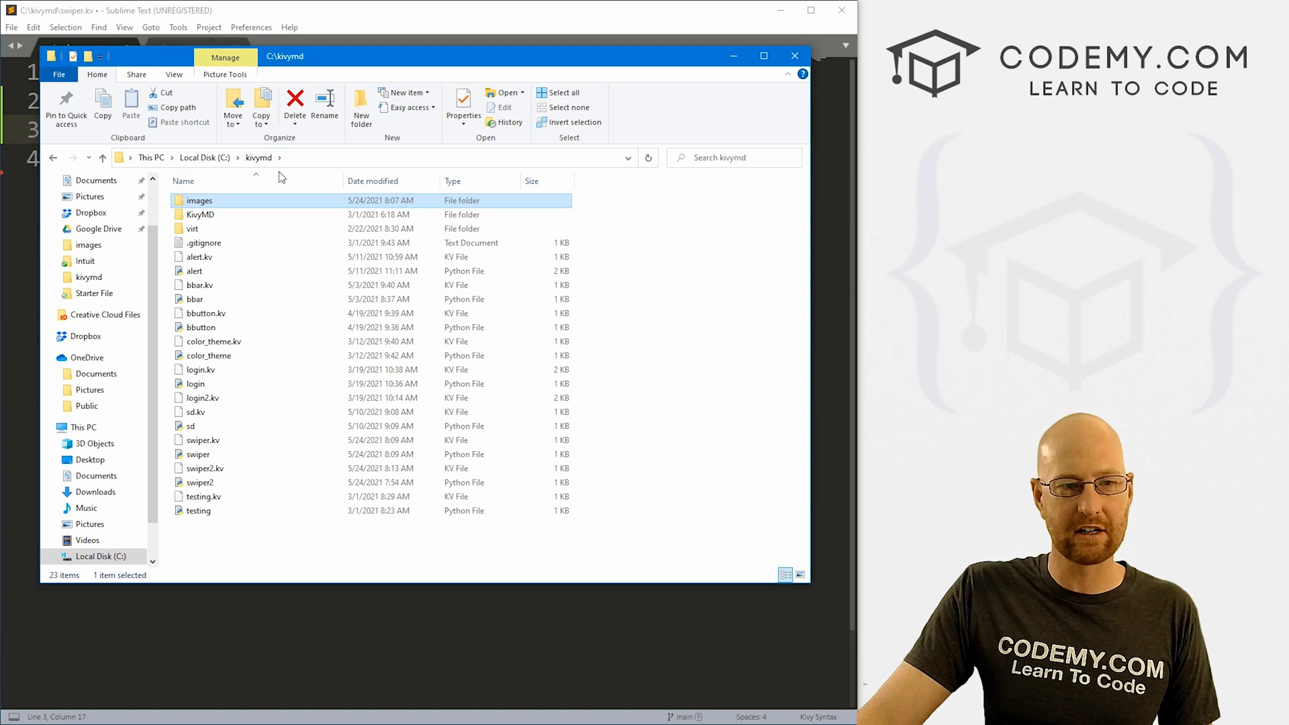
pyautogui.moveTo(205, 206)
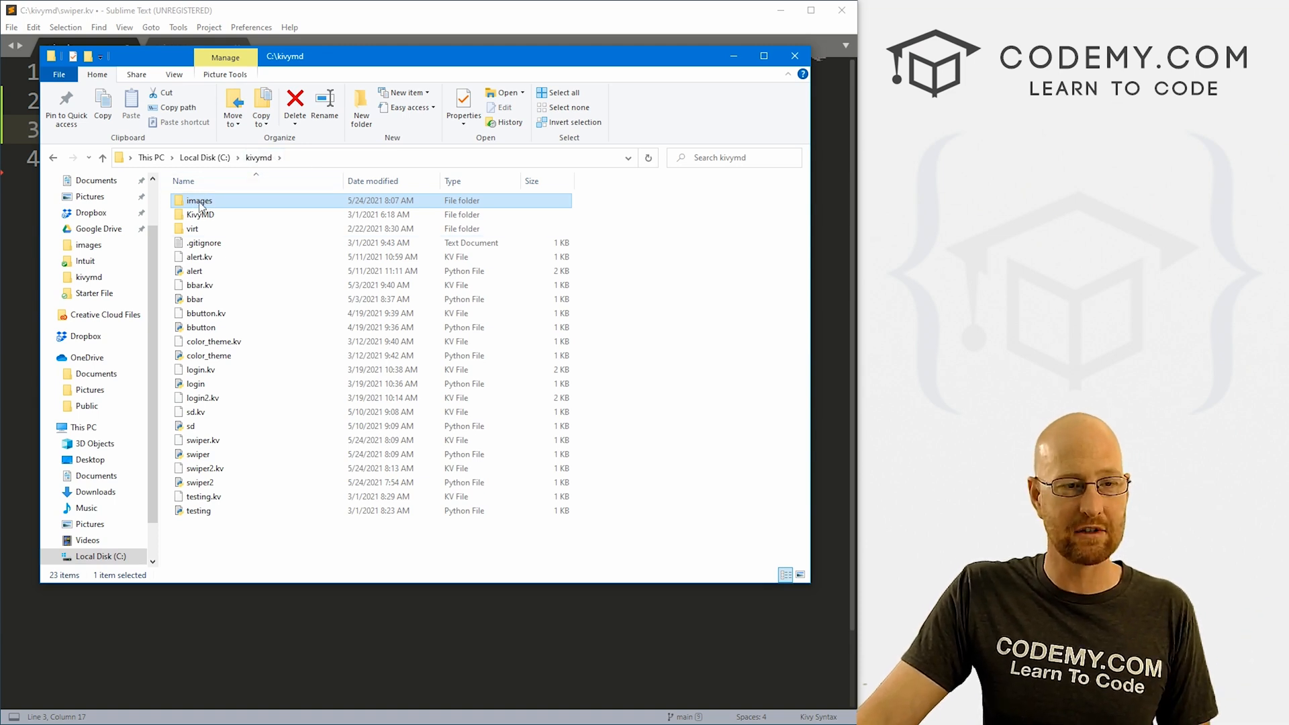
pyautogui.doubleClick(200, 200)
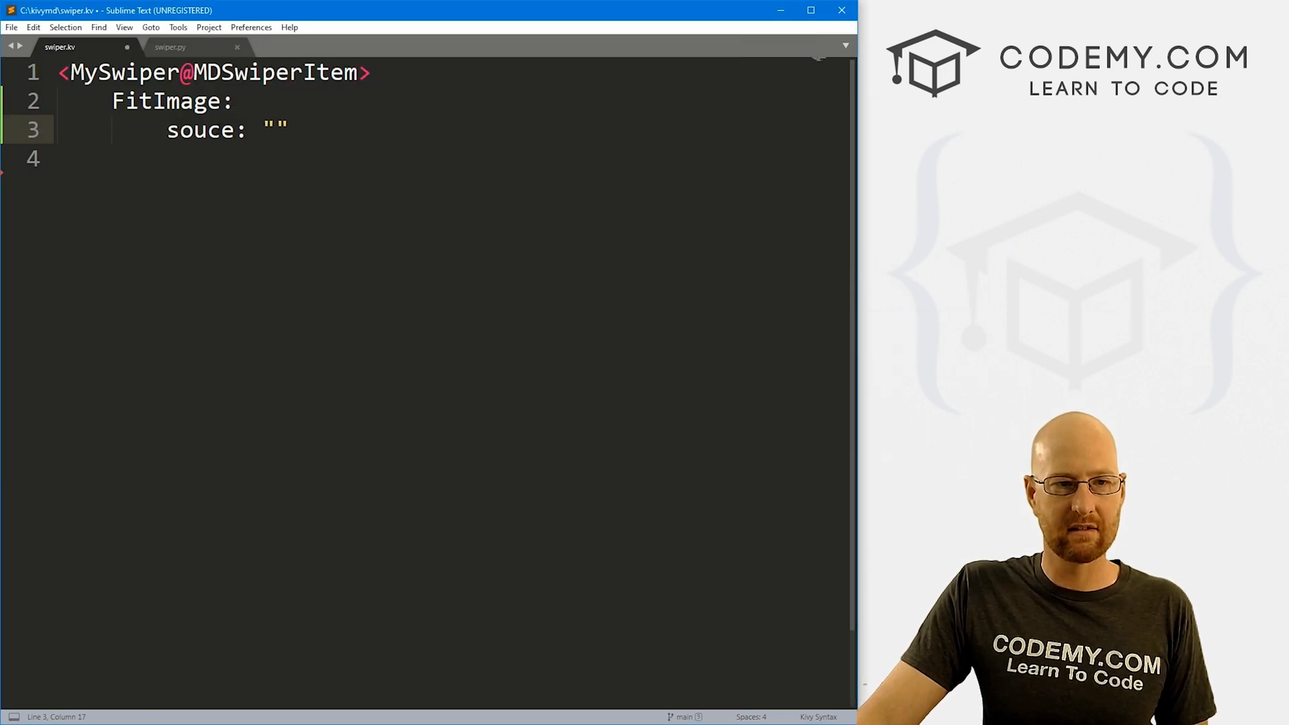
# - Set the FitImage source to the relative path "images/aspen.png"
pyautogui.write('i')
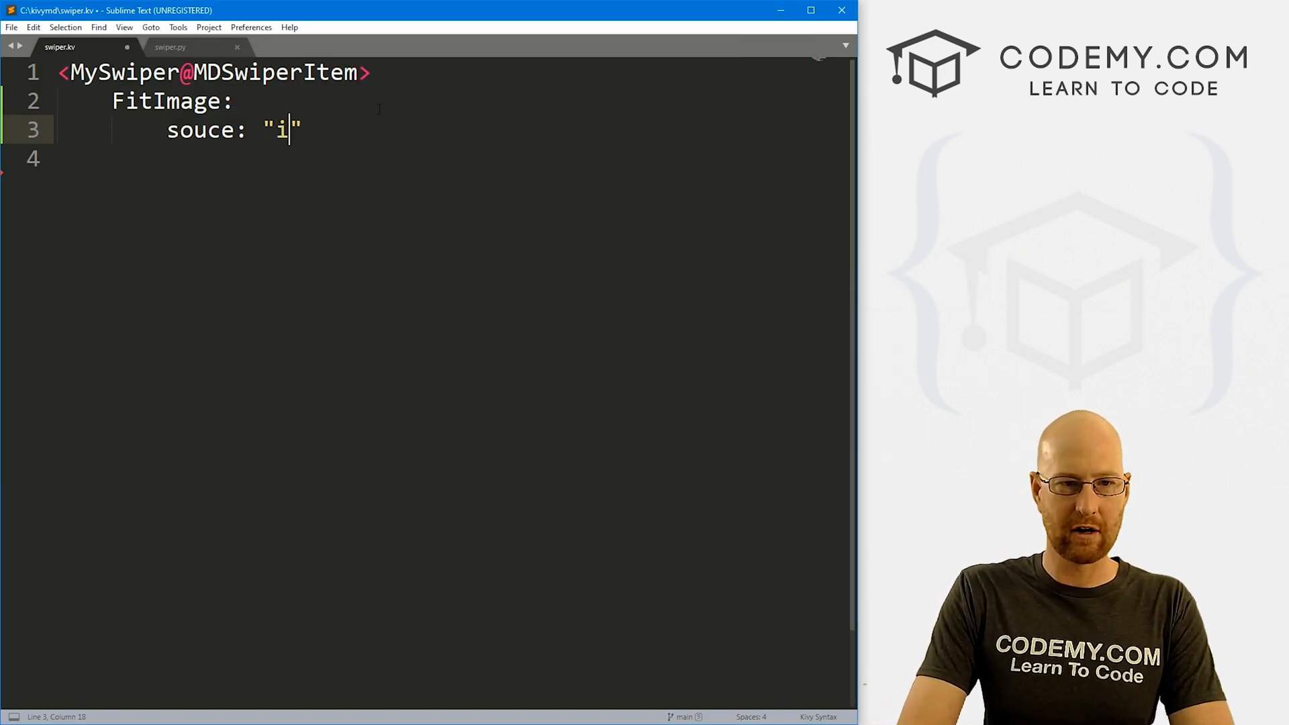
pyautogui.write('mages/')
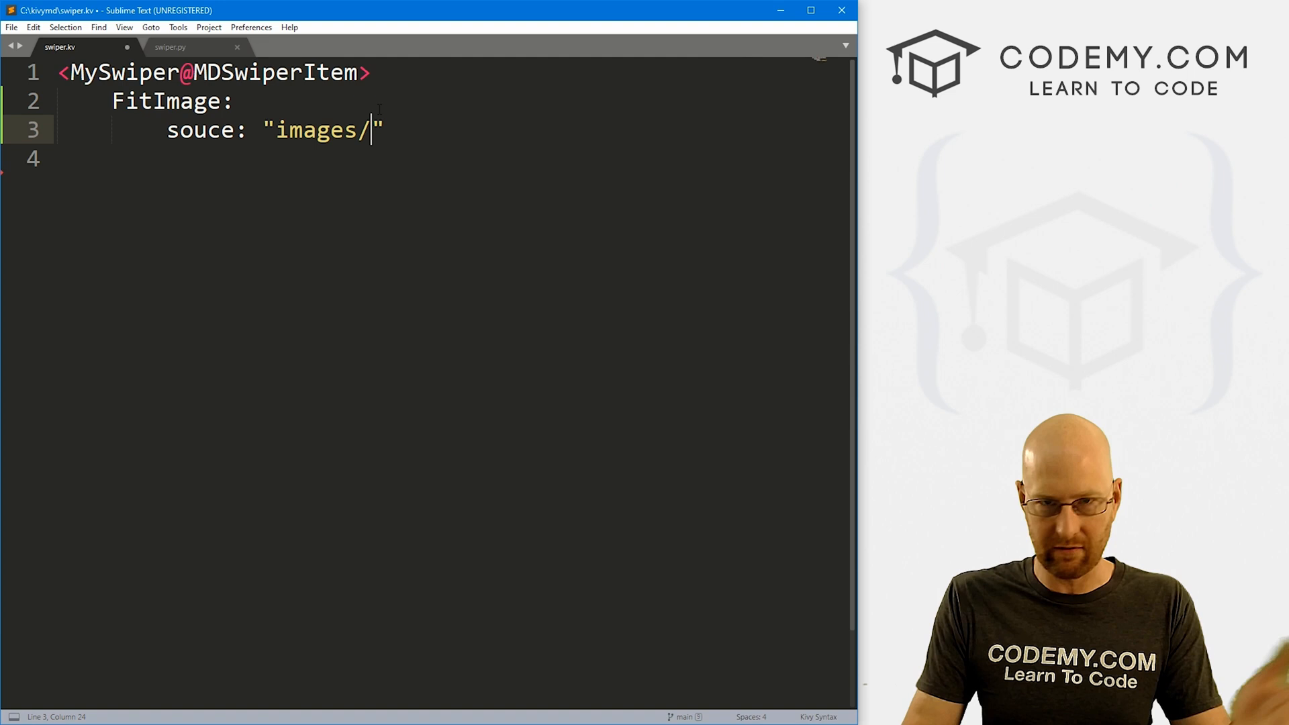
pyautogui.write('aspen.')
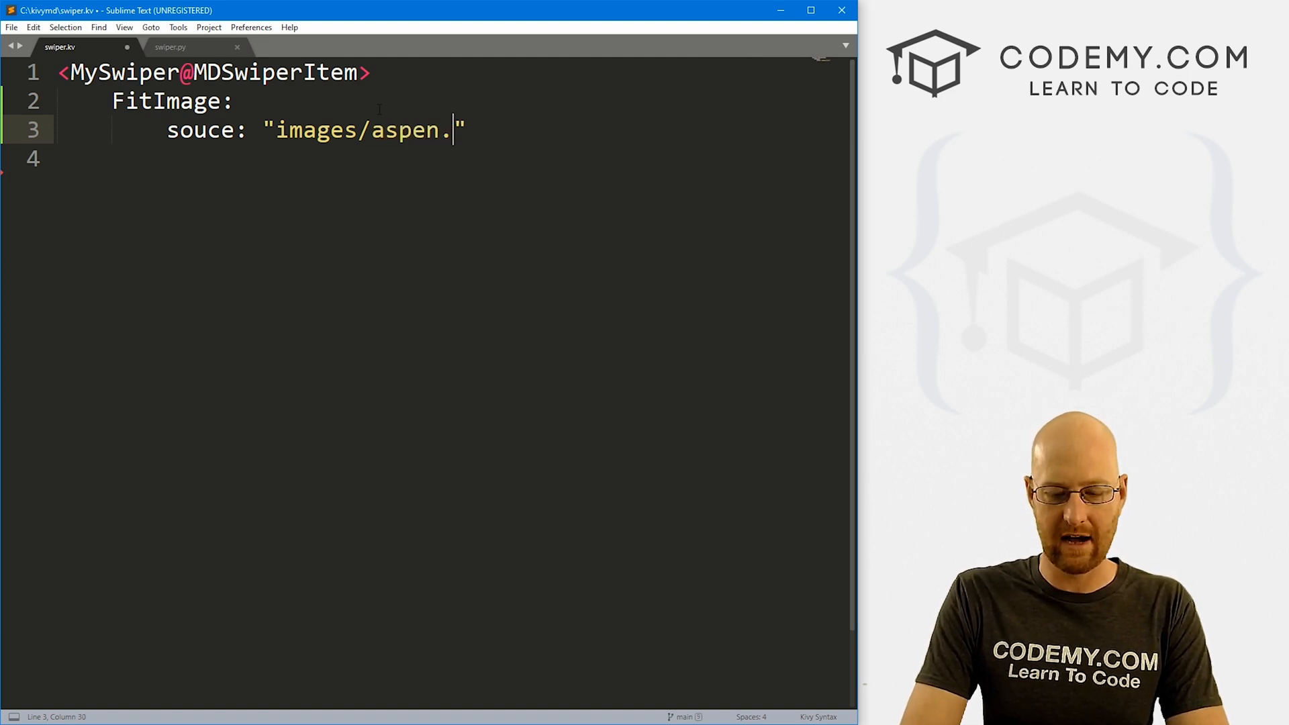
pyautogui.write('png')
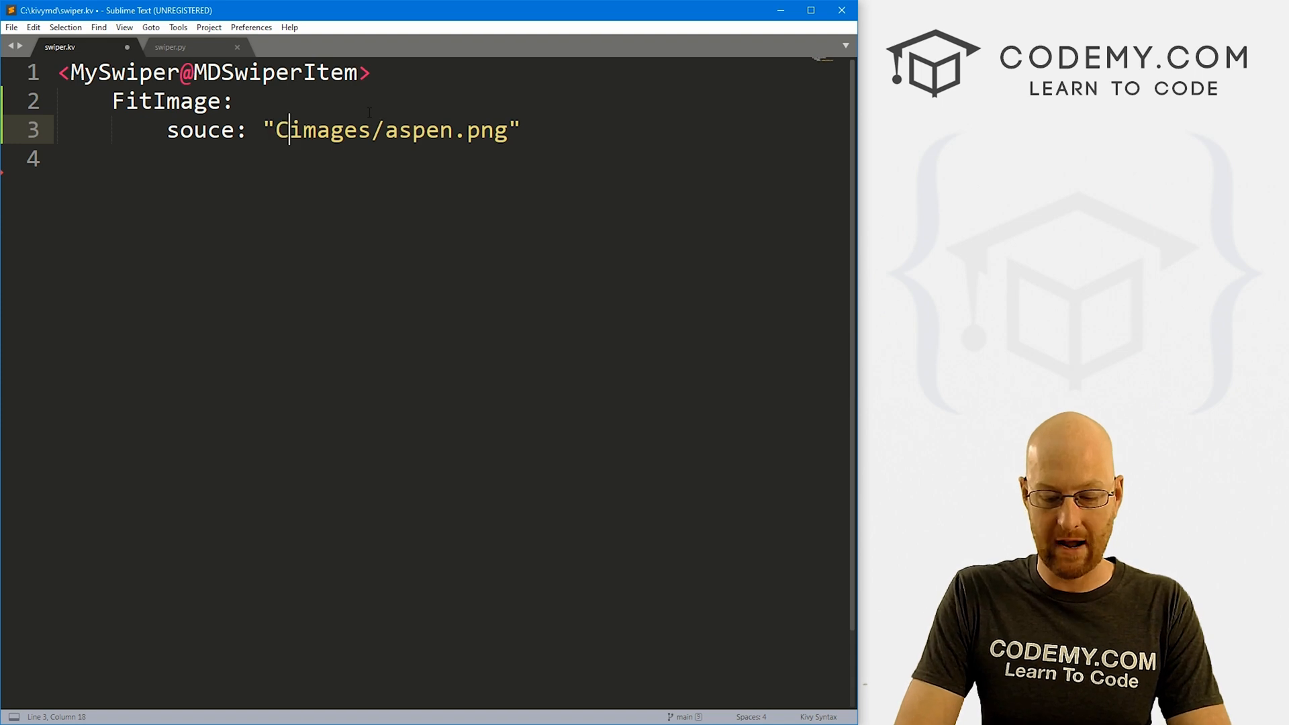
pyautogui.write(':/')
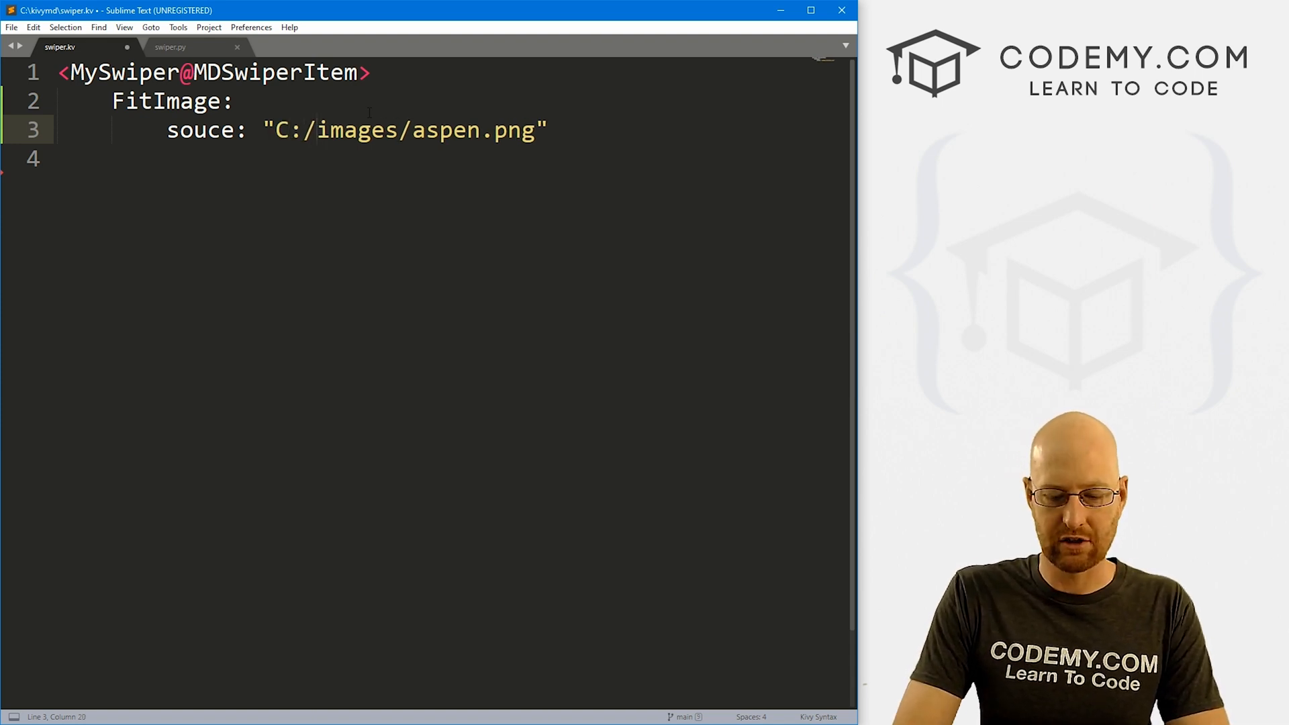
pyautogui.write('kivymd/')
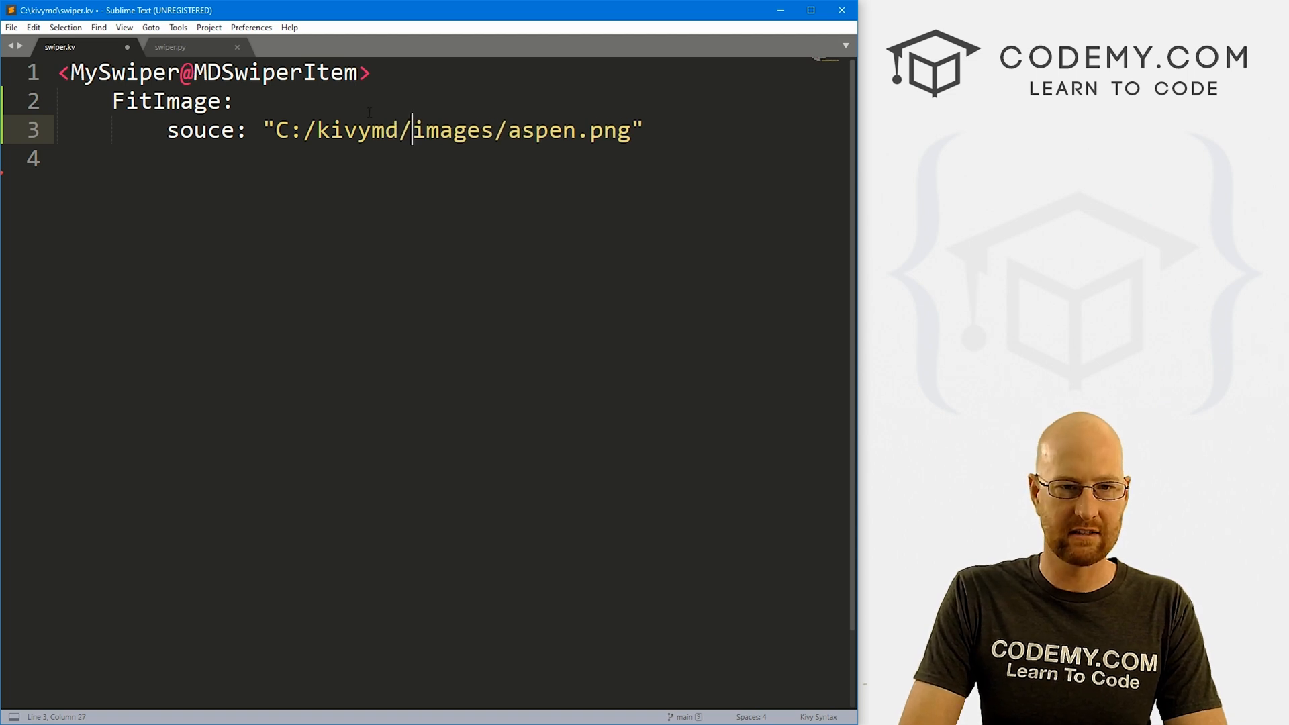
pyautogui.press('Backspace')
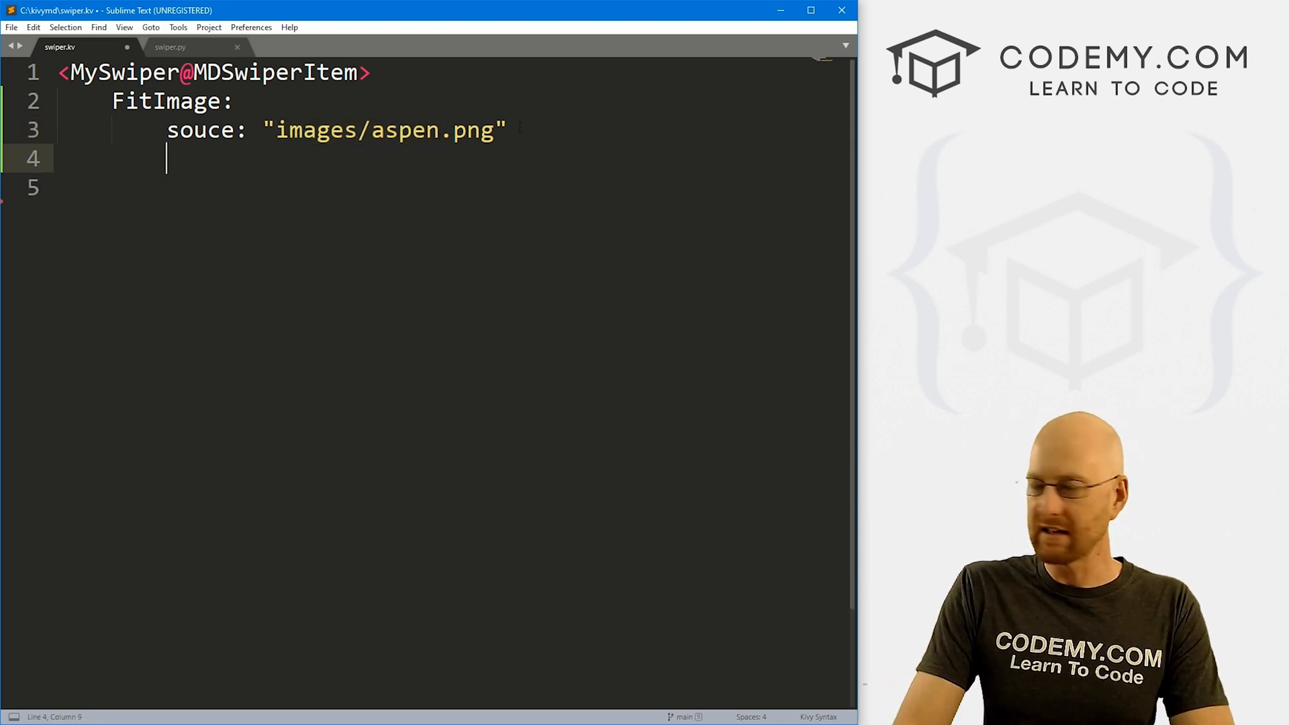
# - Add radius: [20,] below the source and insert blank lines
pyautogui.write('radius')
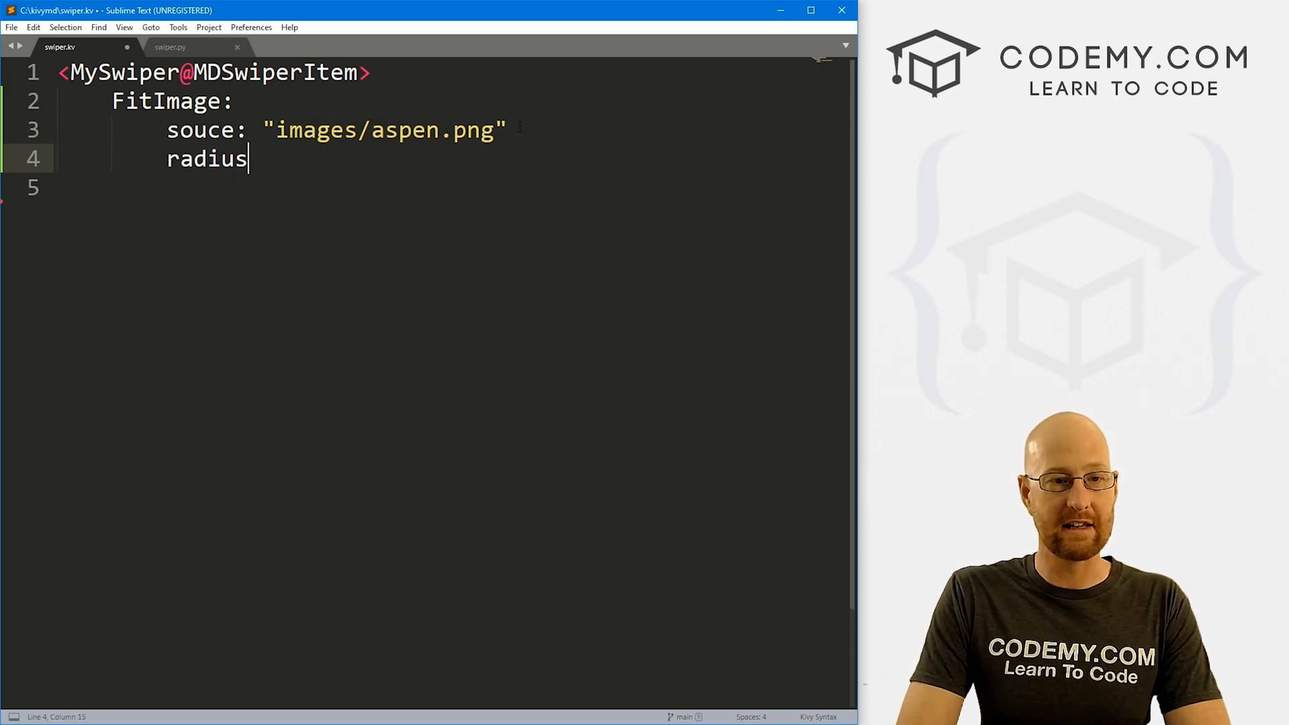
pyautogui.write(': []')
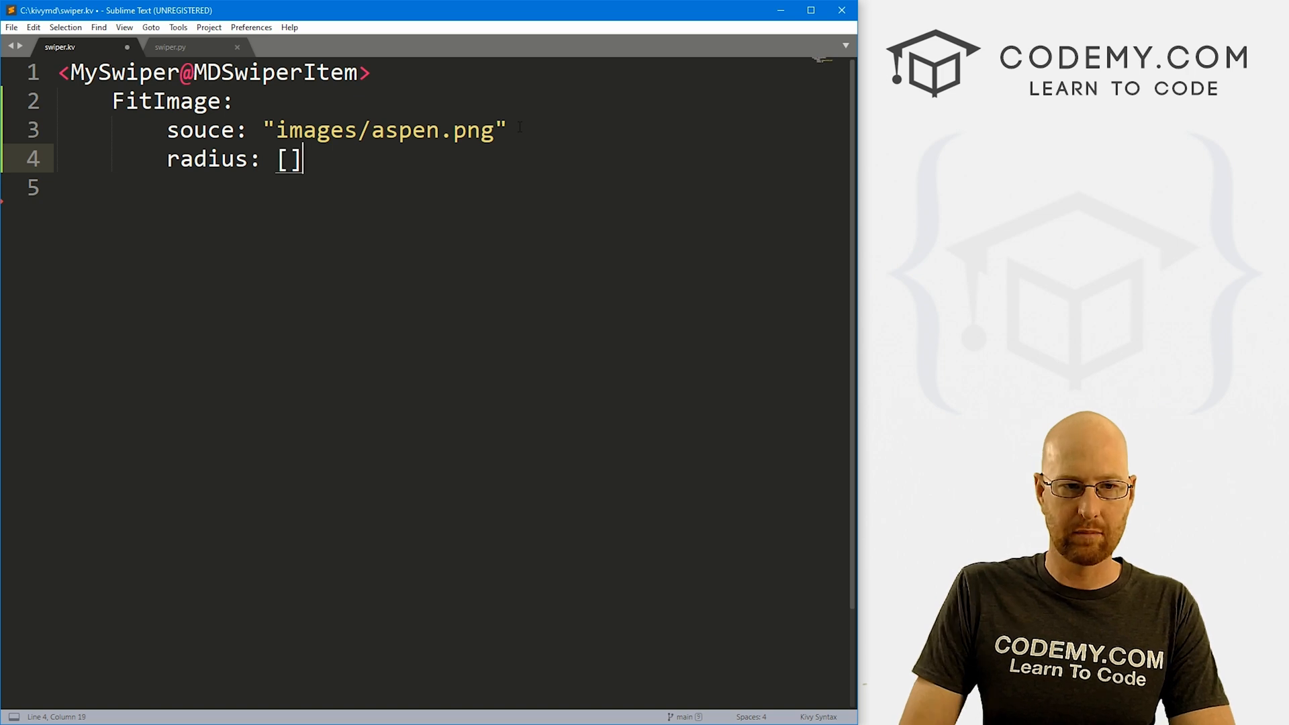
pyautogui.write('20,')
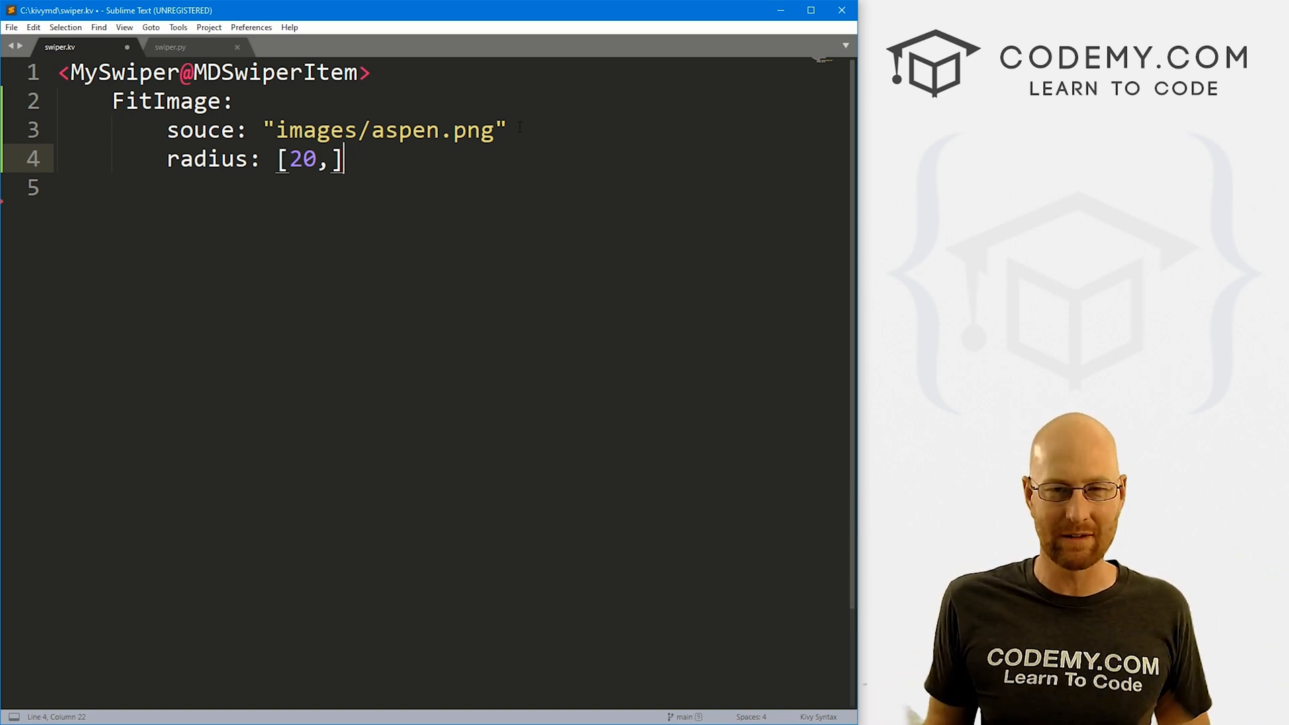
pyautogui.press('Enter')
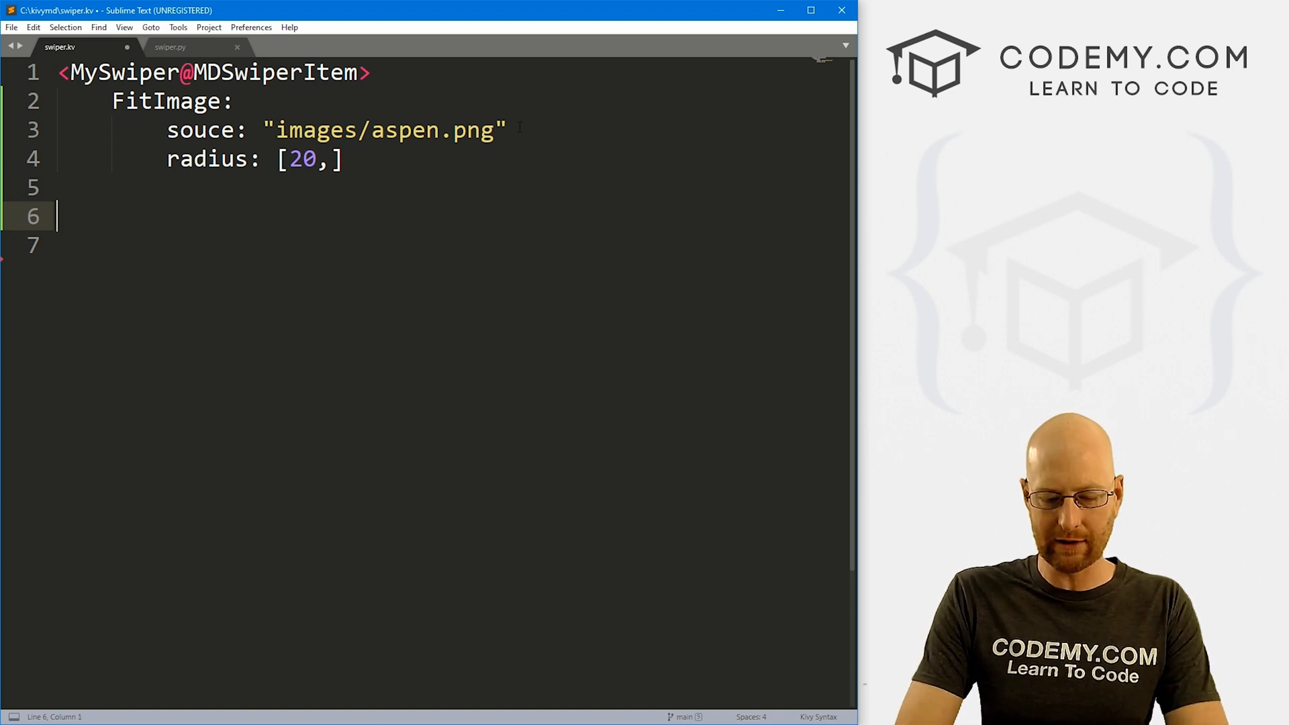
# - Add an MDScreen with an MDToolbar titled "Our Swiper App"
pyautogui.write('MDScreen:')
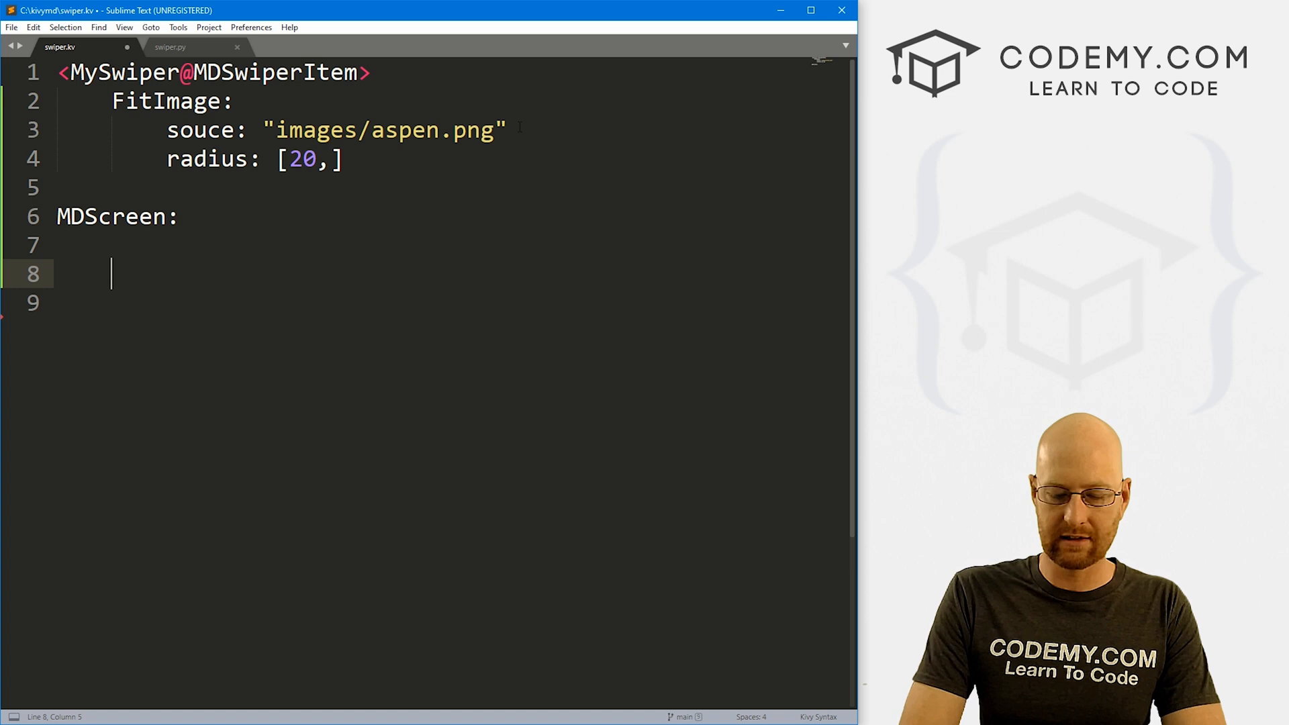
pyautogui.write('MDTool')
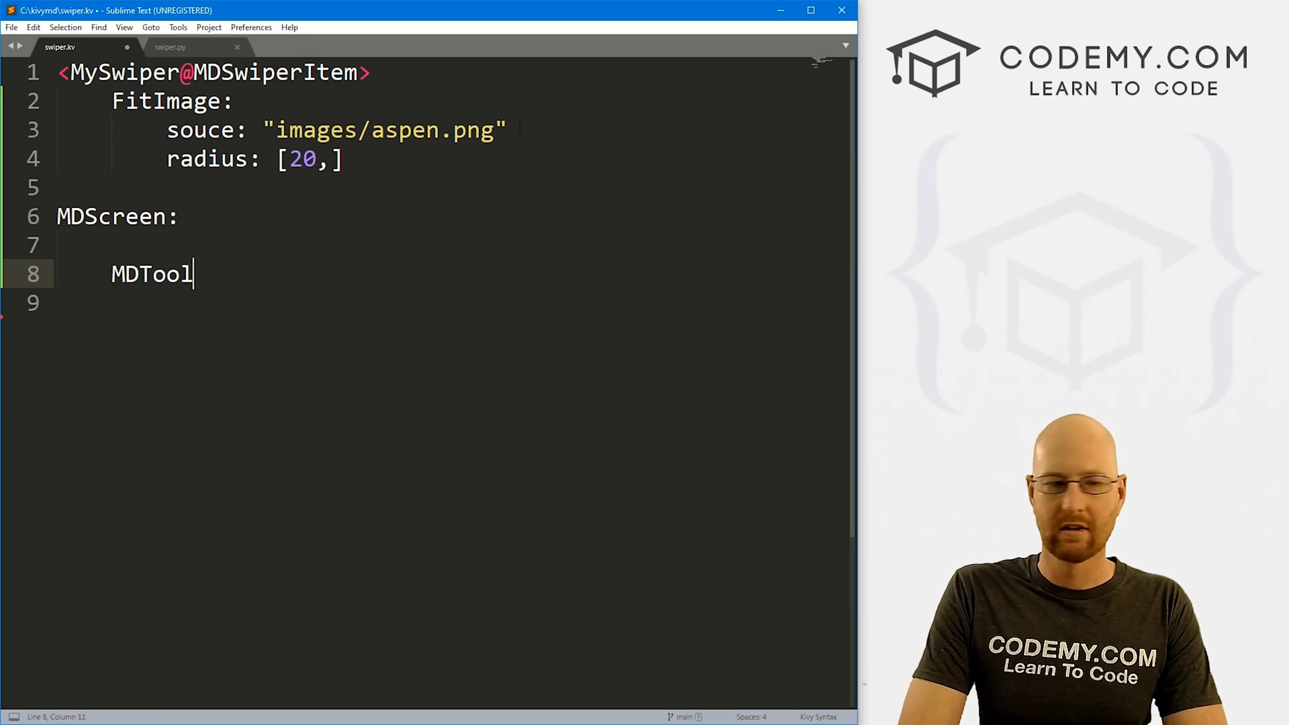
pyautogui.write('bar:')
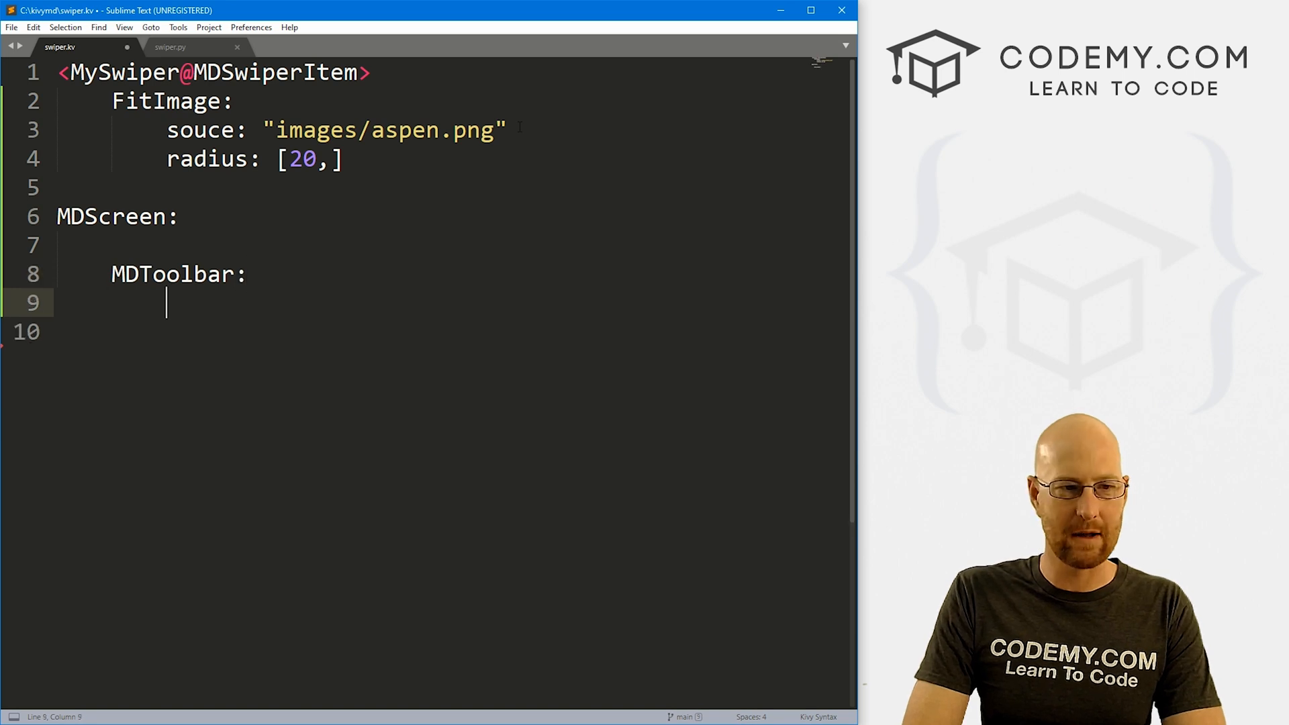
pyautogui.write('id: toll')
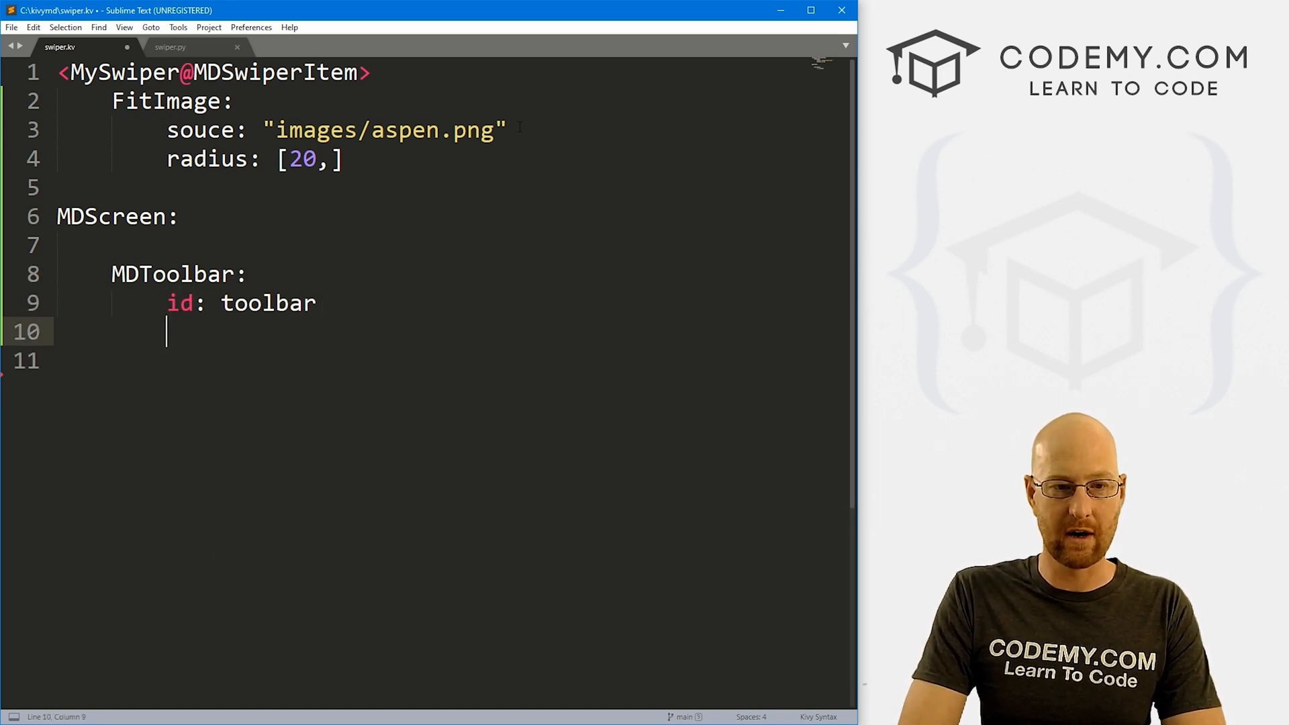
pyautogui.write('title:')
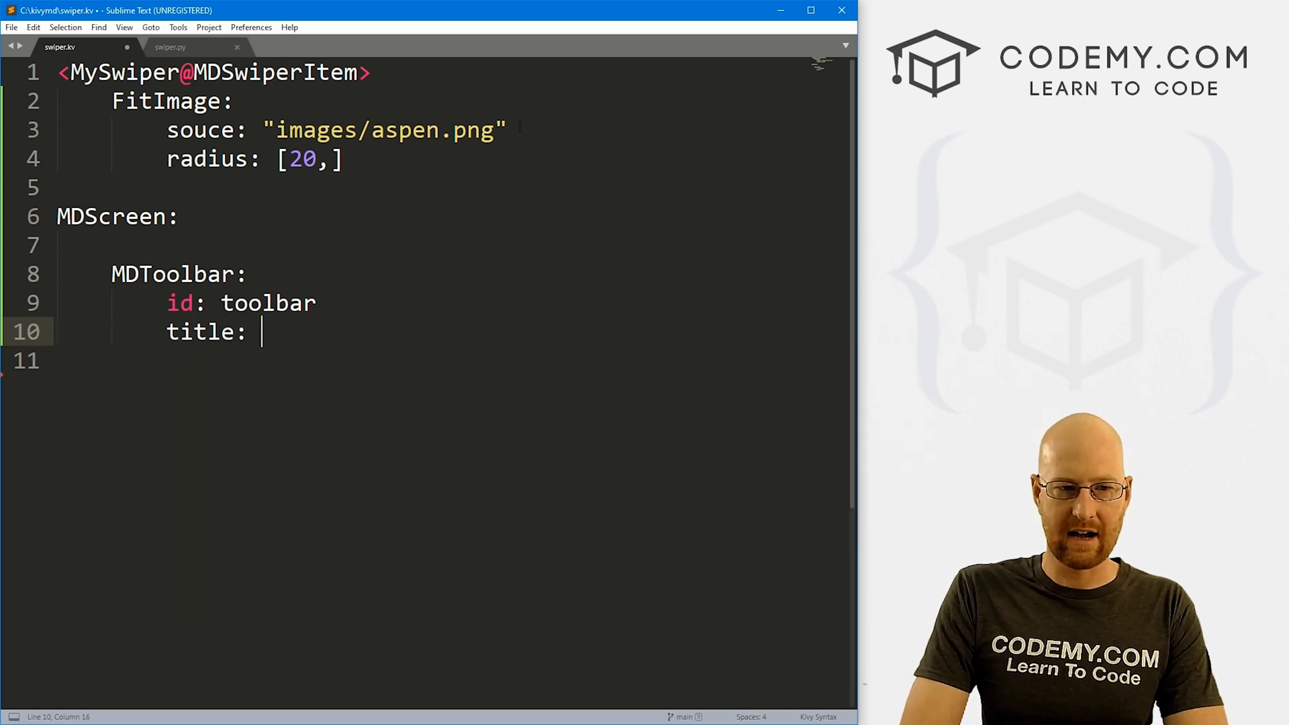
pyautogui.write('"Our Swip"')
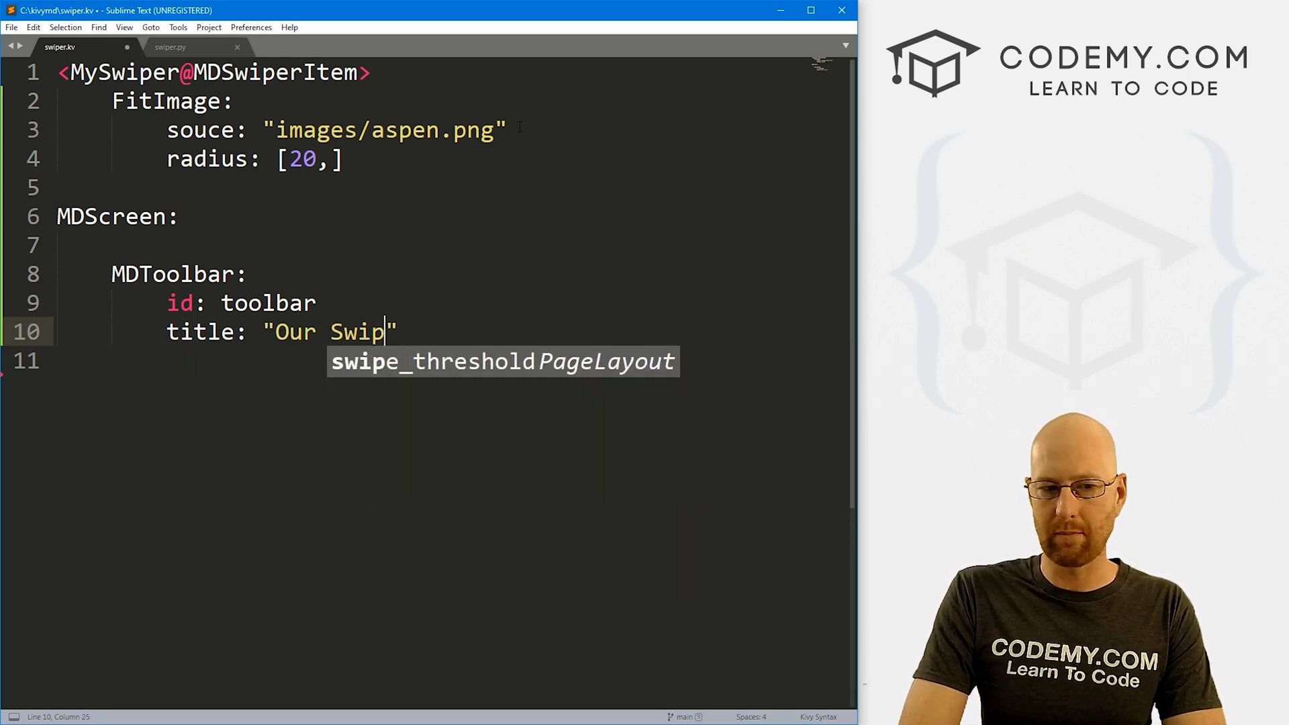
pyautogui.write('er App"')
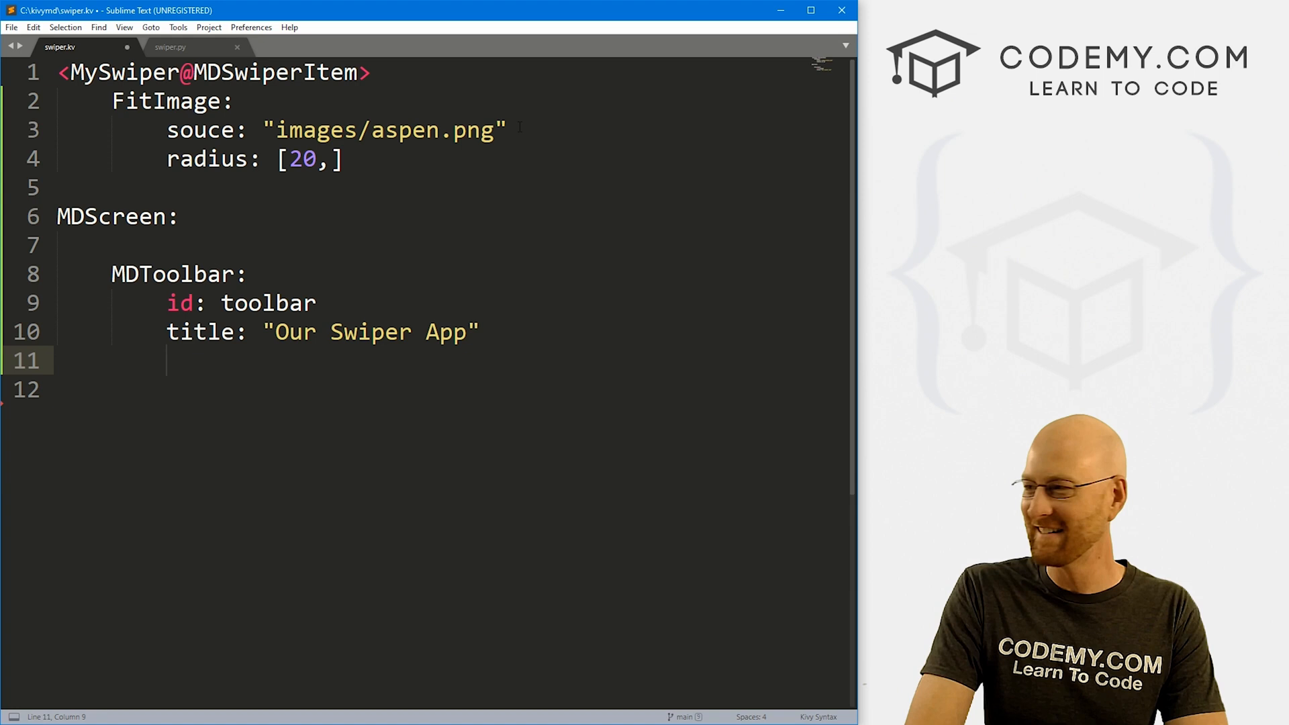
# - Give the toolbar elevation: 10 and pos_hint {"top": 1}, then begin a new line
pyautogui.write('elevat')
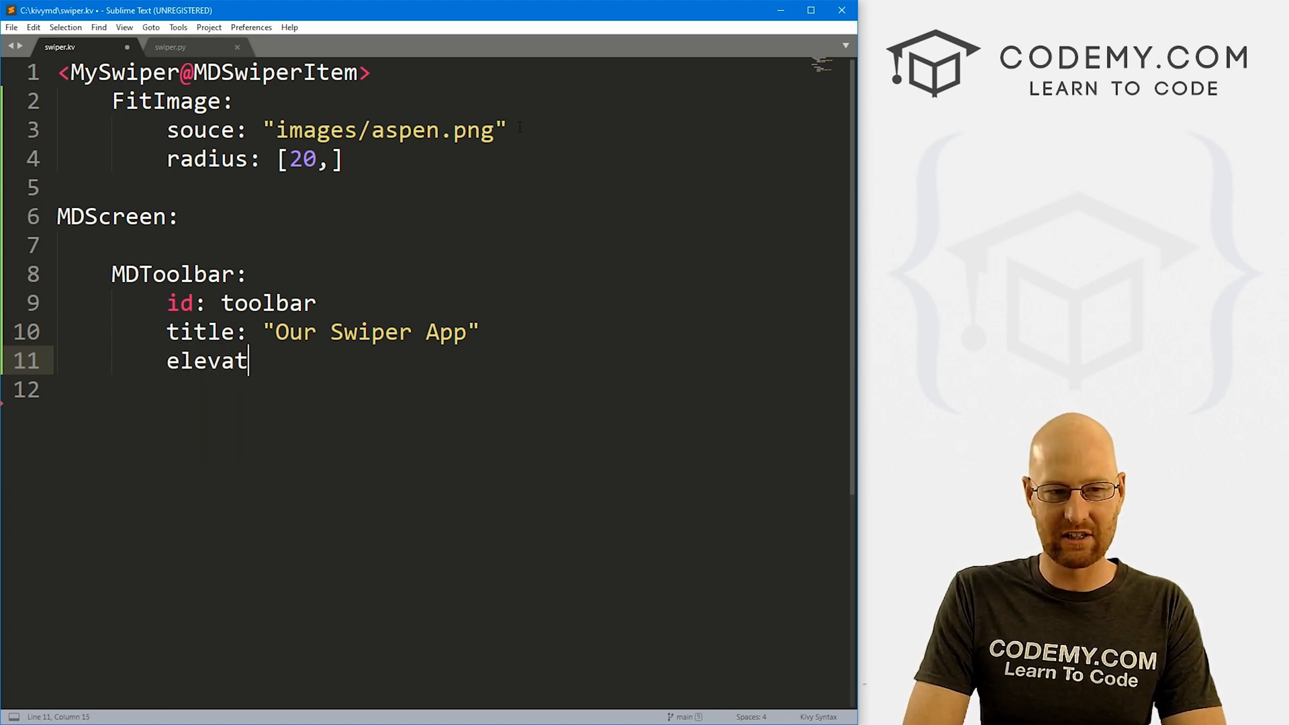
pyautogui.write('ion: 10')
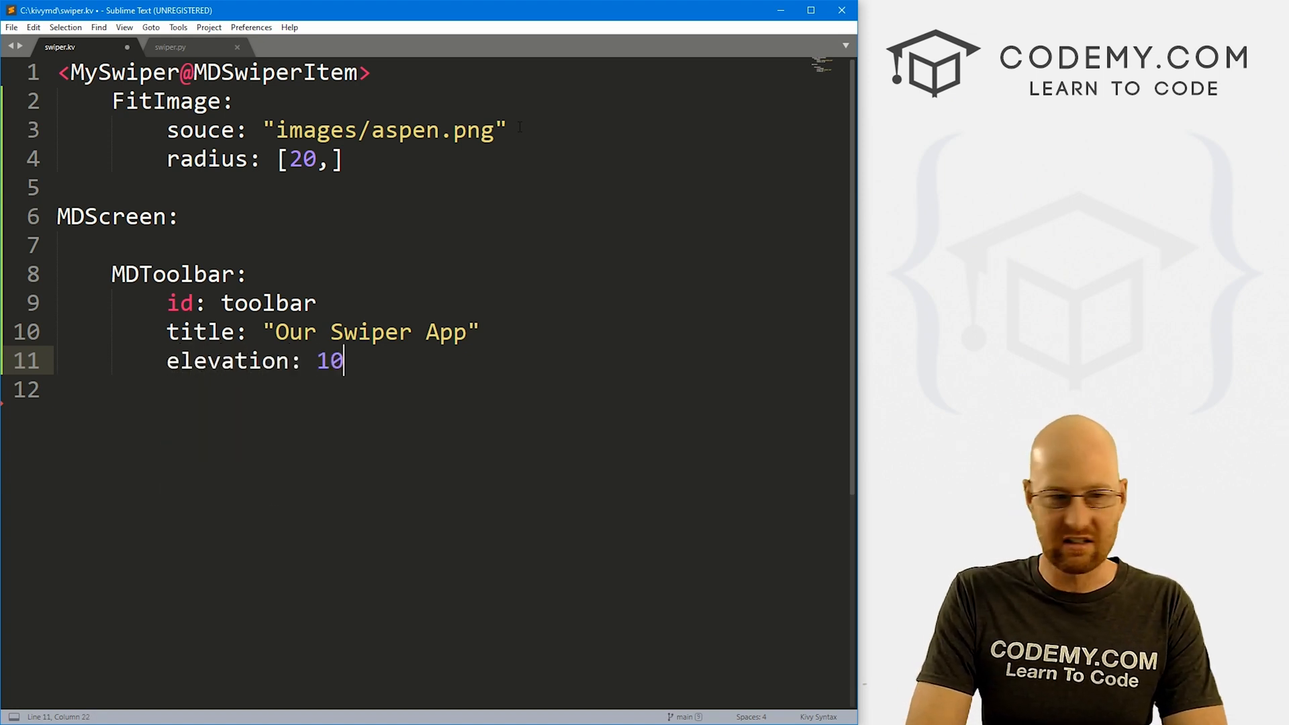
pyautogui.write('pos_hint')
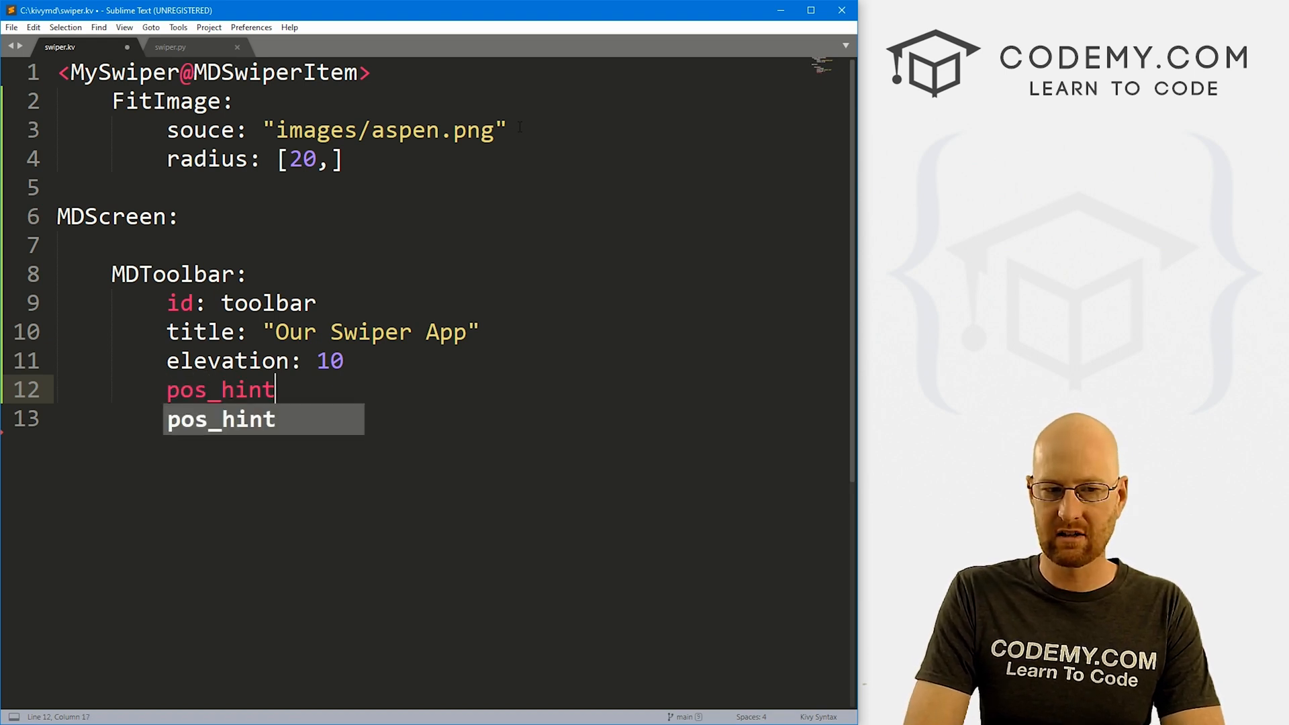
pyautogui.write(': {}')
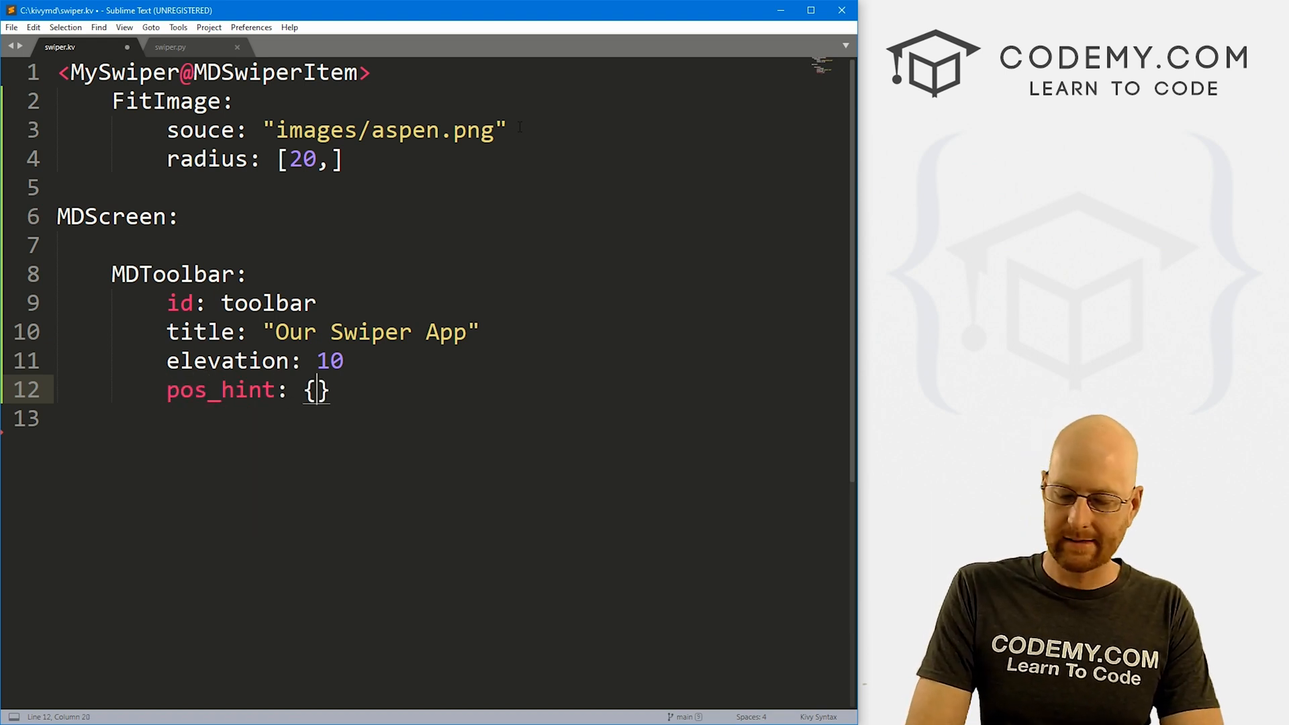
pyautogui.write('"top",')
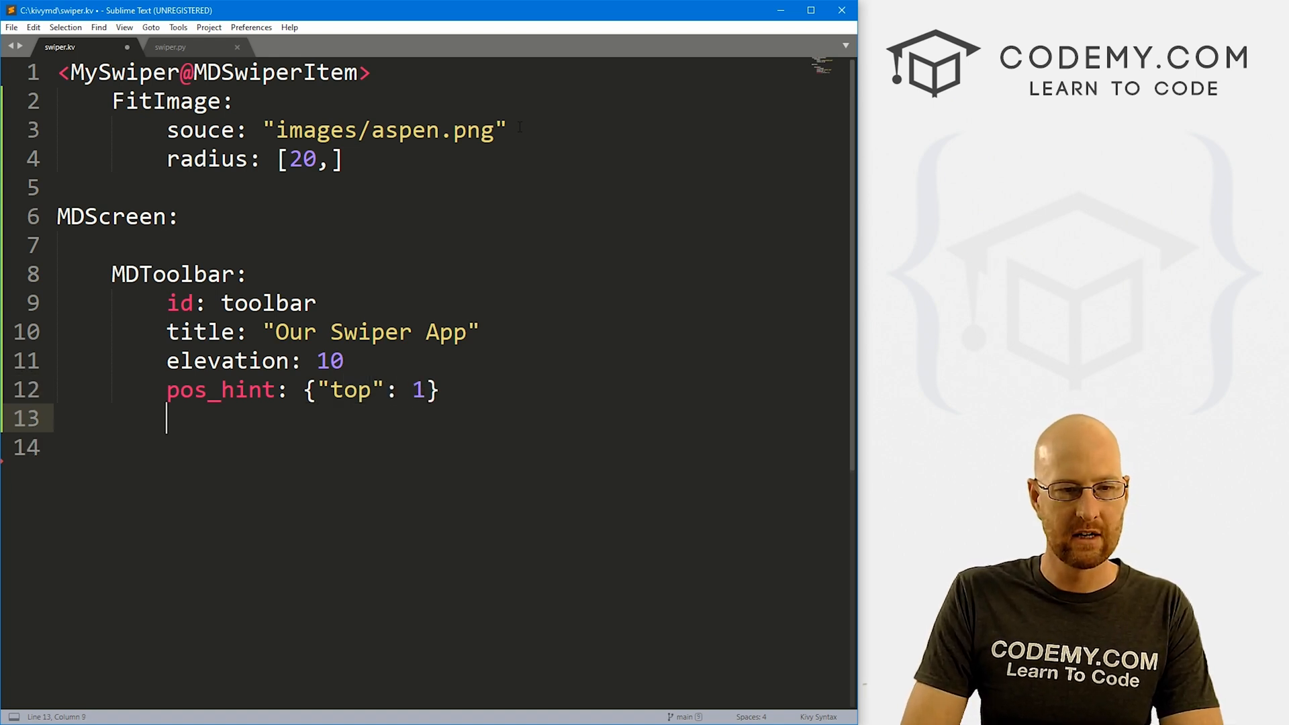
pyautogui.press('enter')
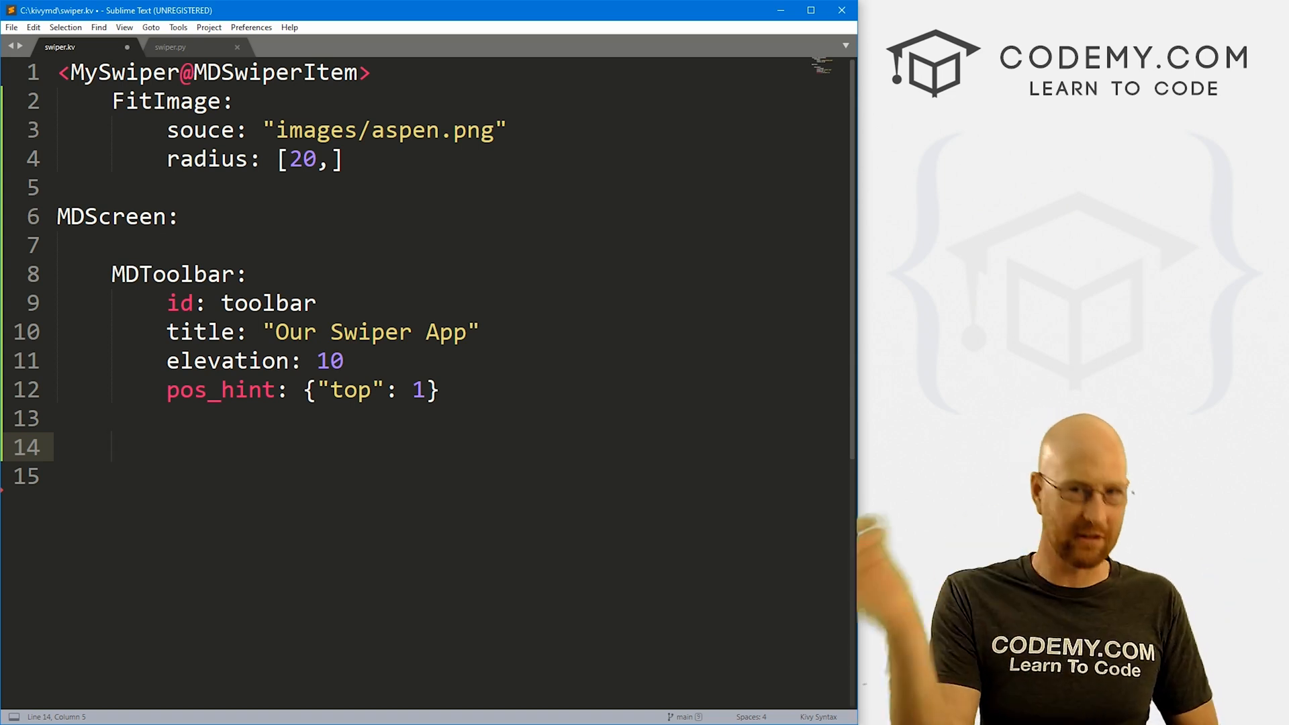
pyautogui.write('M')
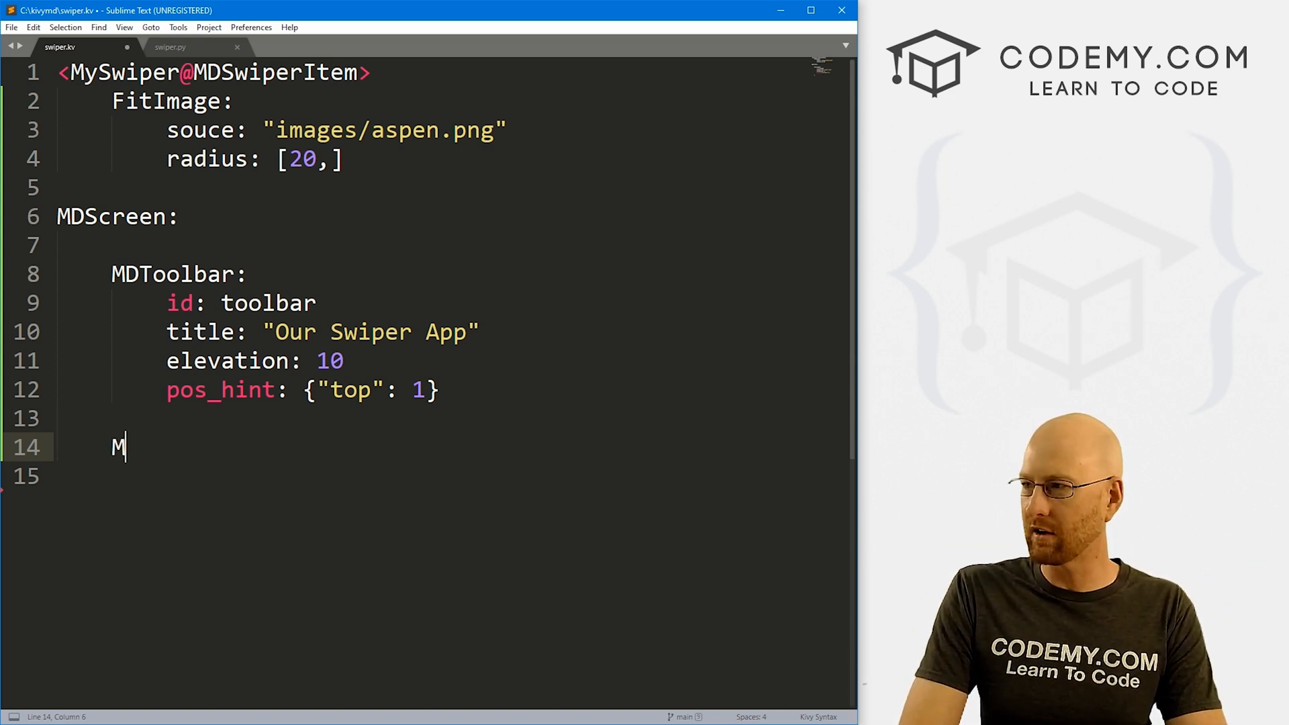
# - Add MDSwiper with size_hint_y: None and height root.height - toolbar.height - dp(40)
pyautogui.write('DSwipoe')
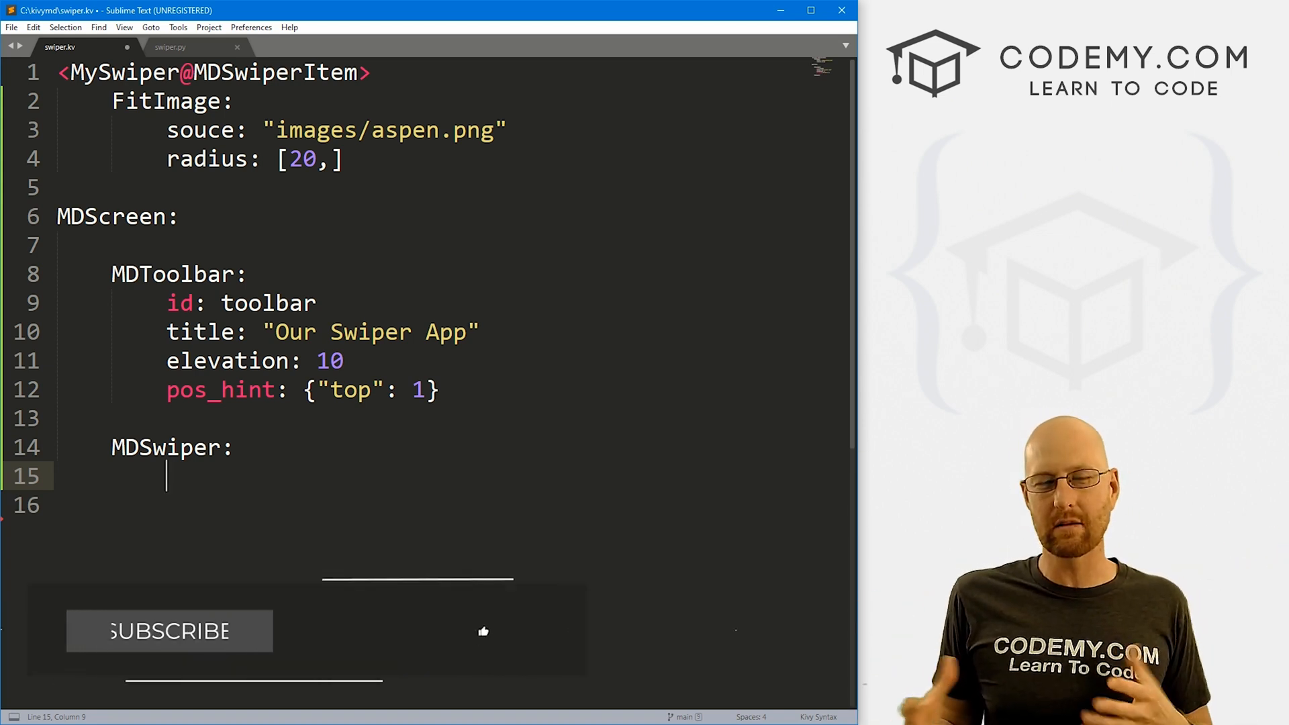
pyautogui.click(169, 631)
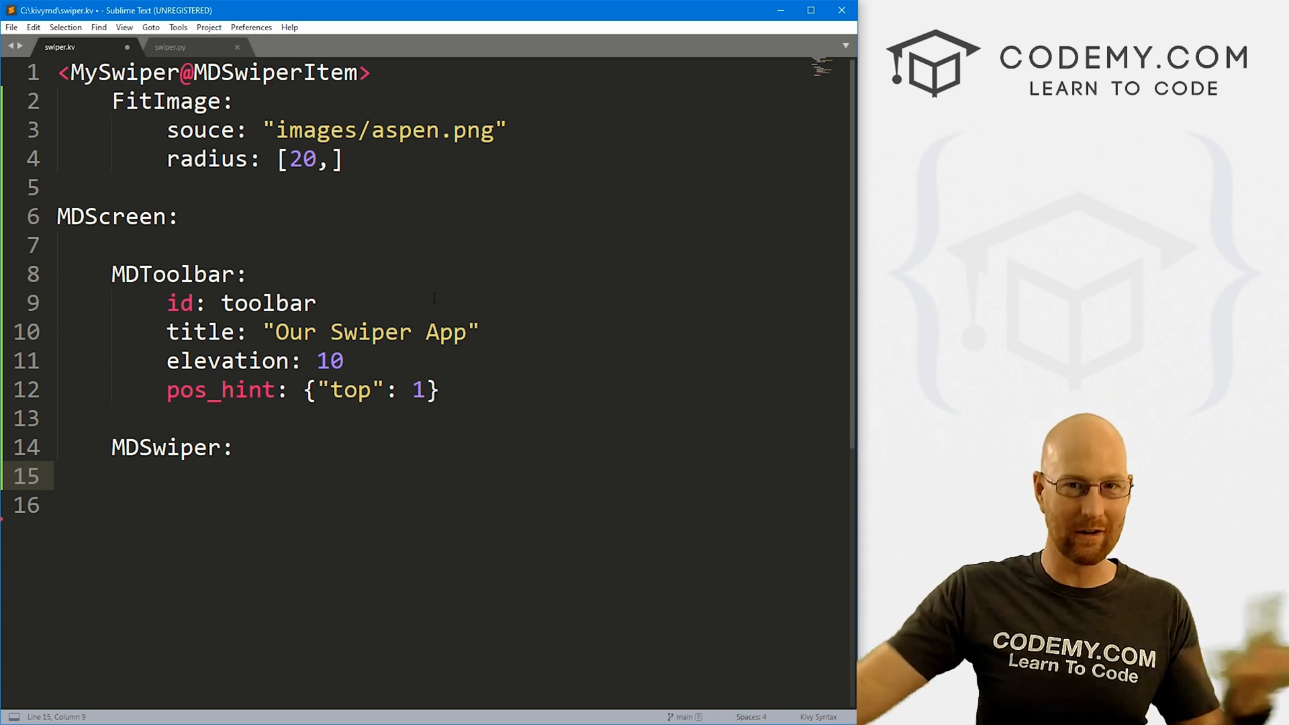
pyautogui.write('size_hint_y: None')
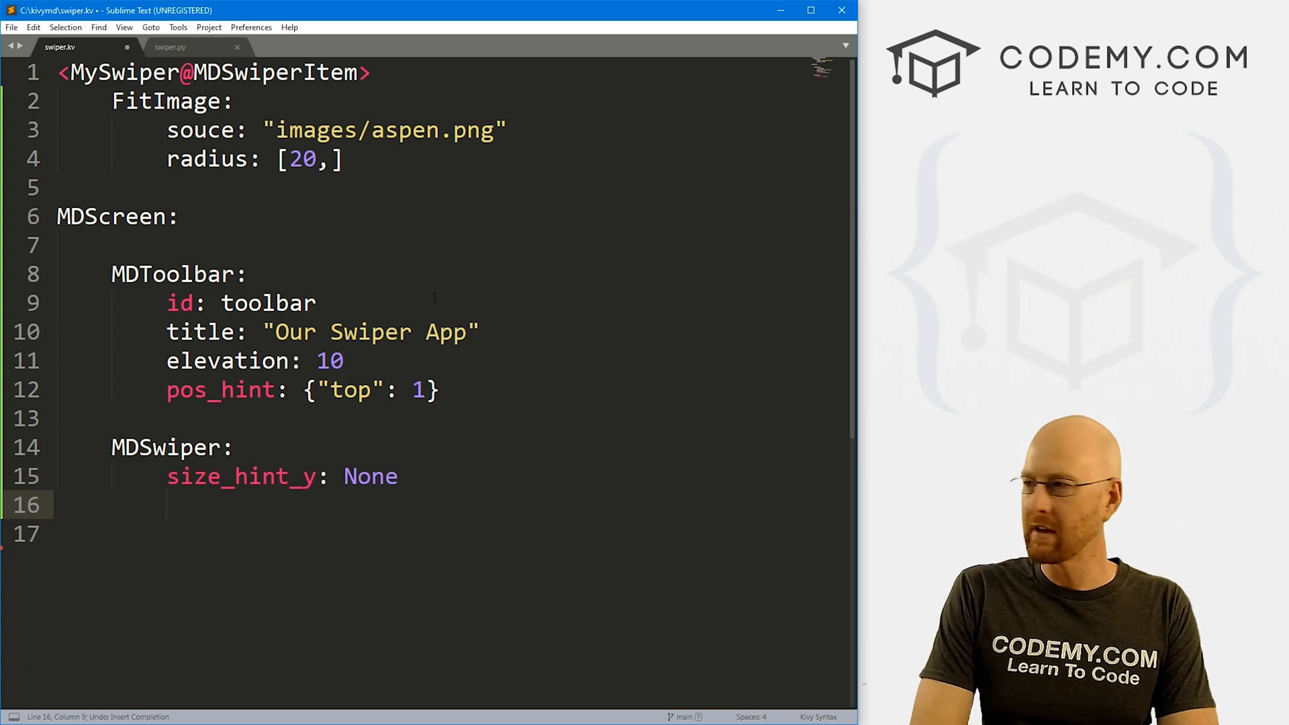
pyautogui.write('height:')
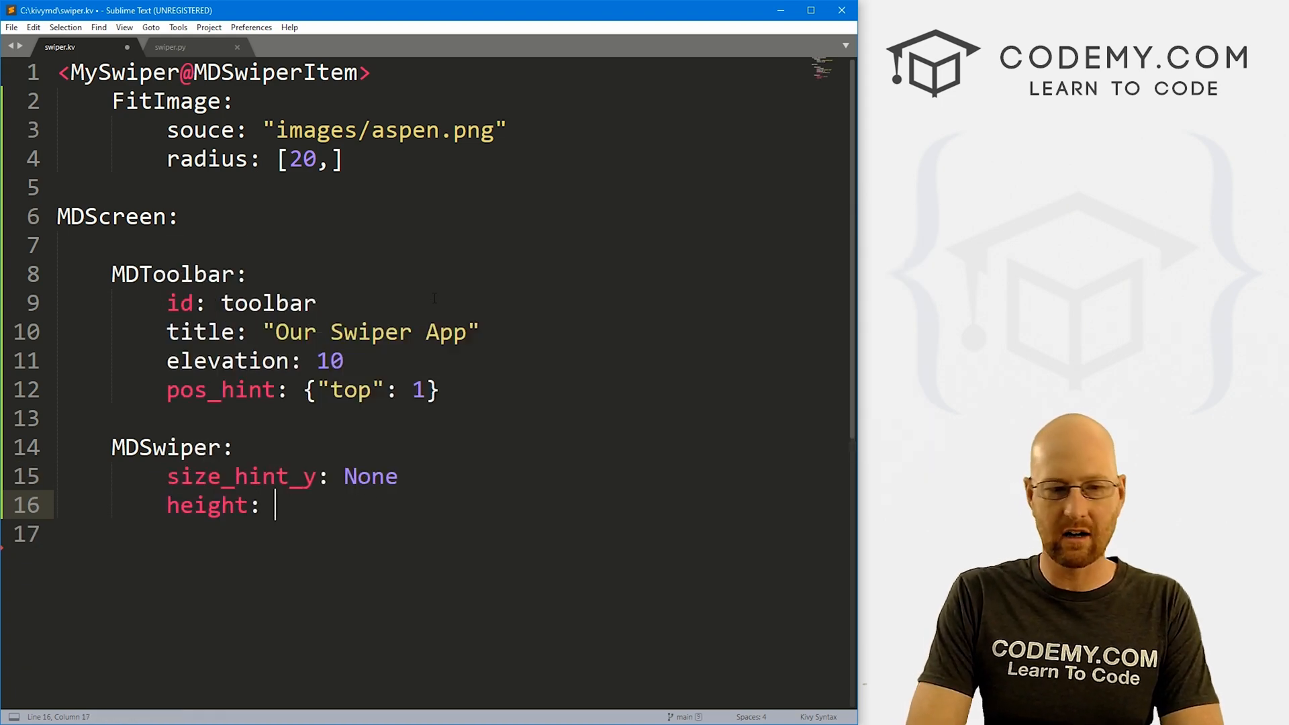
pyautogui.write('root.height')
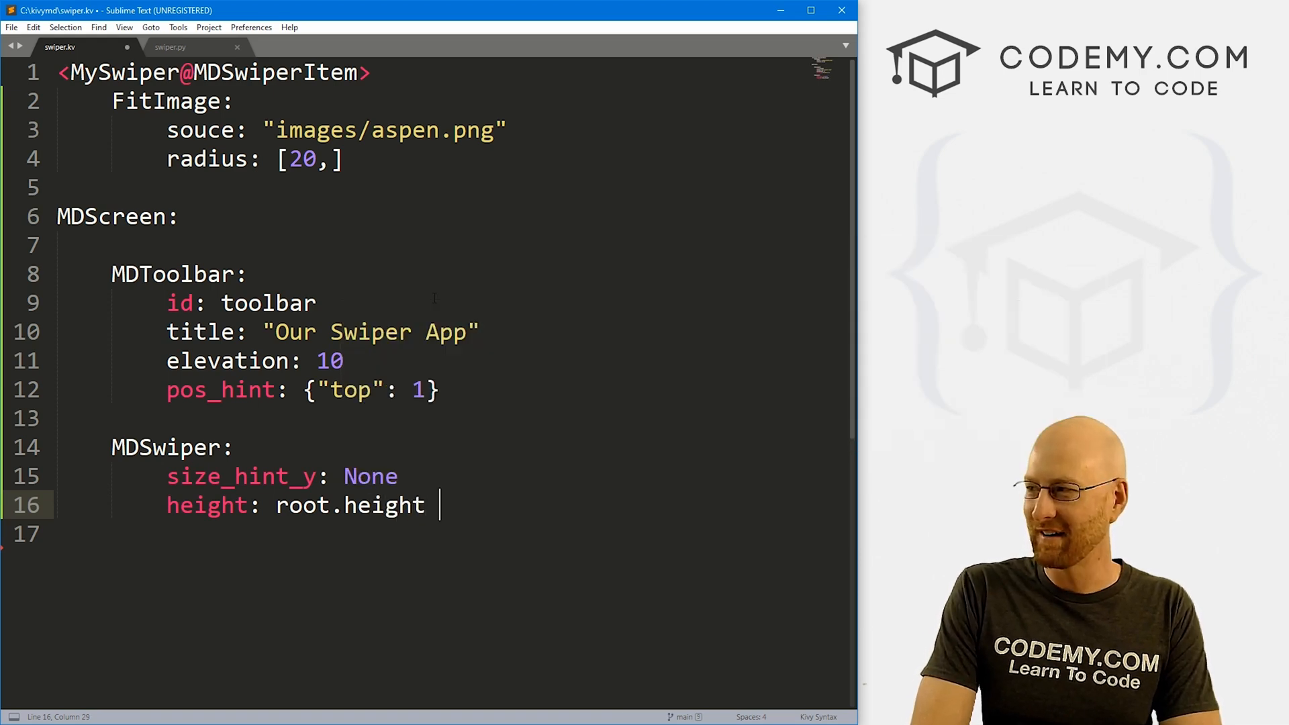
pyautogui.write('- toolba')
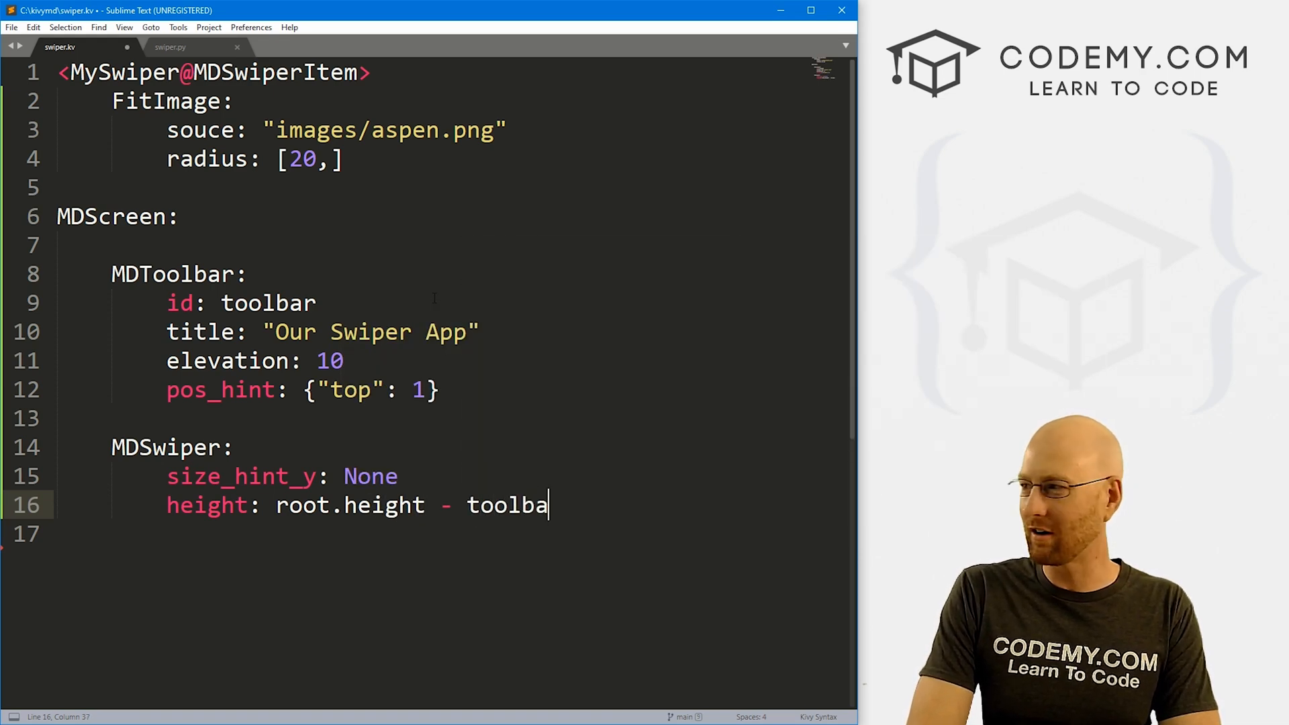
pyautogui.write('r.height -')
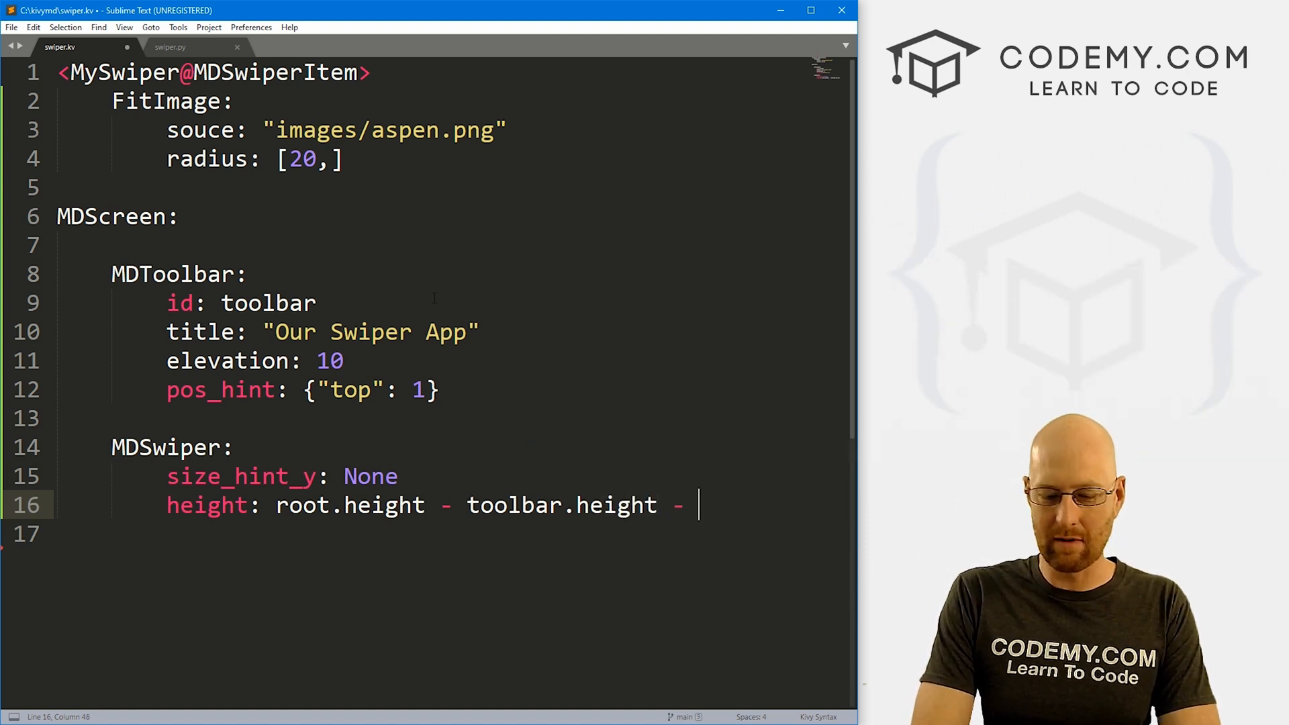
pyautogui.write('dp()')
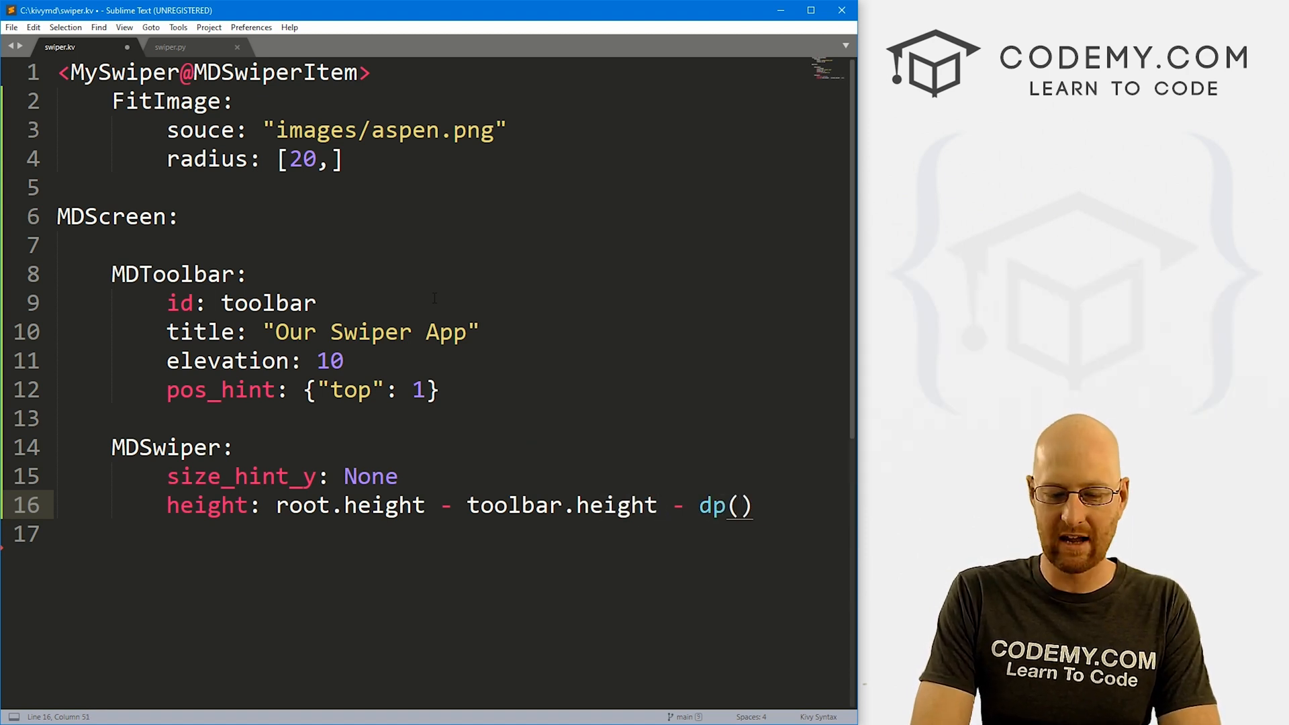
pyautogui.write('40')
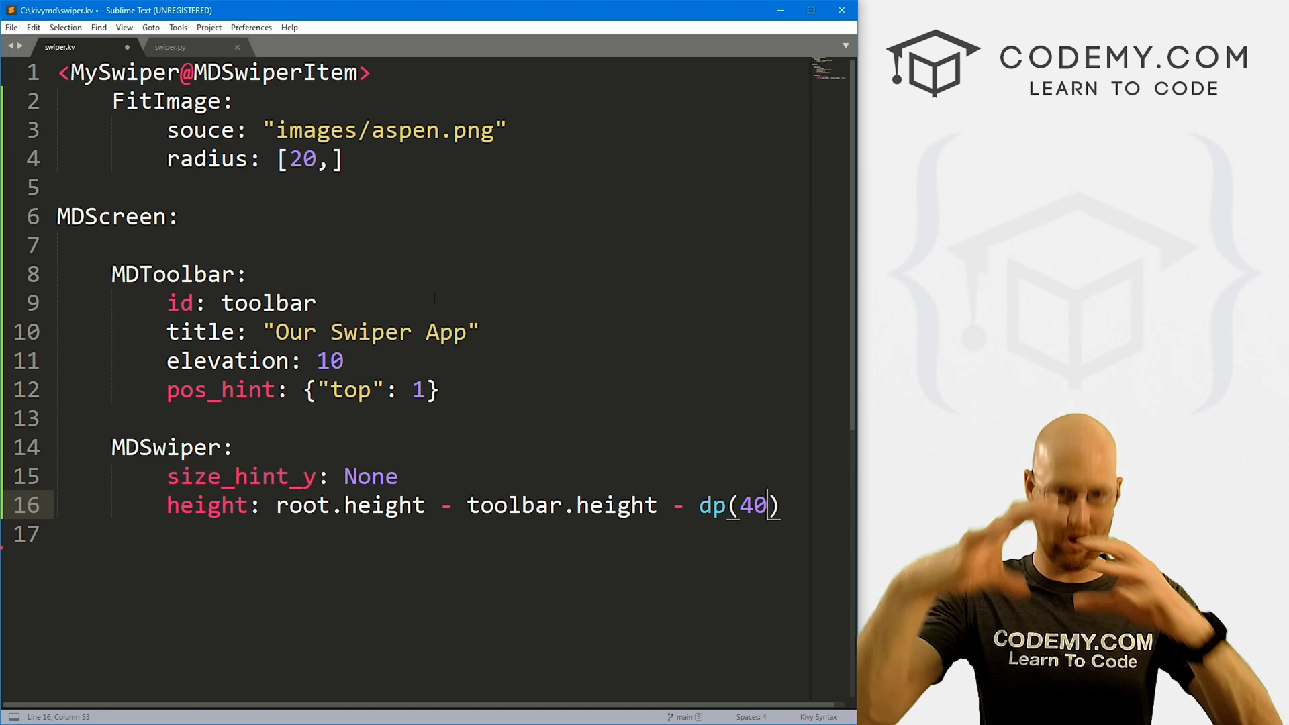
pyautogui.press('Enter')
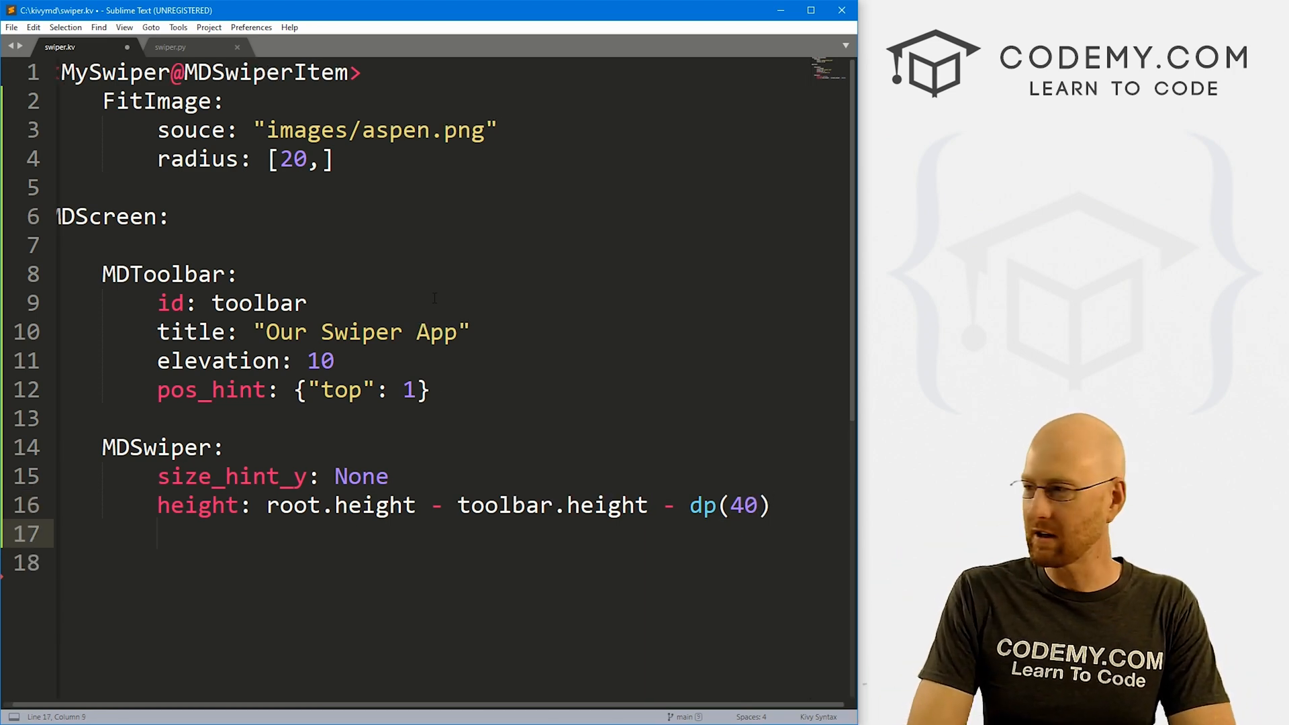
# - Position the swiper with y: root.height - self.height - toolbar.height - dp(...)
pyautogui.write('y:')
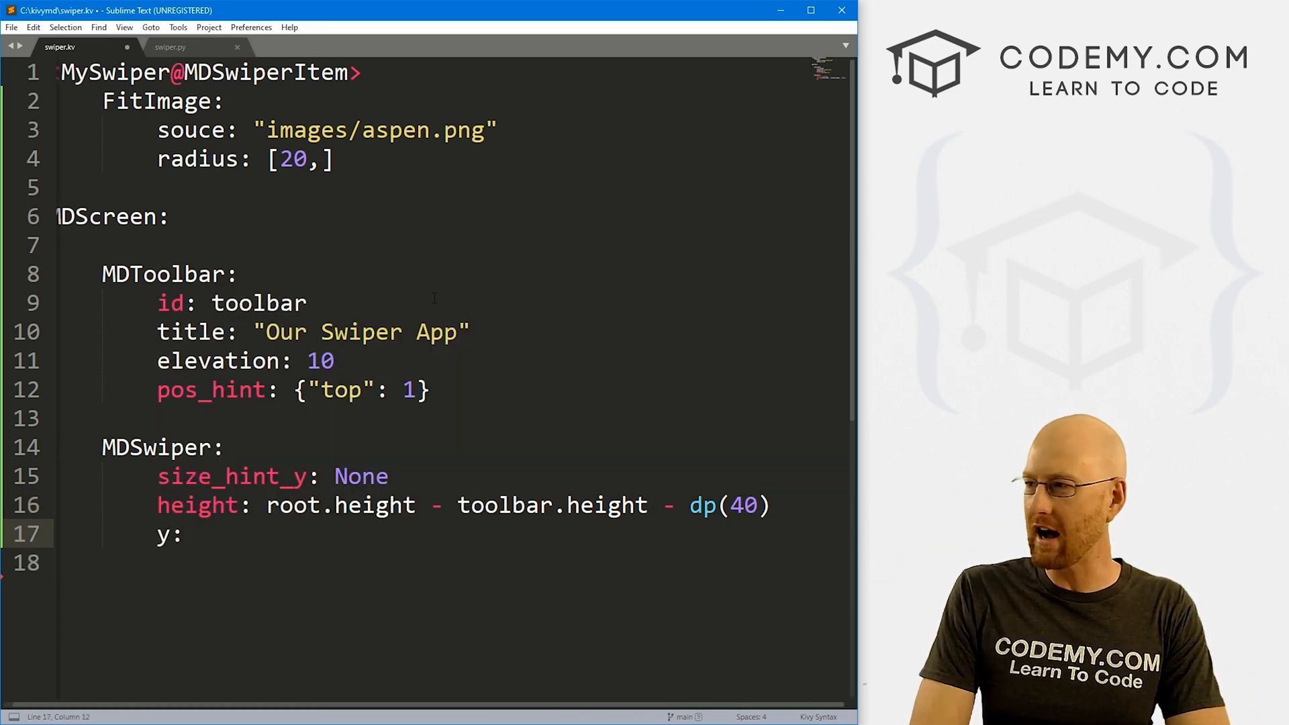
pyautogui.write('root.height - self.height -')
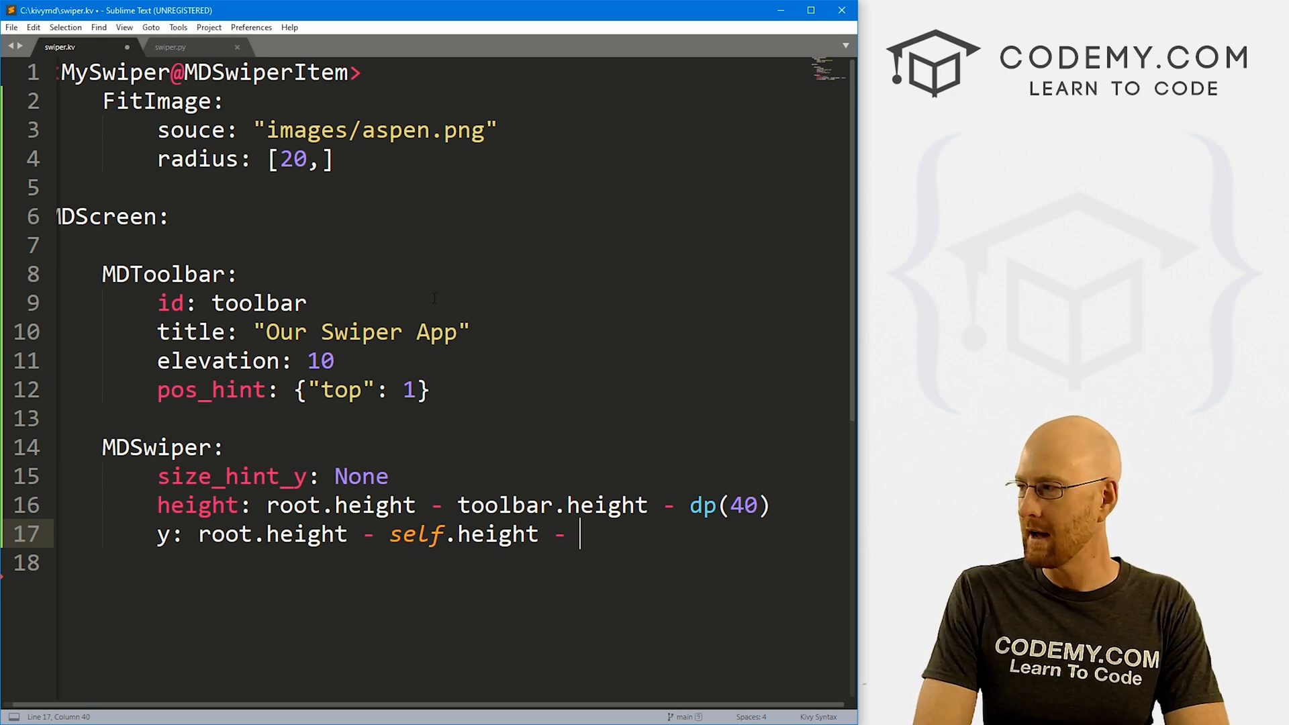
pyautogui.write('toolbar.')
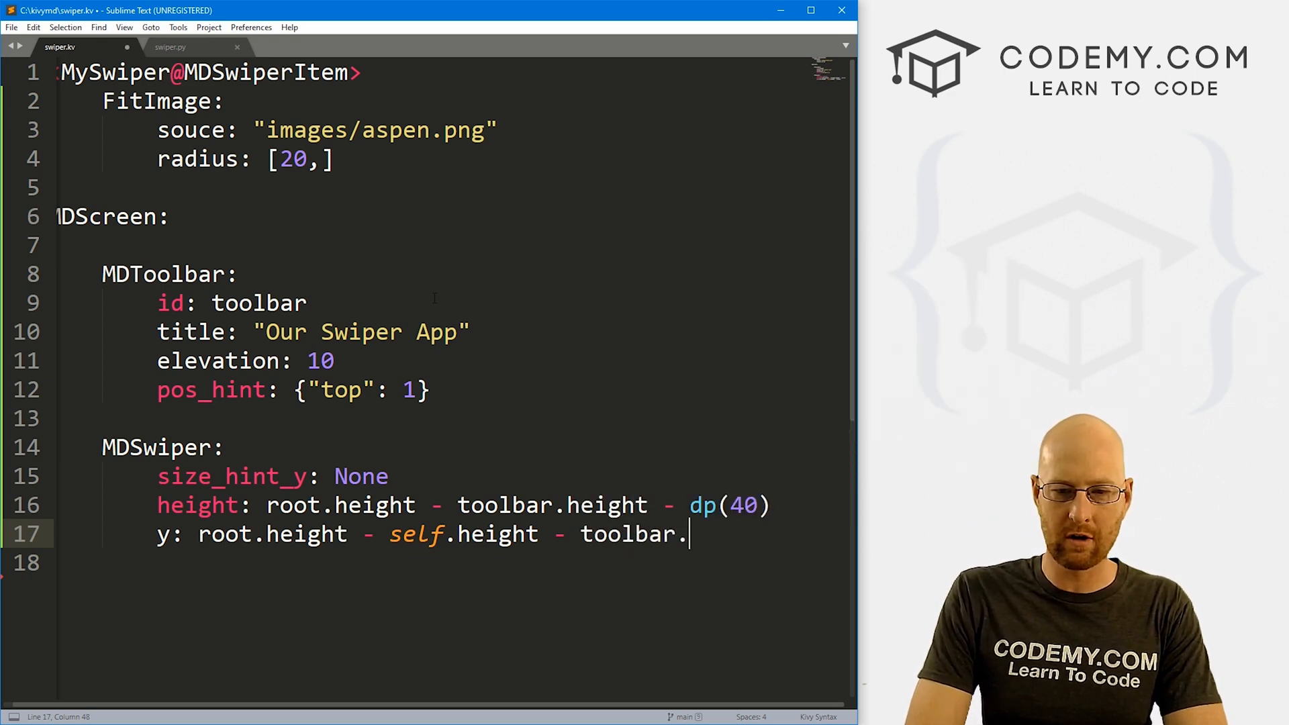
pyautogui.write('height')
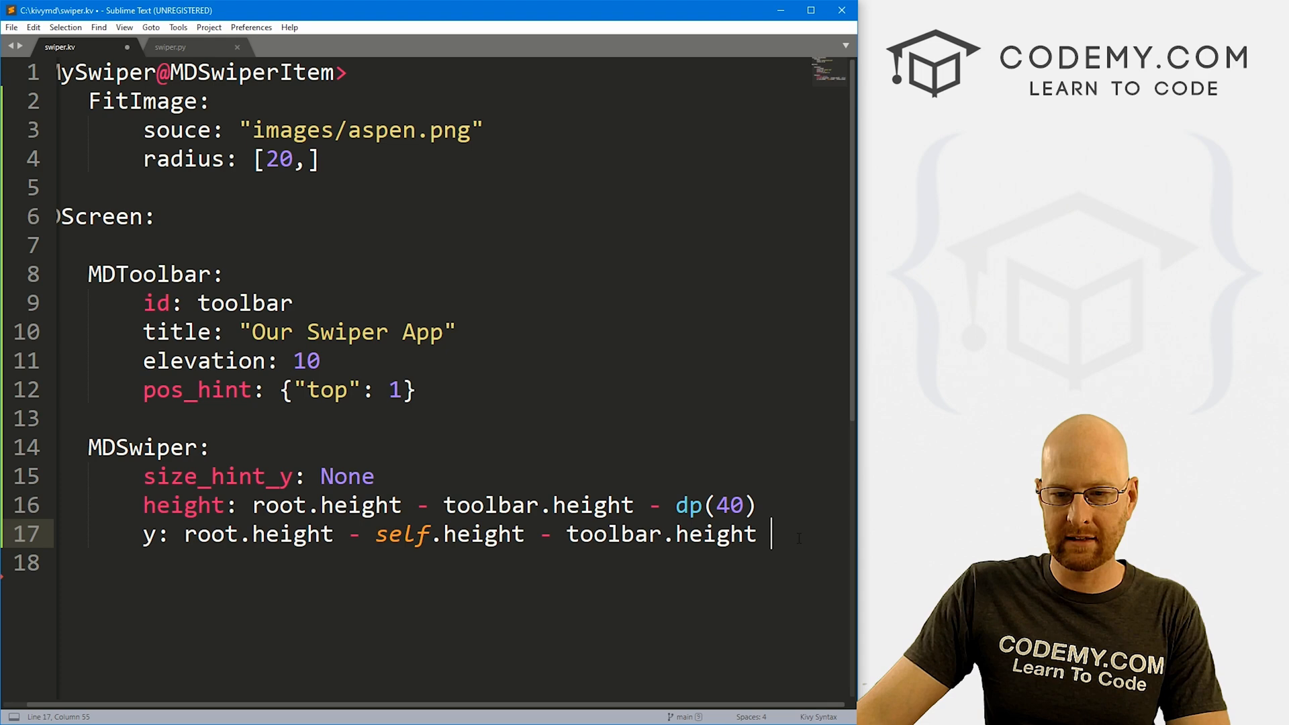
pyautogui.write('- dp()')
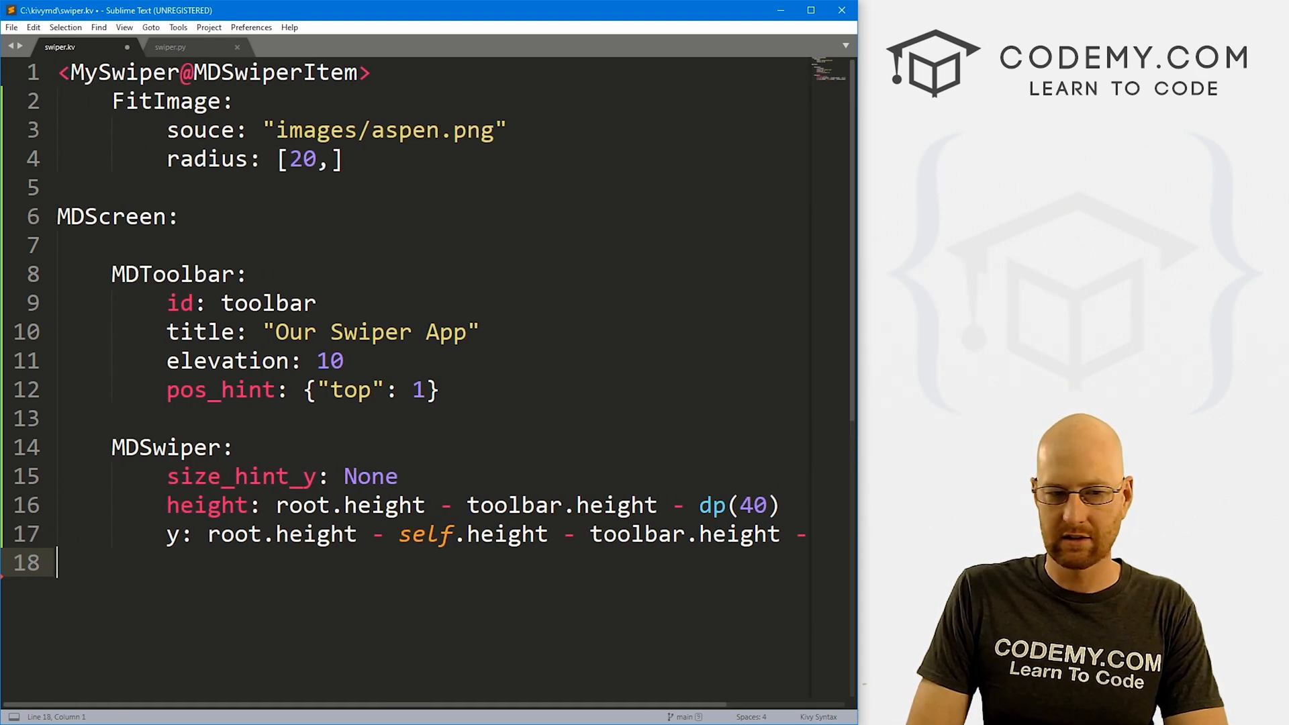
pyautogui.press('Enter')
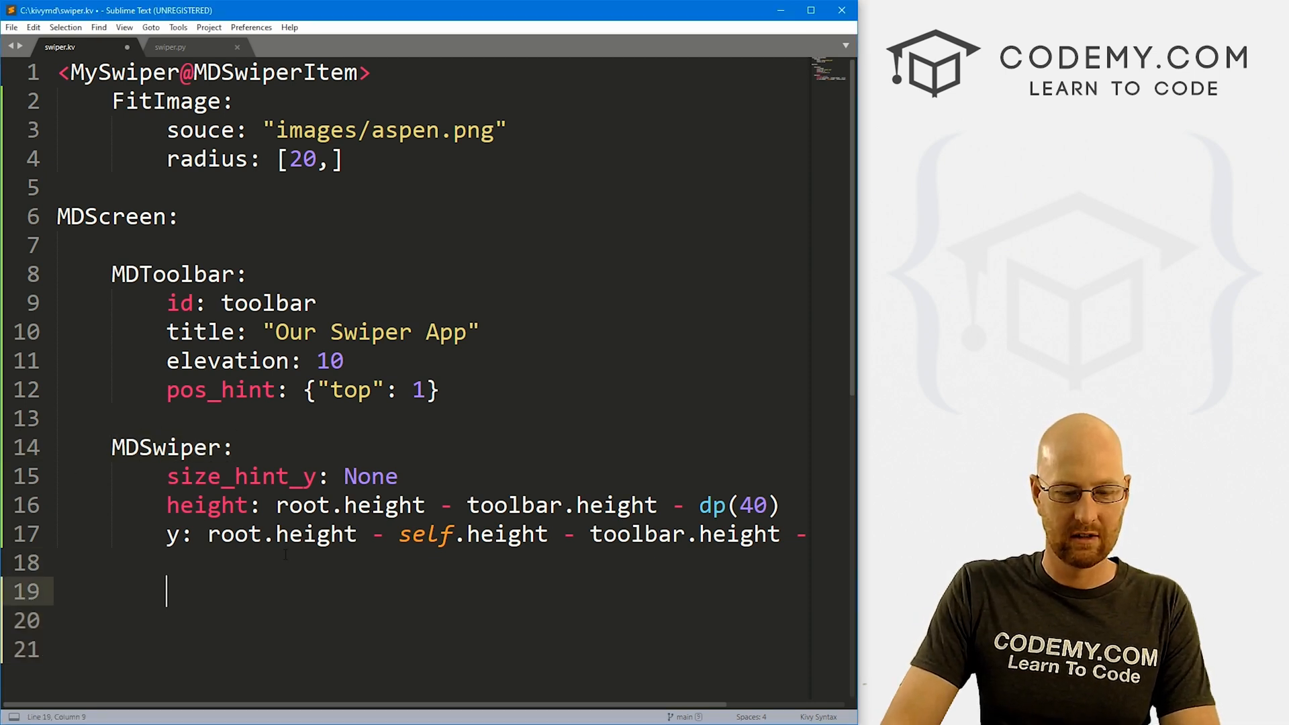
# - Add five MySwiper: items inside the MDSwiper and save swiper.kv
pyautogui.write('MySw')
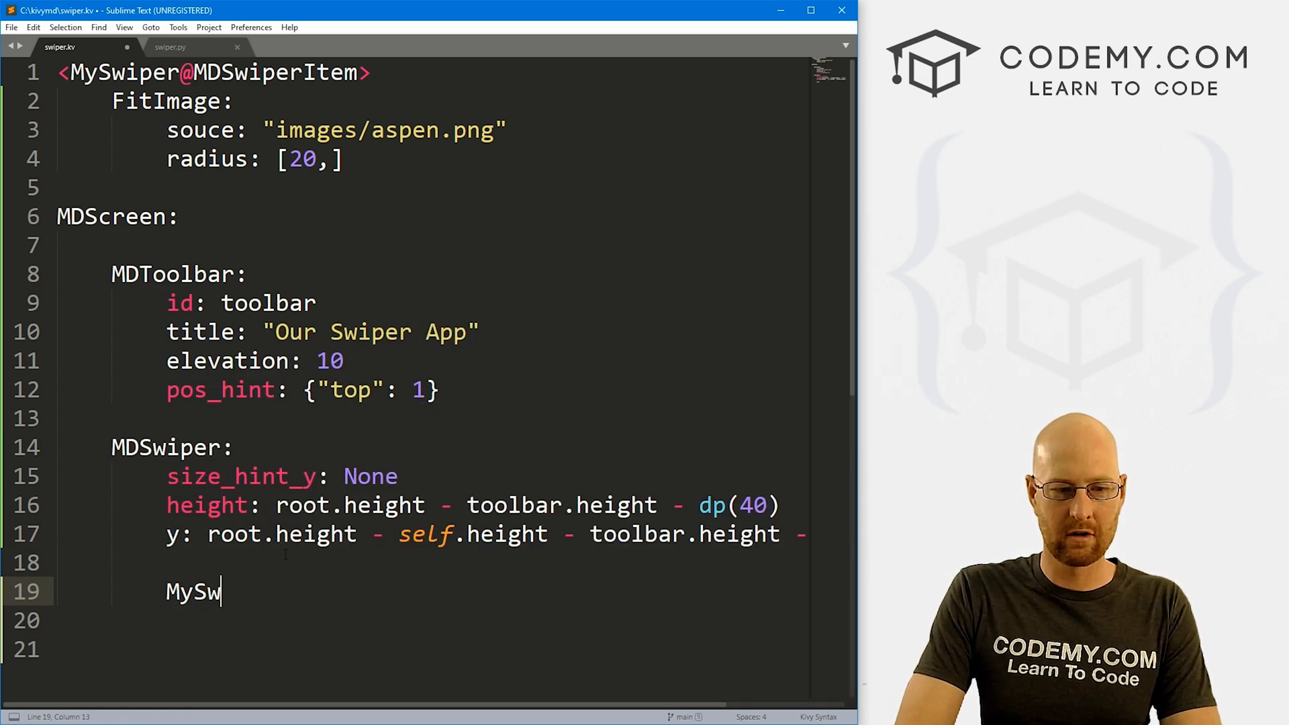
pyautogui.write('iper:')
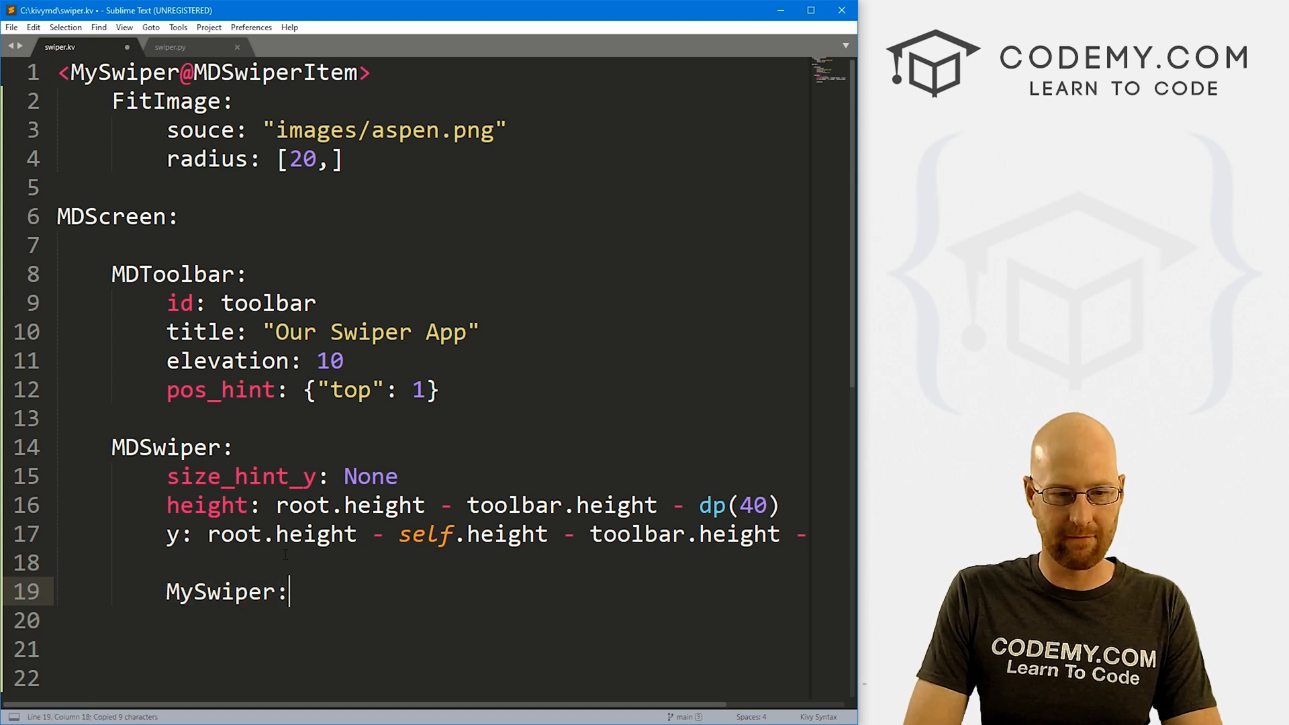
pyautogui.write('MySwiper:')
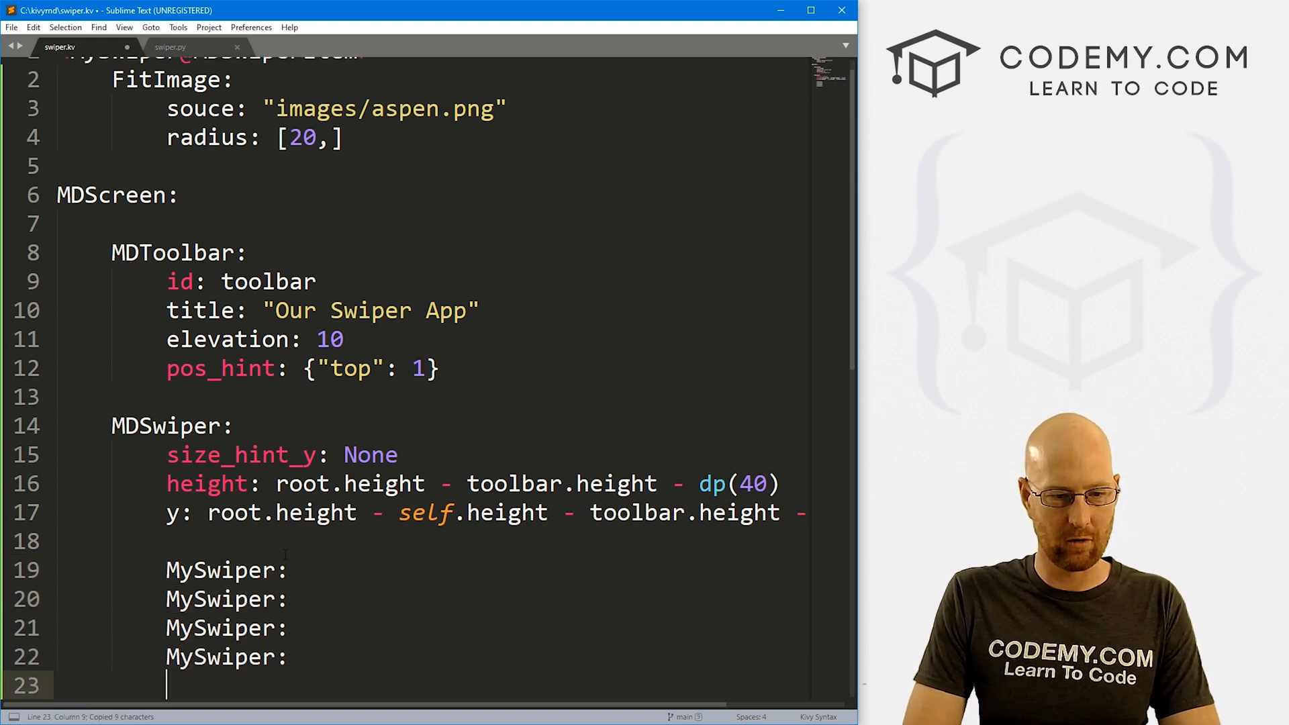
pyautogui.write('MySwiper:')
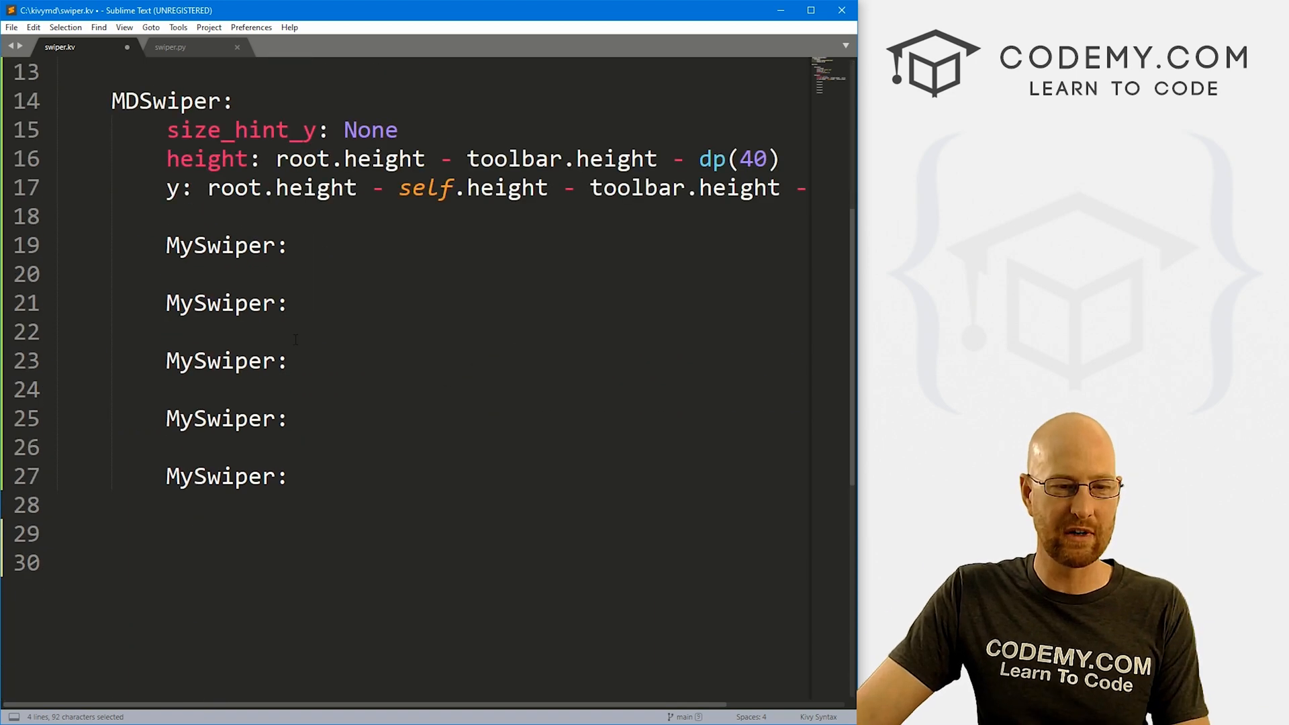
pyautogui.press('ctrl+s')
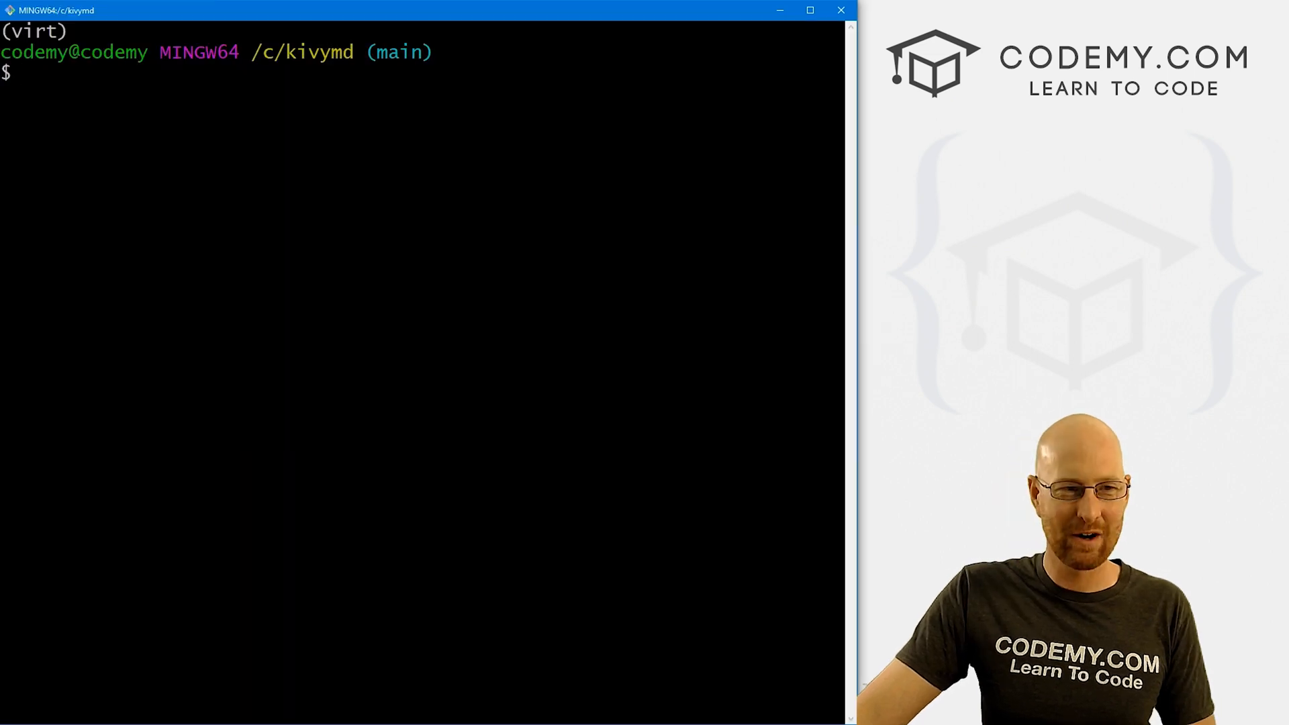
# - Fix 'souce' to 'source', save, run python swiper.py, then close the app window
pyautogui.write('python')
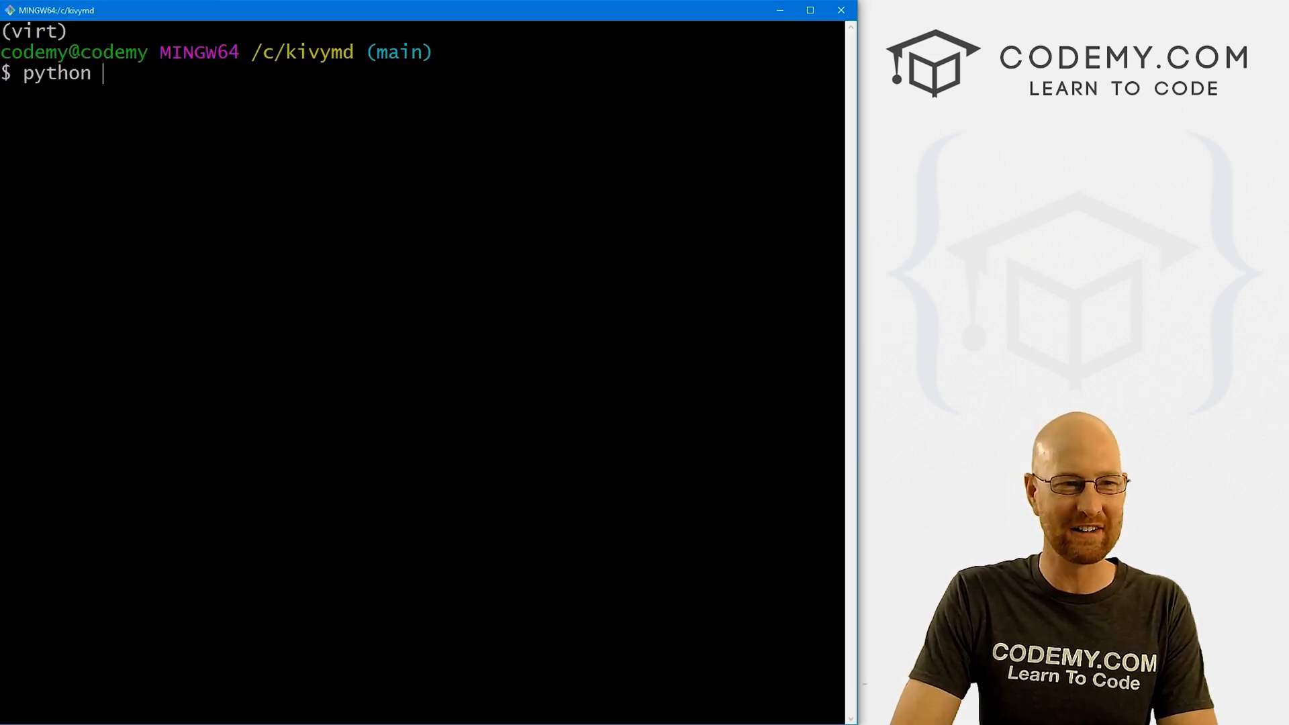
pyautogui.write('swiper.py')
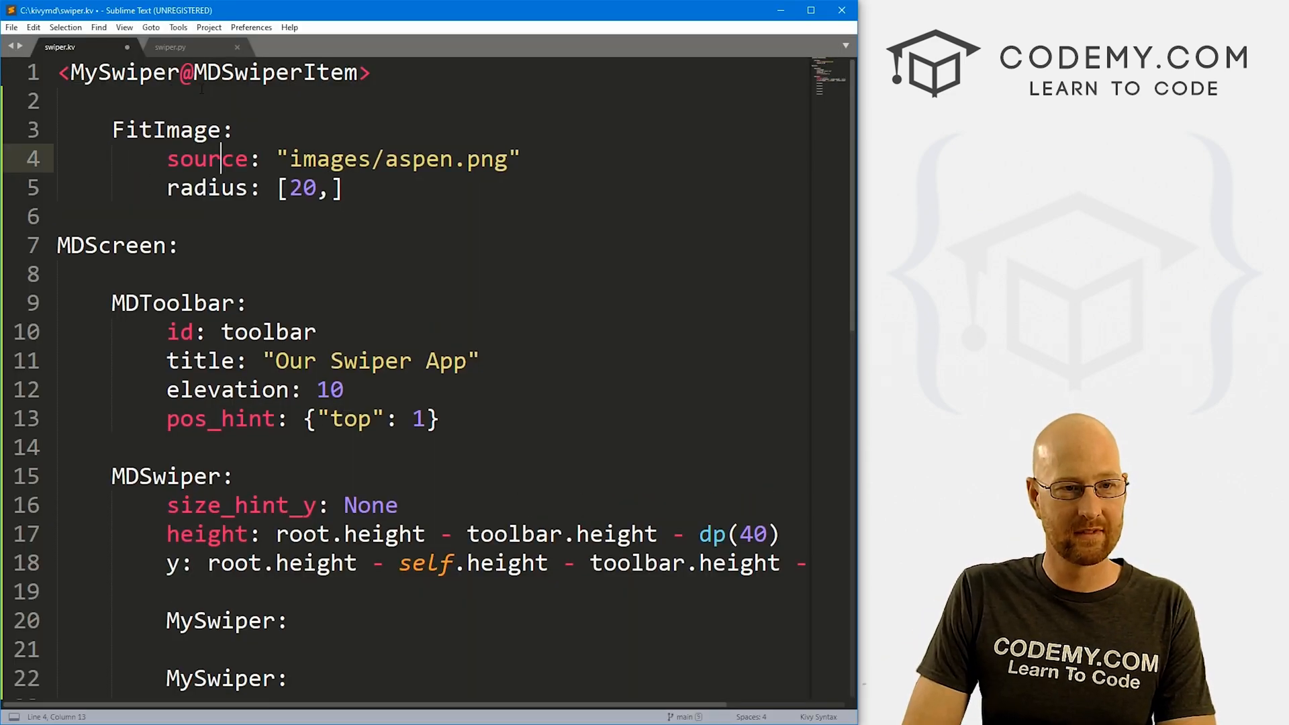
pyautogui.press('ctrl+s')
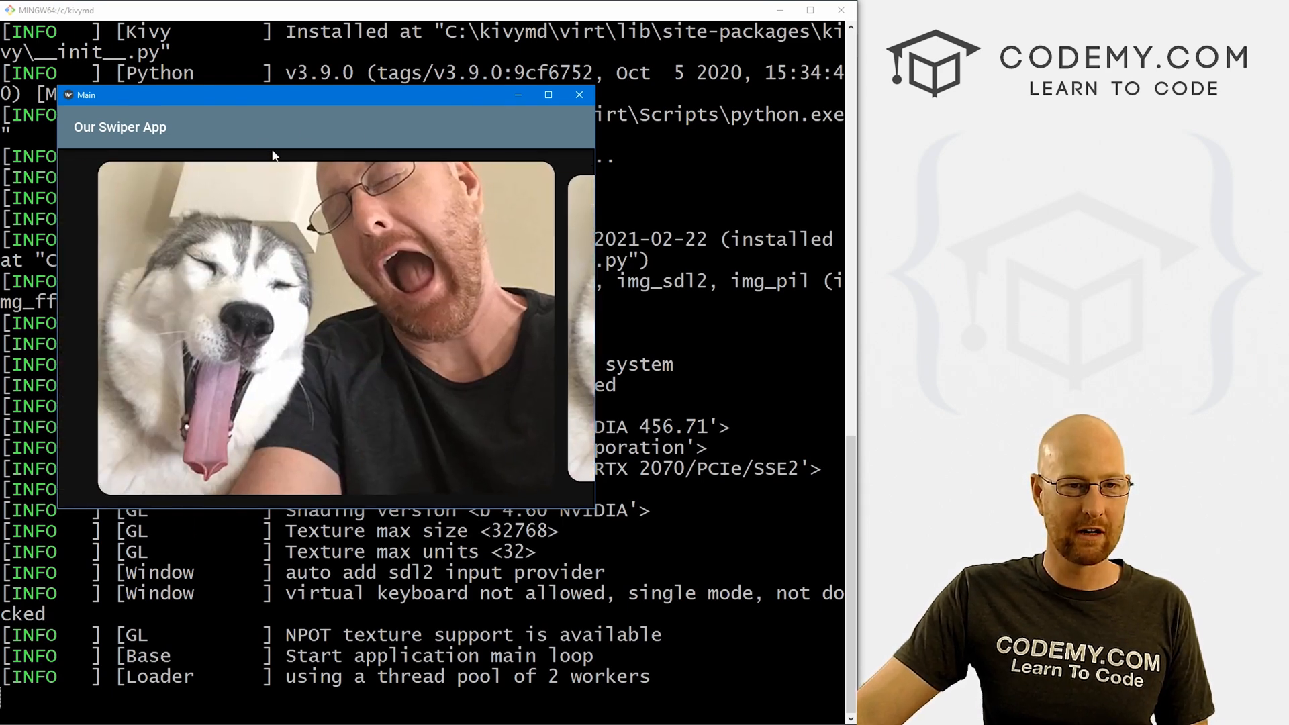
pyautogui.moveTo(153, 136)
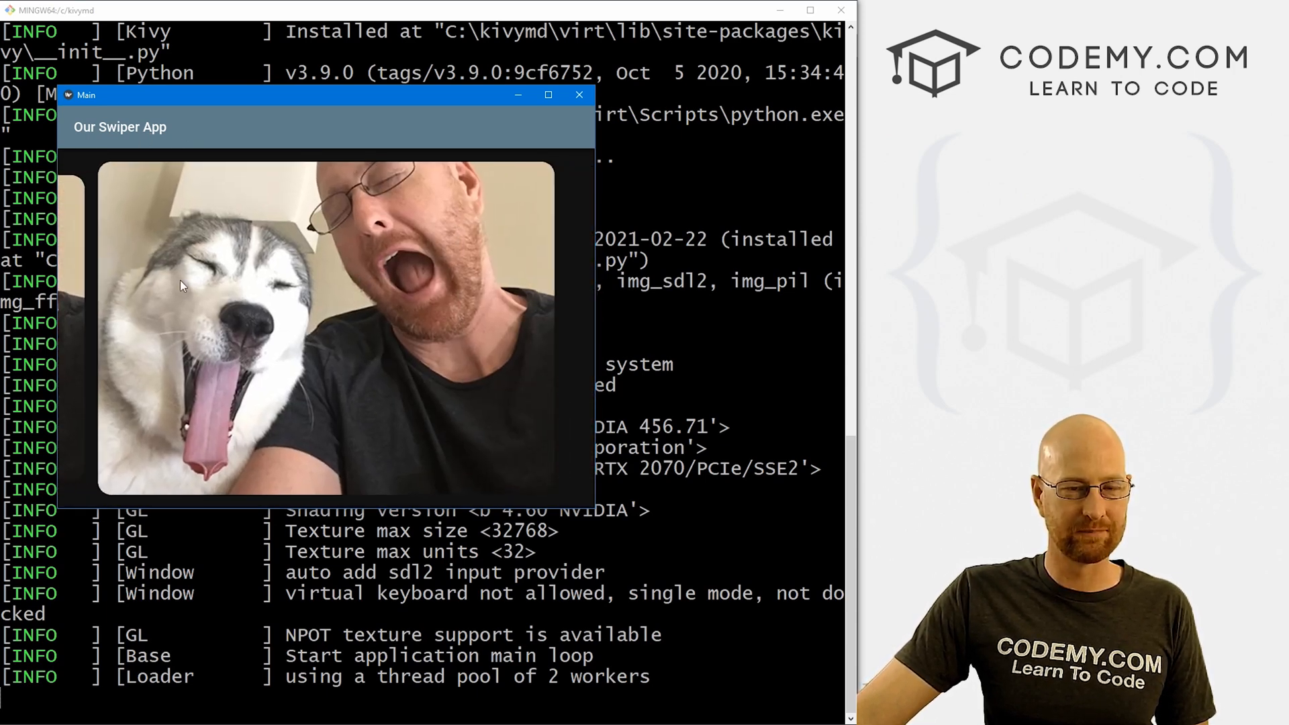
pyautogui.click(579, 95)
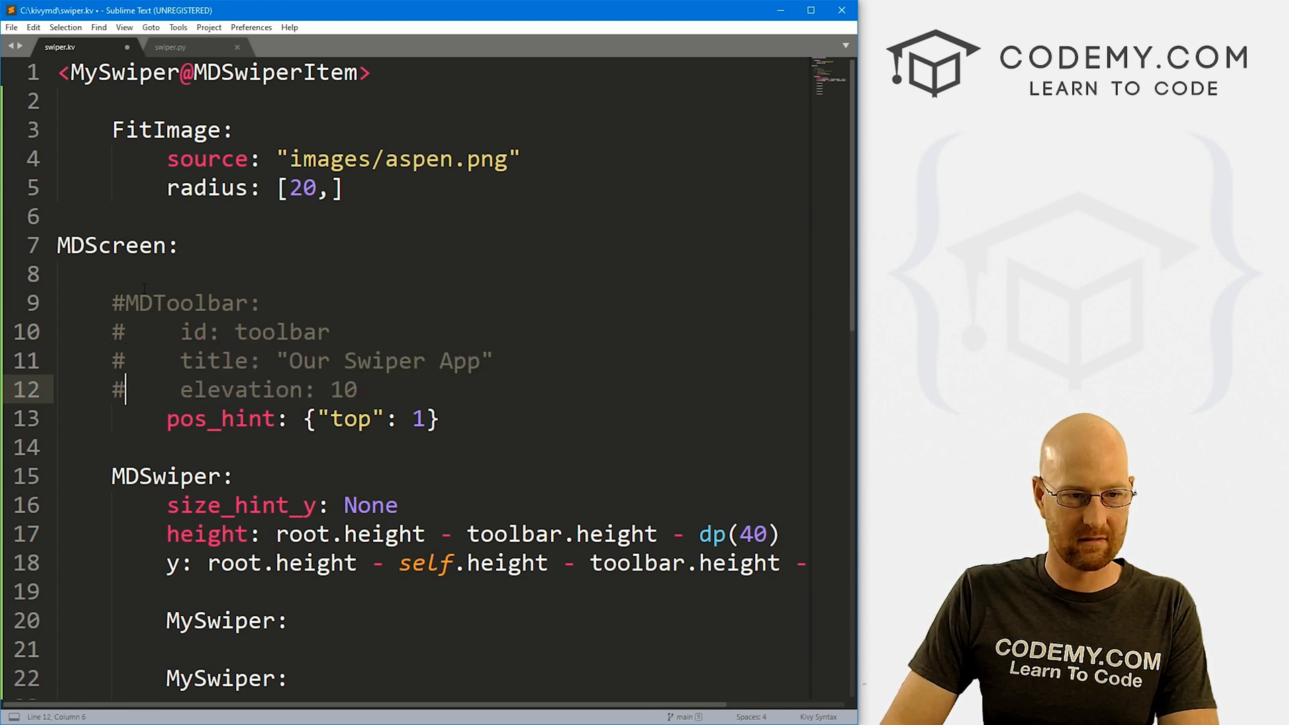
# - Comment out the toolbar and swiper sizing lines, save, rerun the app, and close it
pyautogui.write('#')
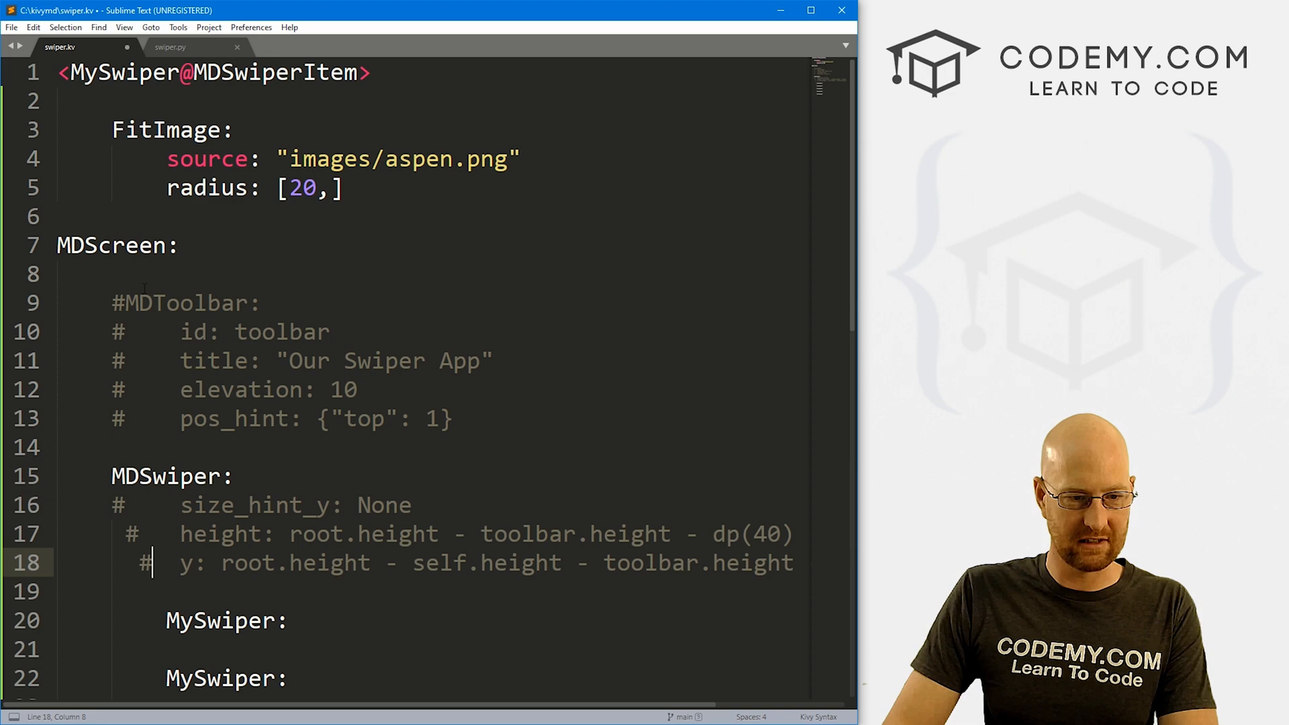
pyautogui.press('ctrl+s')
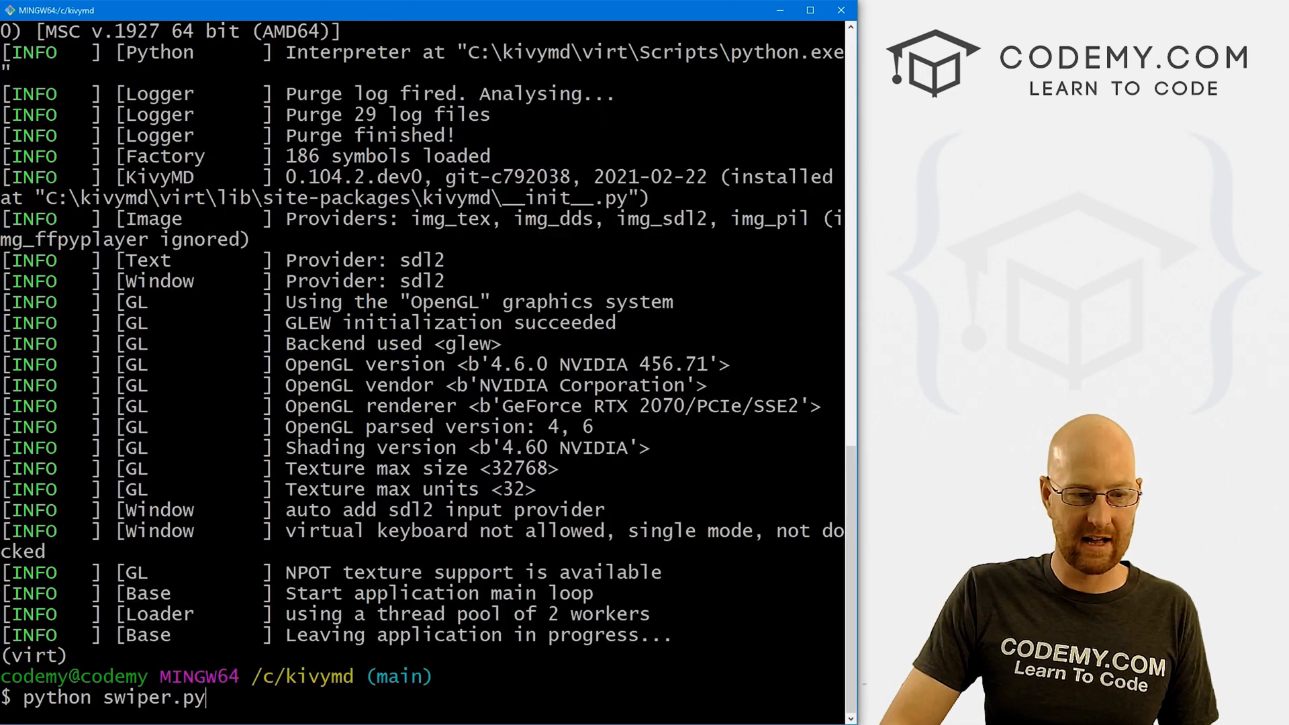
pyautogui.press('Return')
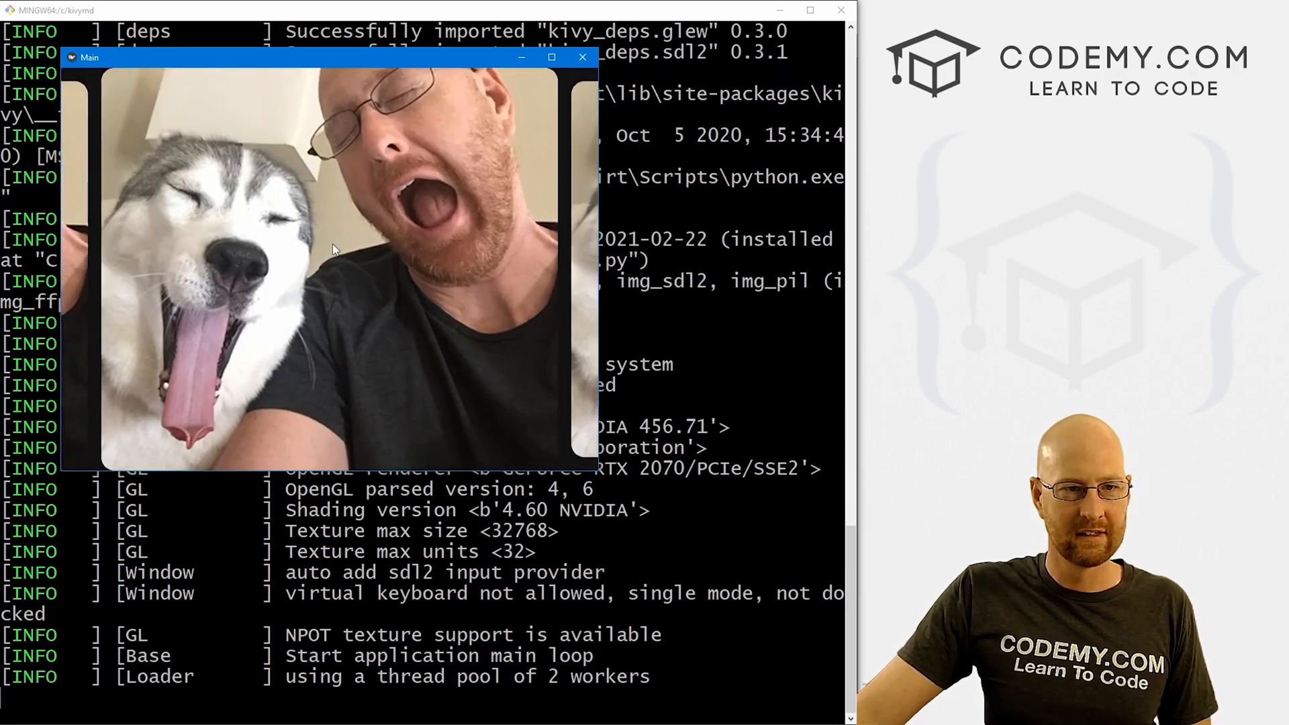
pyautogui.click(581, 58)
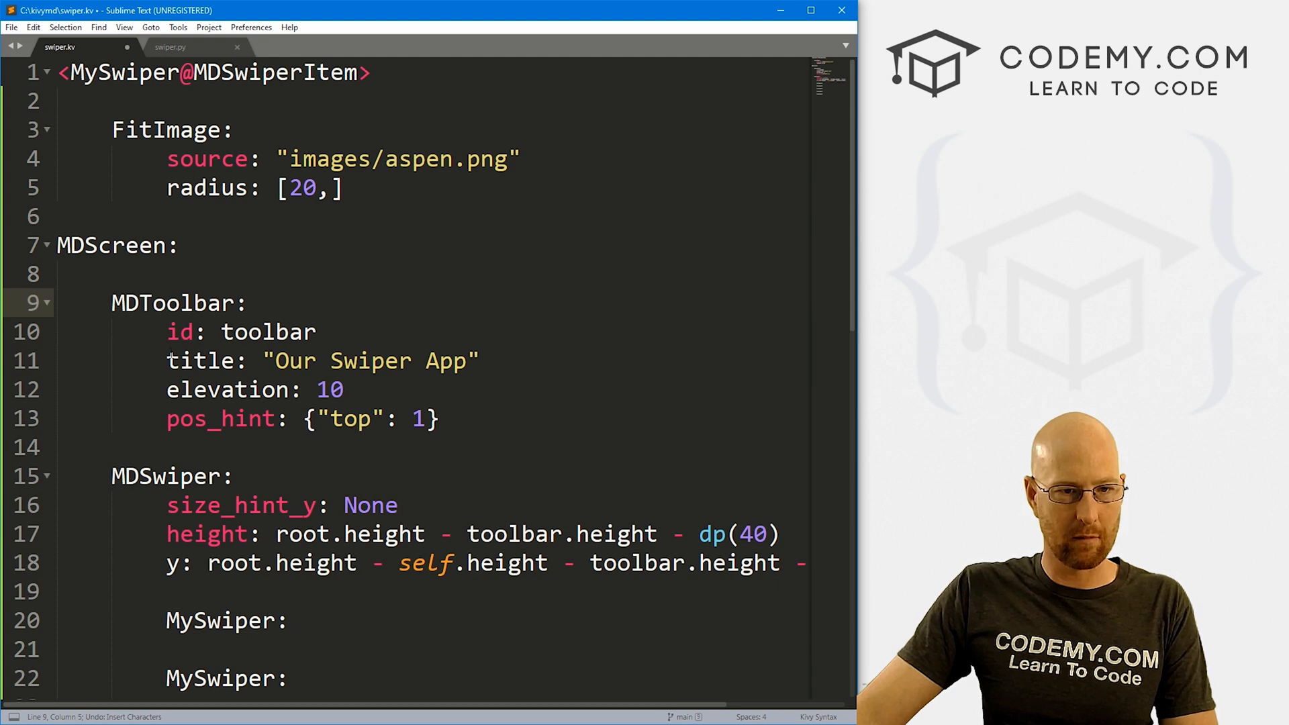
# - Copy the FitImage block, comment out the original, and add FitImages sourcing aspen2, aspen3, and so on
pyautogui.press('ctrl+s')
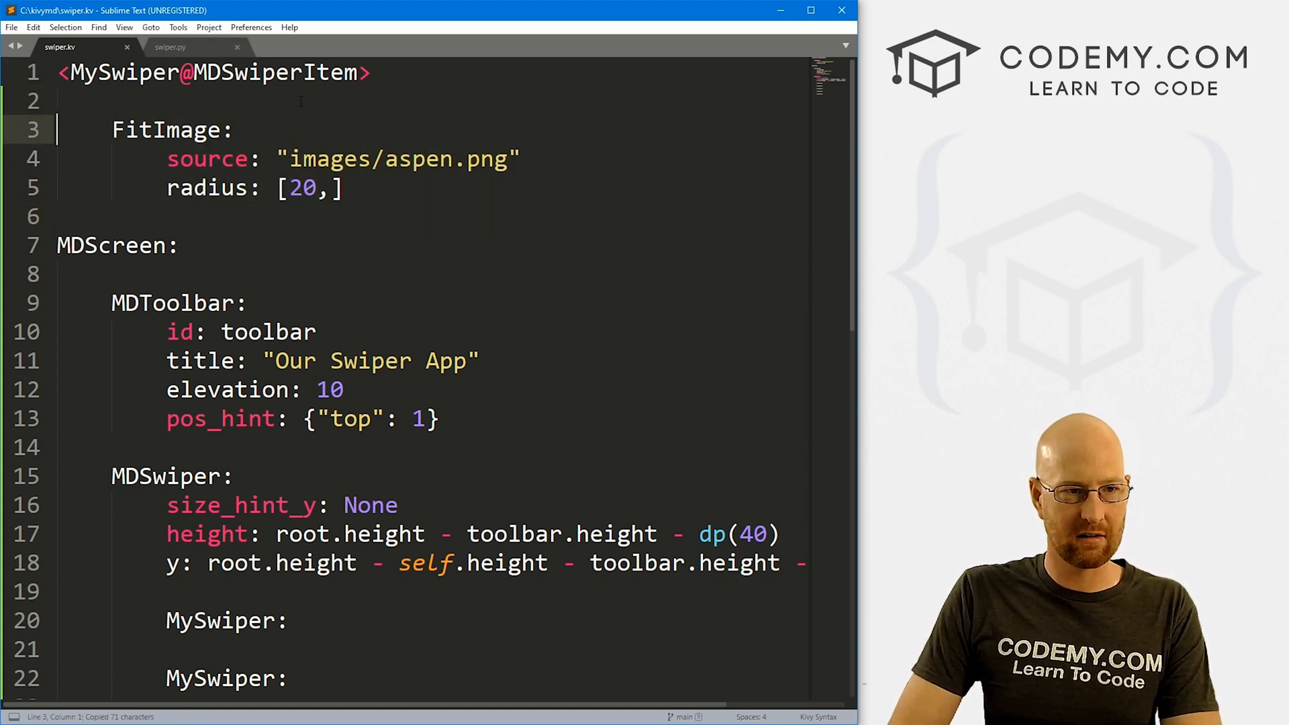
pyautogui.write('#')
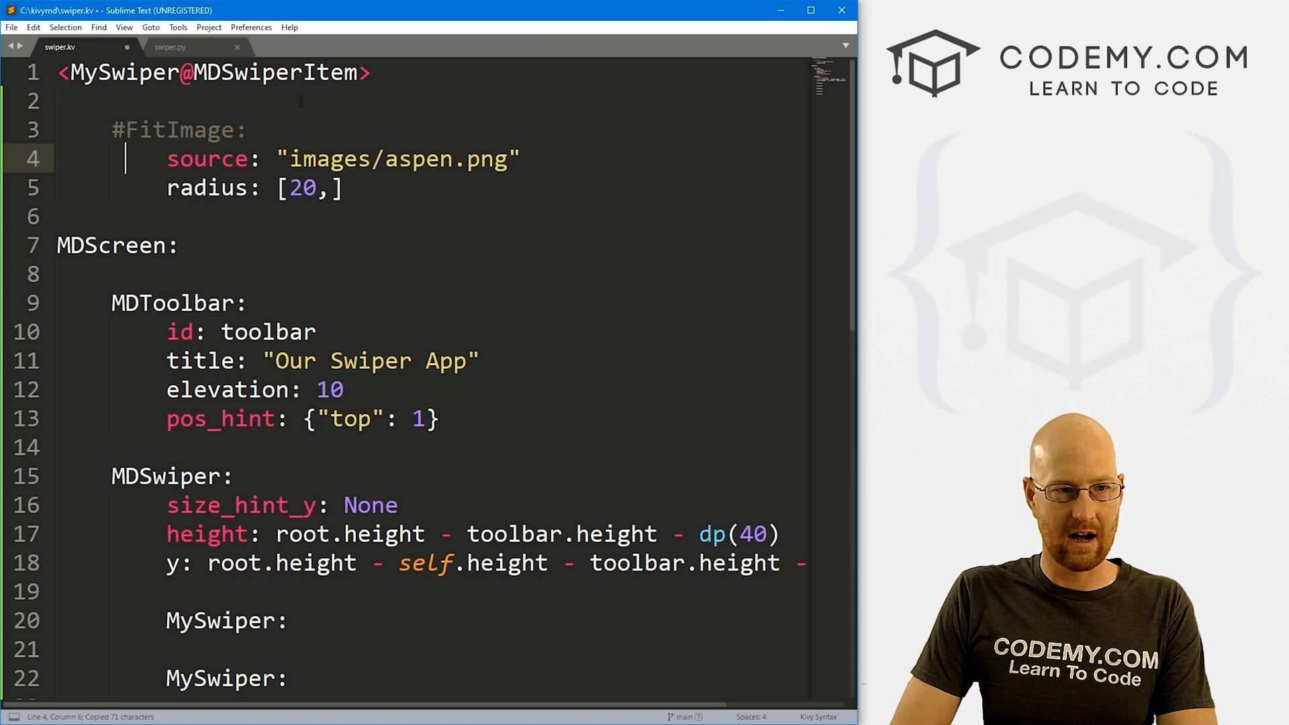
pyautogui.press('ctrl+/')
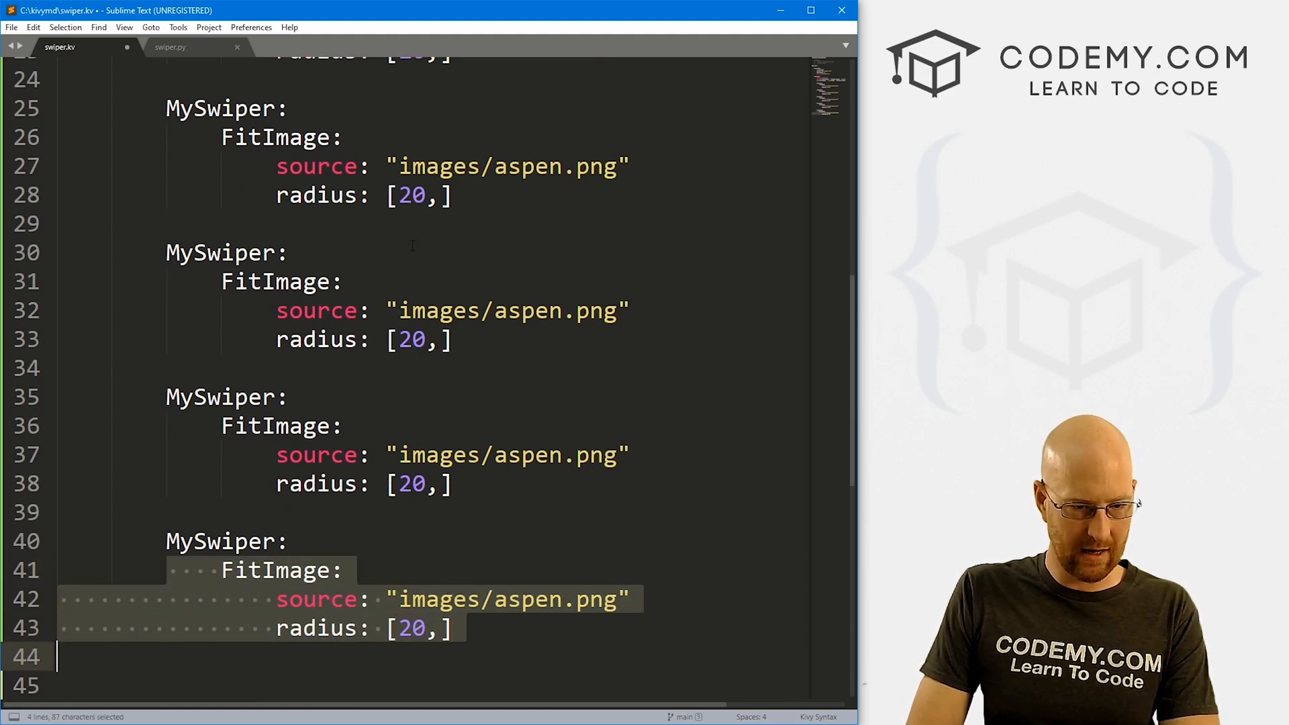
pyautogui.scroll(3)
pyautogui.write('4')
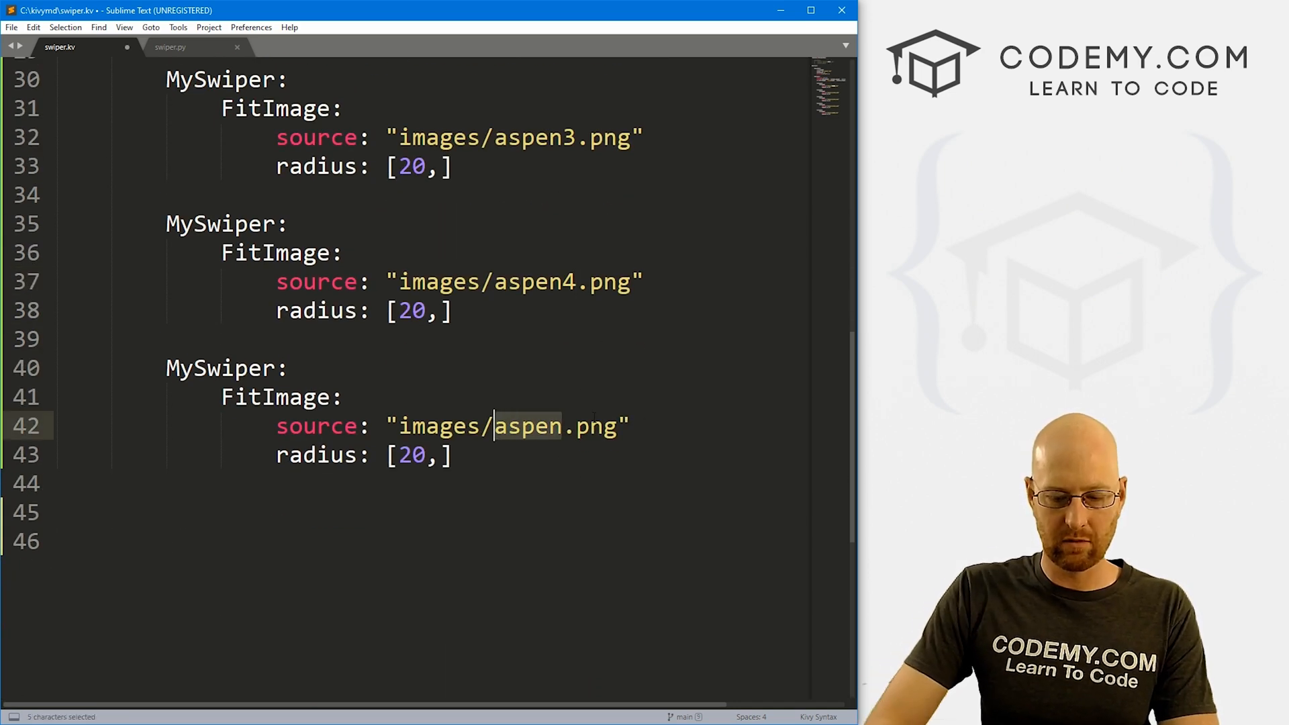
pyautogui.write('me')
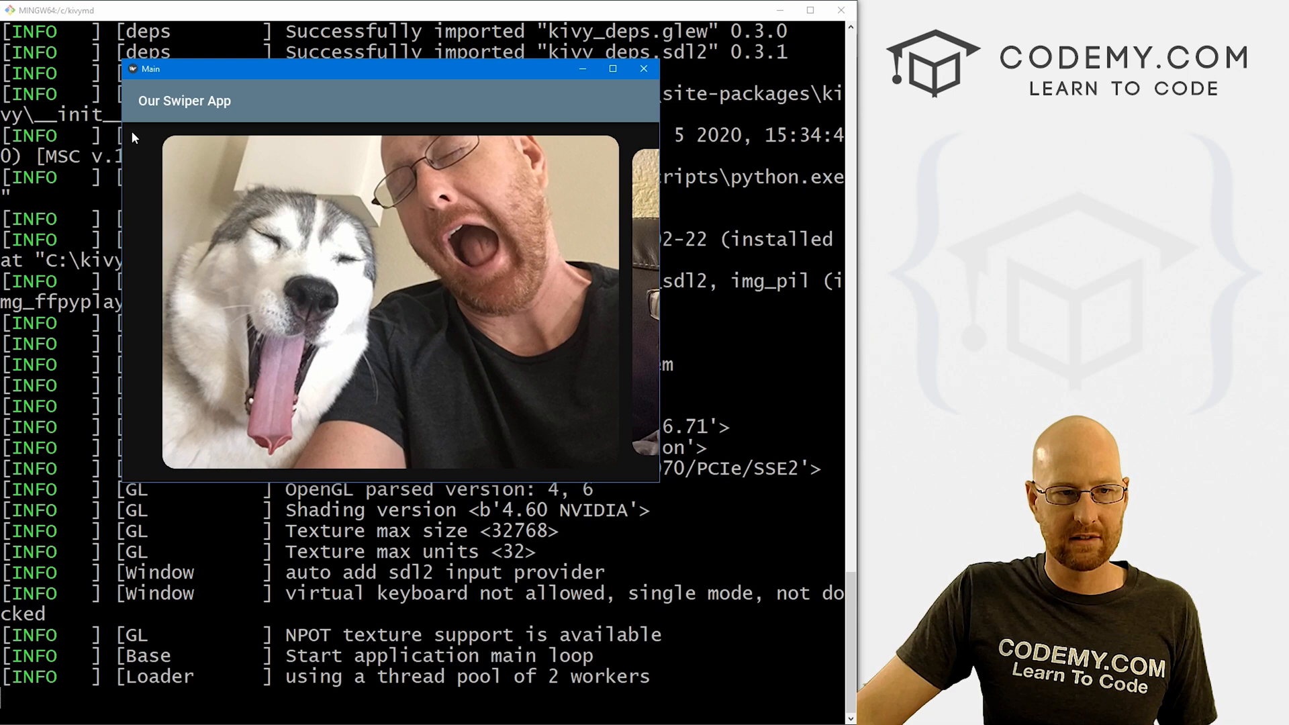
pyautogui.moveTo(188, 138)
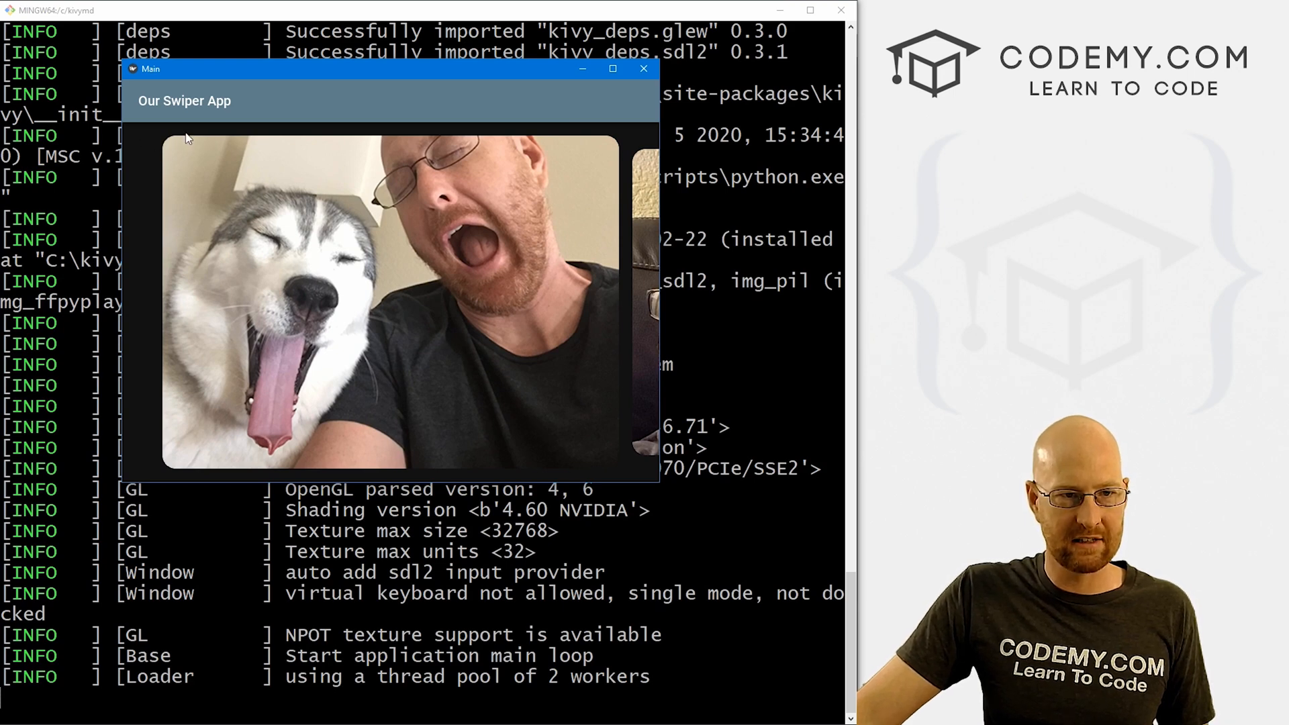
pyautogui.moveTo(176, 145)
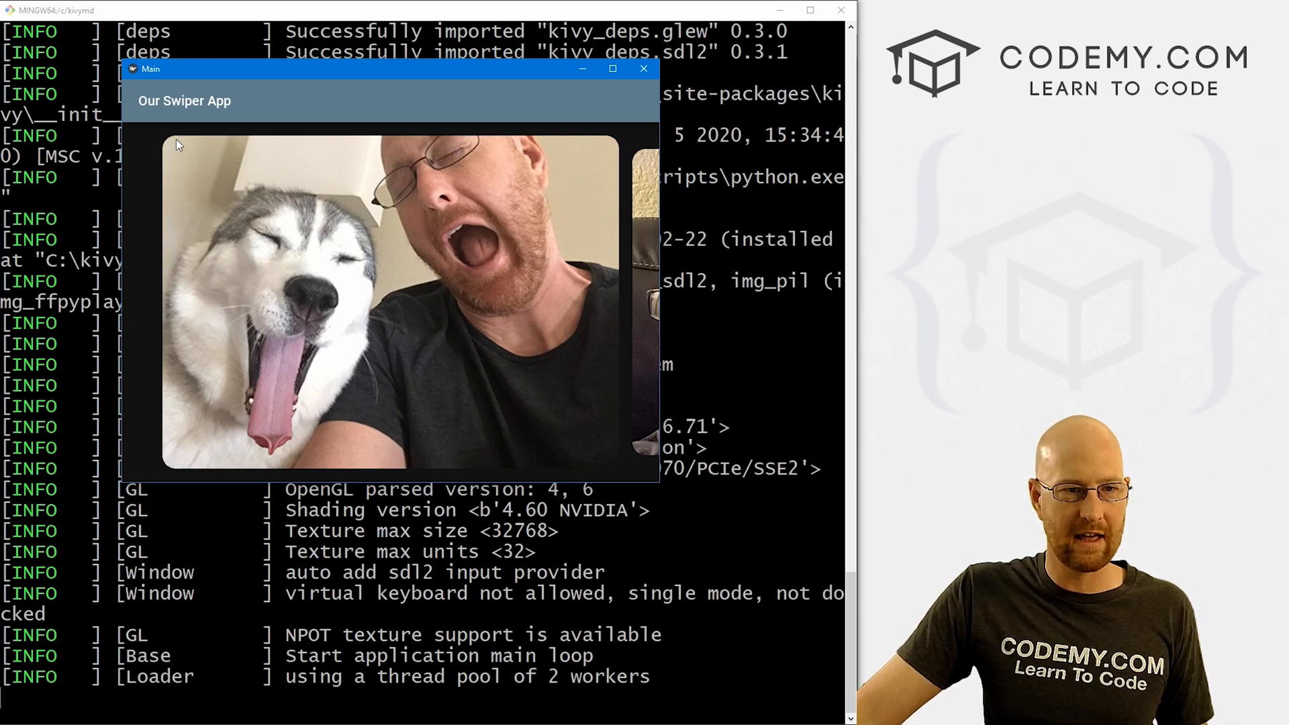
# - Close the rerun app after checking the toolbar above the rounded first photo
pyautogui.click(643, 69)
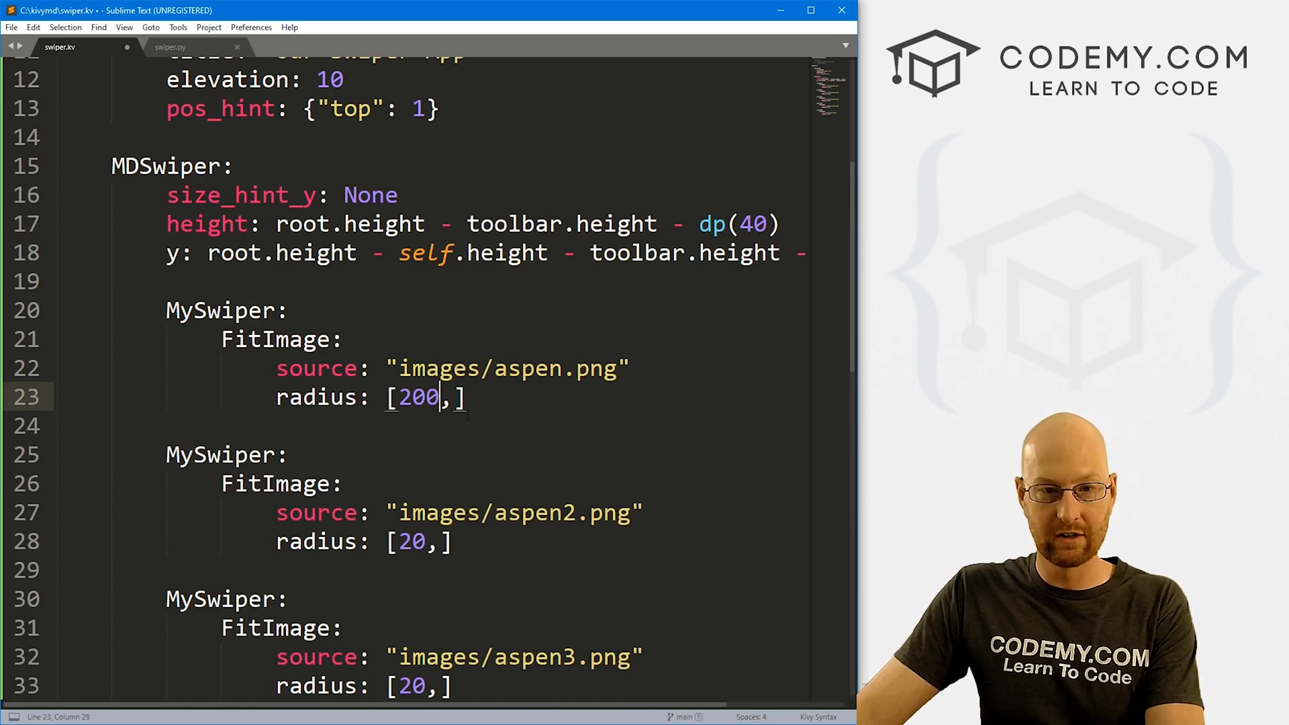
# - Save the 200 corner radius on the first photo and close the app after checking it
pyautogui.press('ctrl+s')
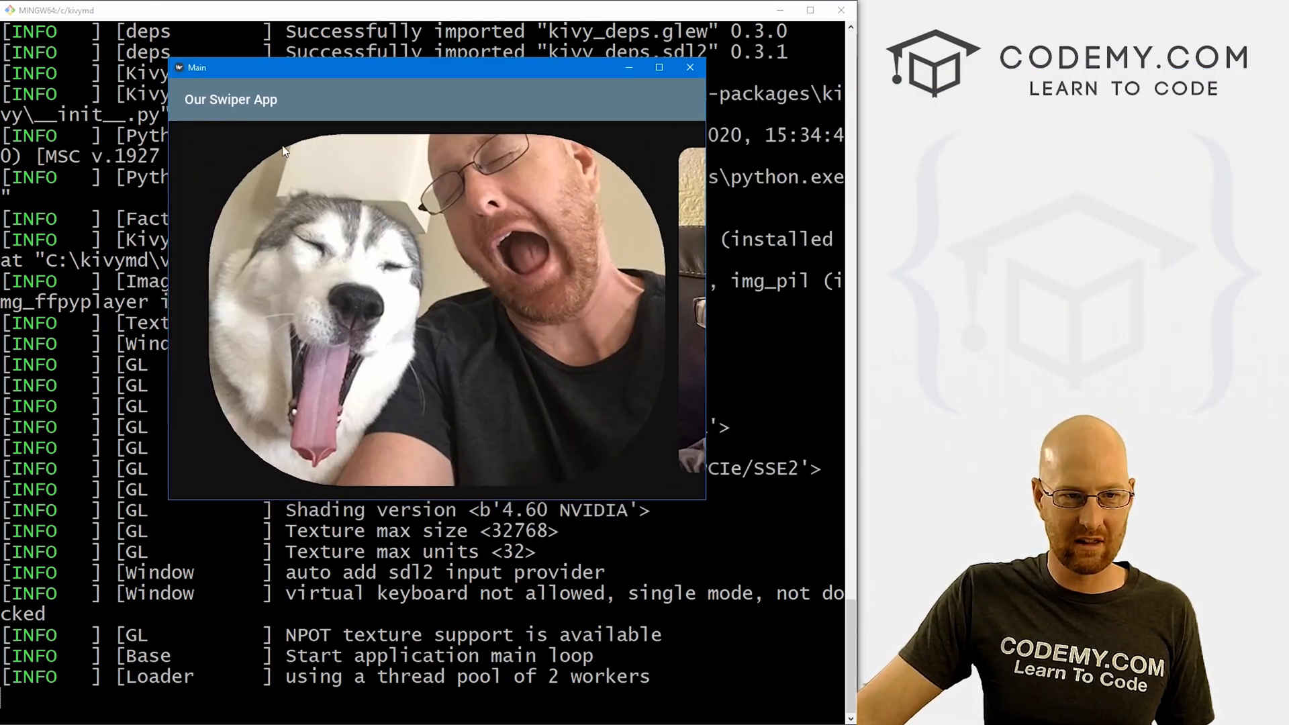
pyautogui.moveTo(577, 468)
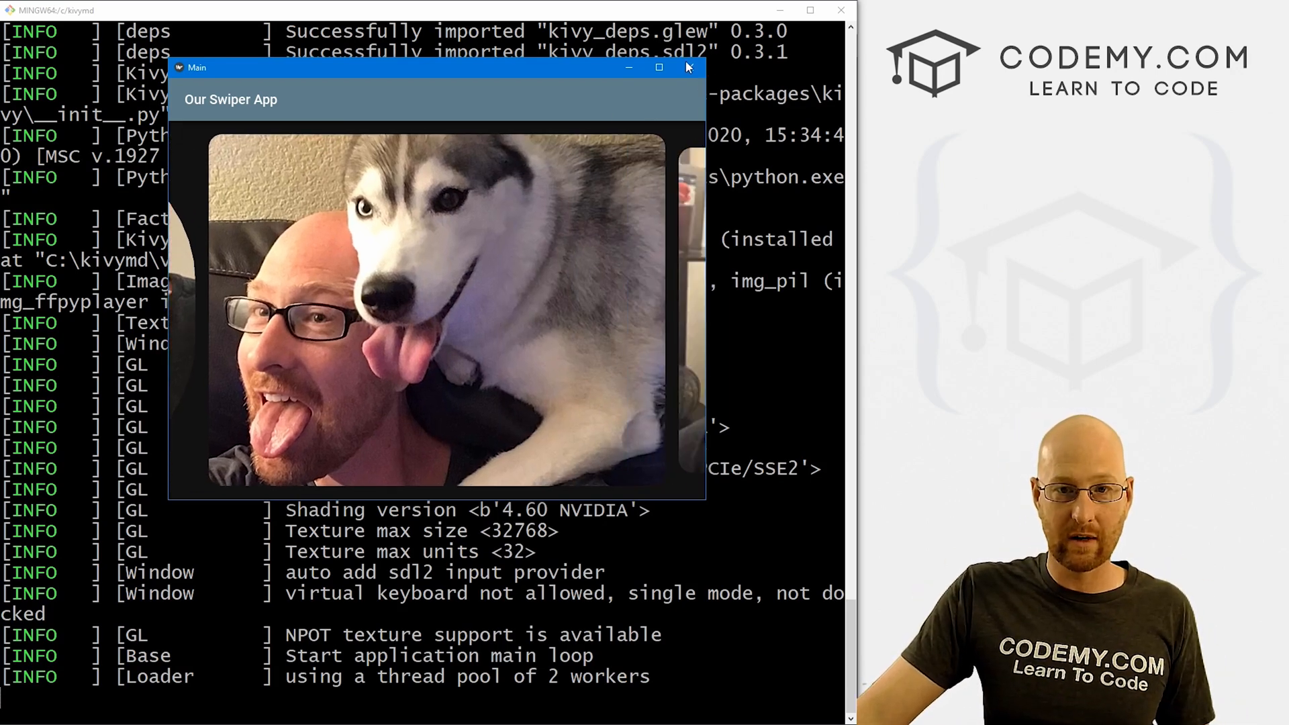
pyautogui.click(688, 68)
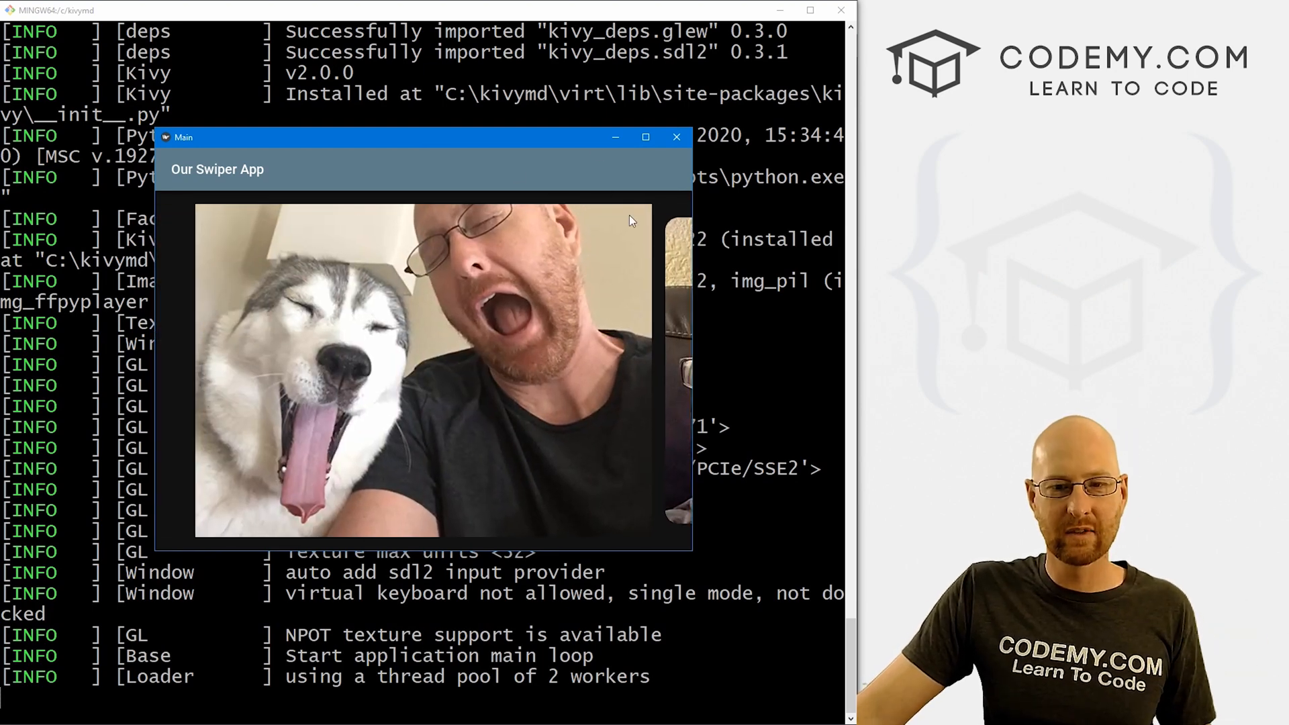
# - Return to swiper.kv and scroll through the toolbar, MDSwiper and FitImage items
pyautogui.click(677, 137)
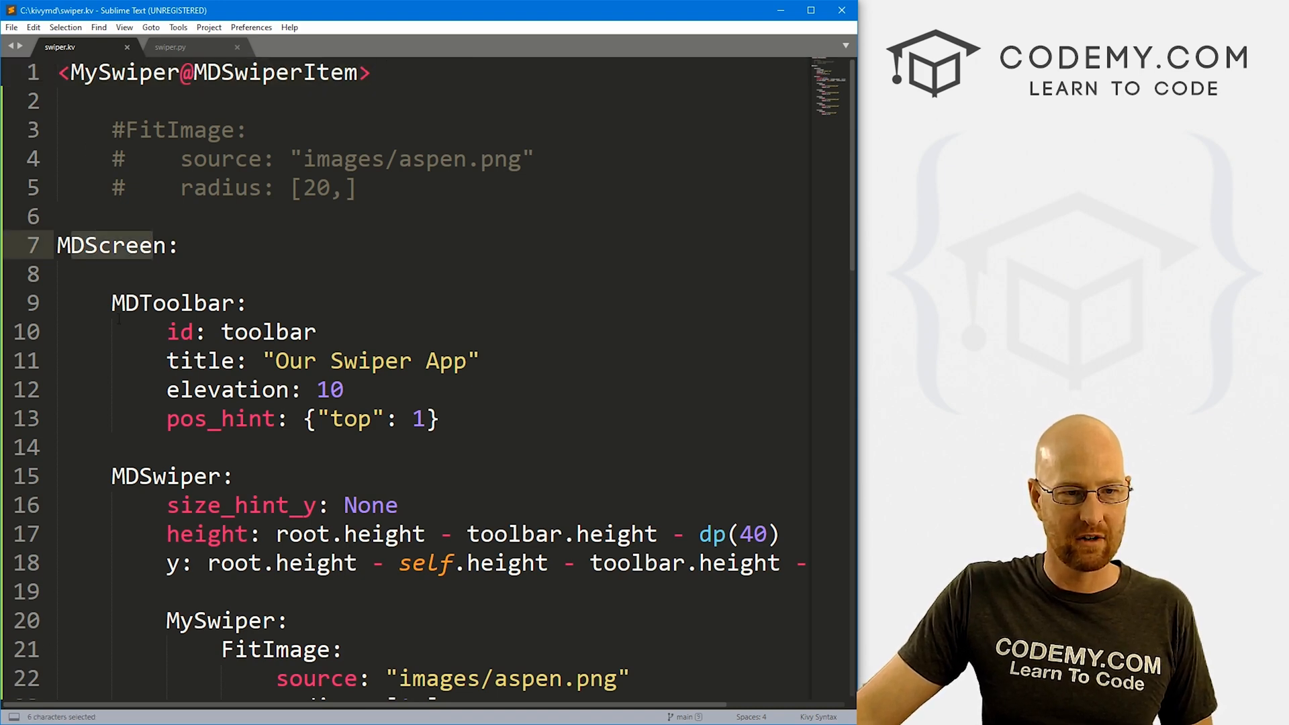
pyautogui.scroll(-3)
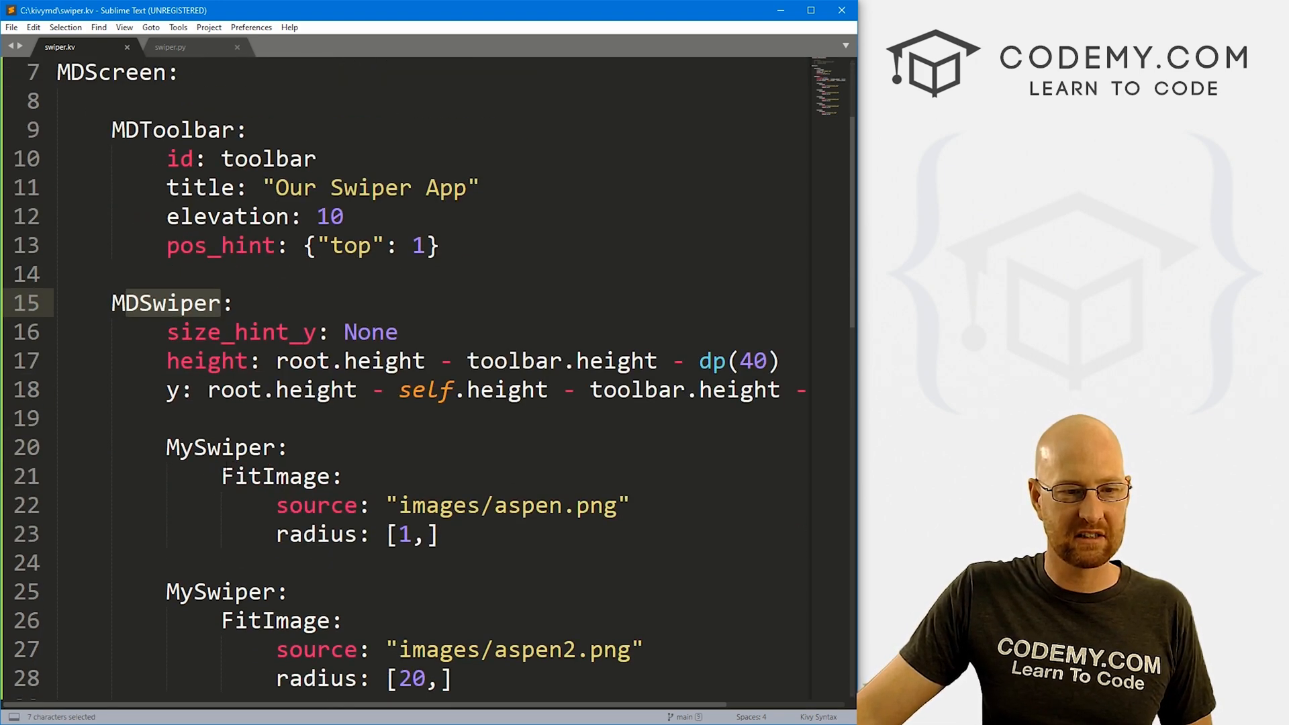
pyautogui.scroll(-3)
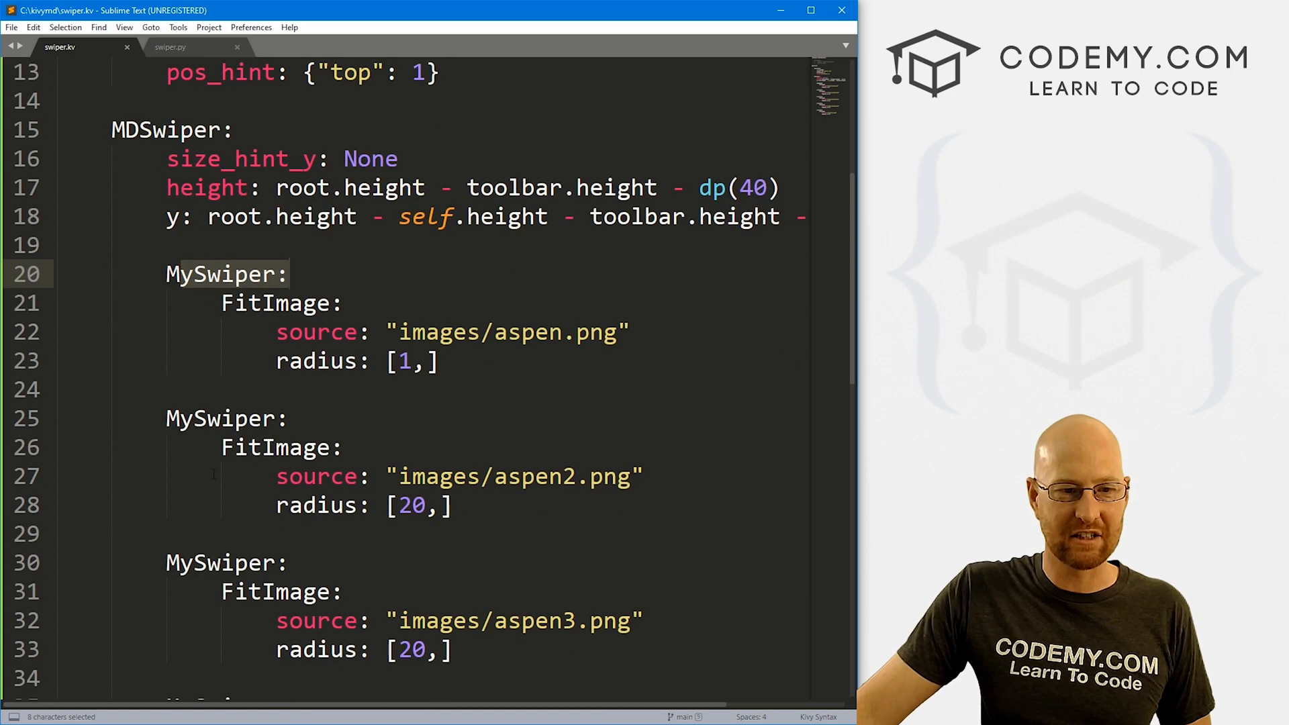